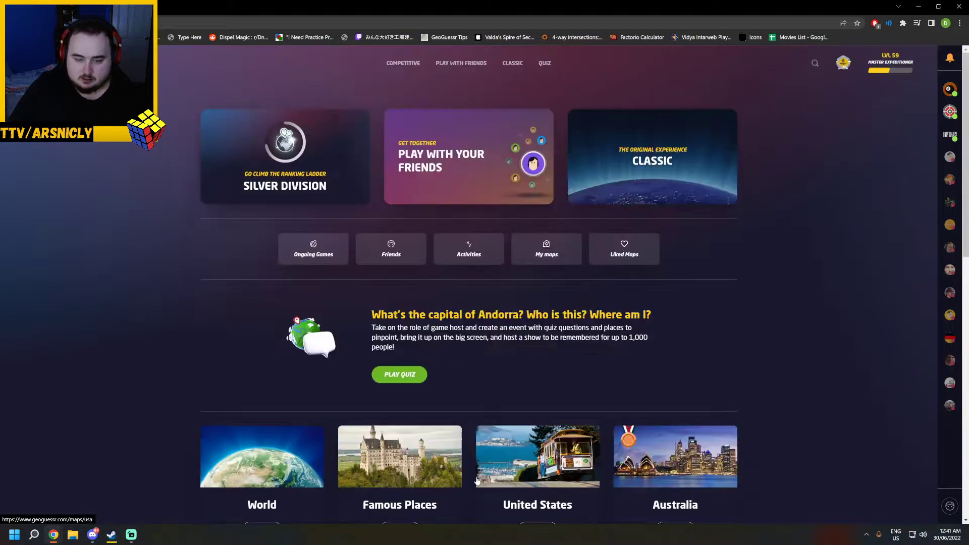
# Go to the Classic page and start today's World Daily Challenge
pyautogui.click(512, 63)
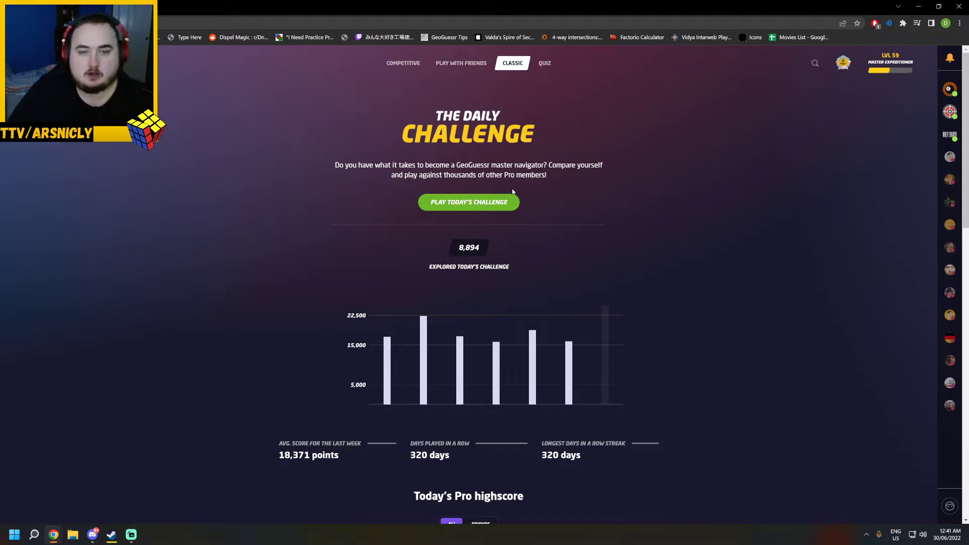
pyautogui.click(468, 202)
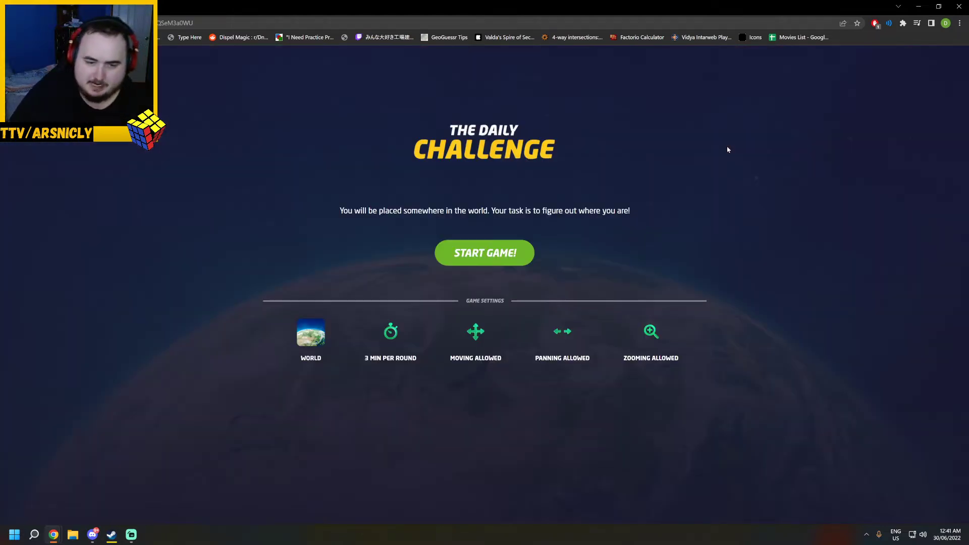
# Start round 1 and walk along the narrow street and alley of the Caribbean-looking town
pyautogui.click(483, 252)
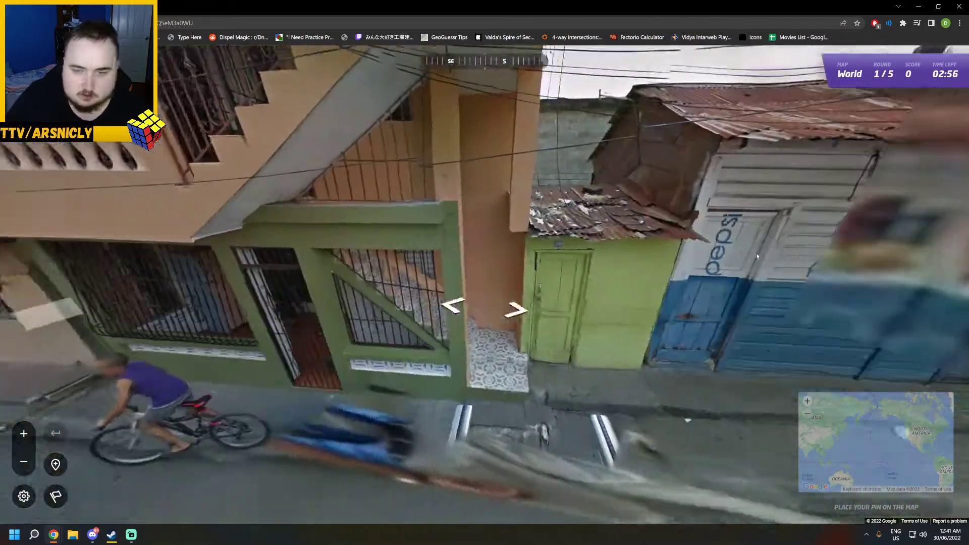
pyautogui.click(516, 309)
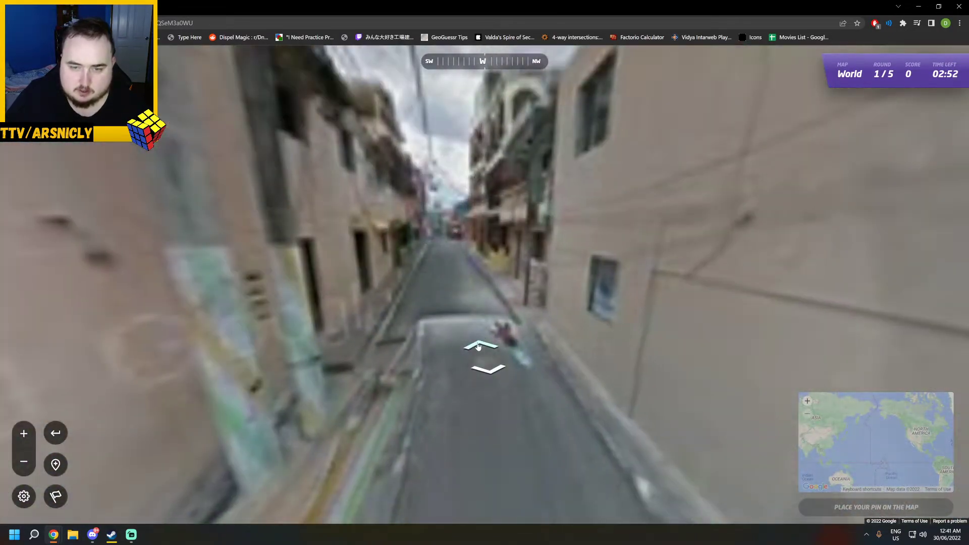
pyautogui.click(480, 346)
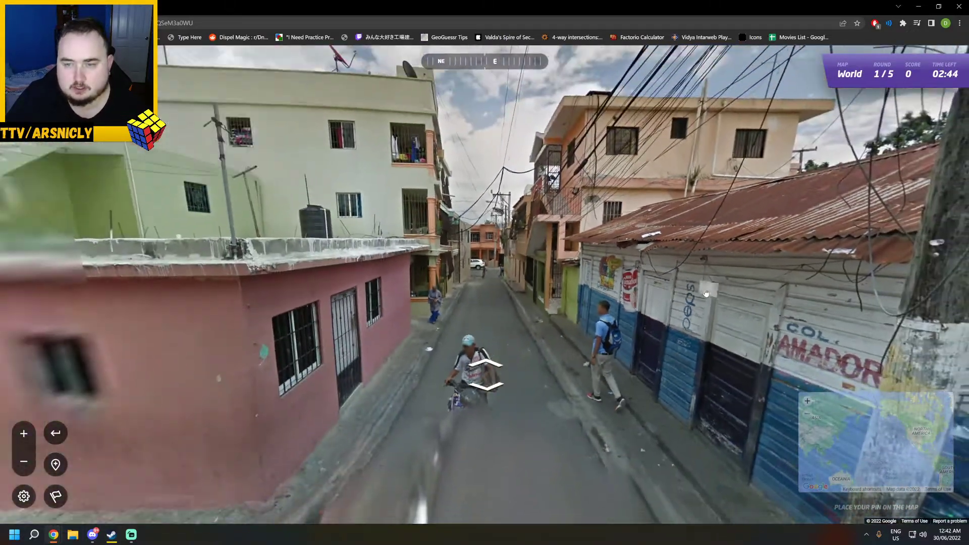
pyautogui.click(486, 370)
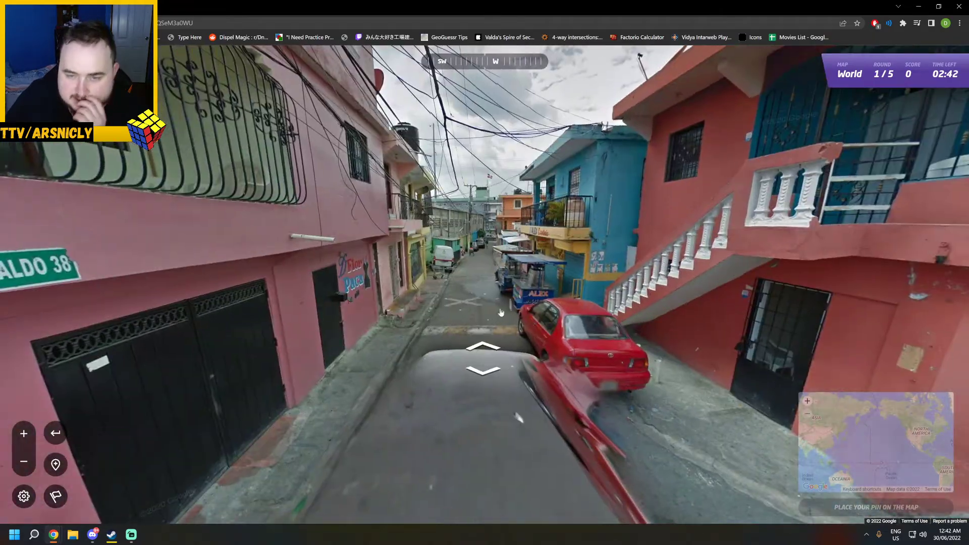
pyautogui.click(484, 346)
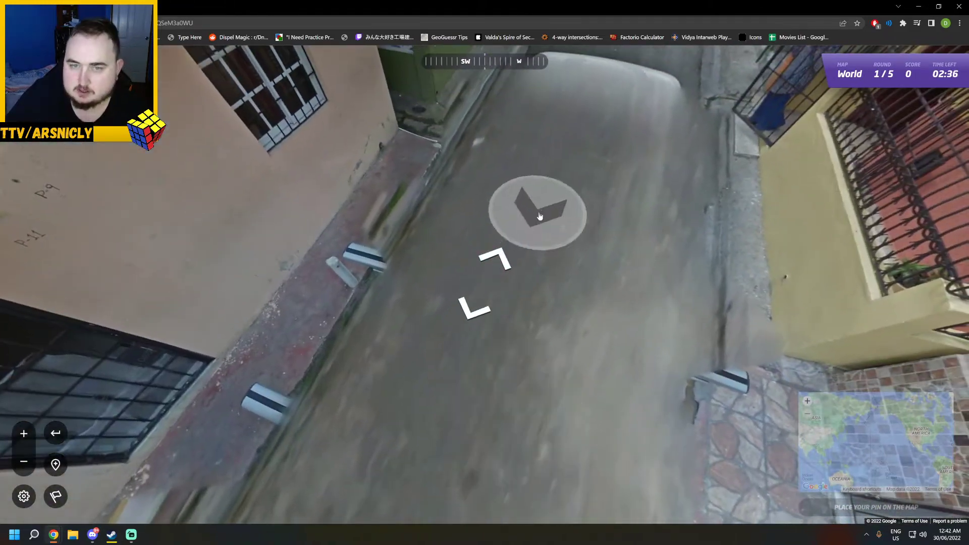
pyautogui.click(536, 210)
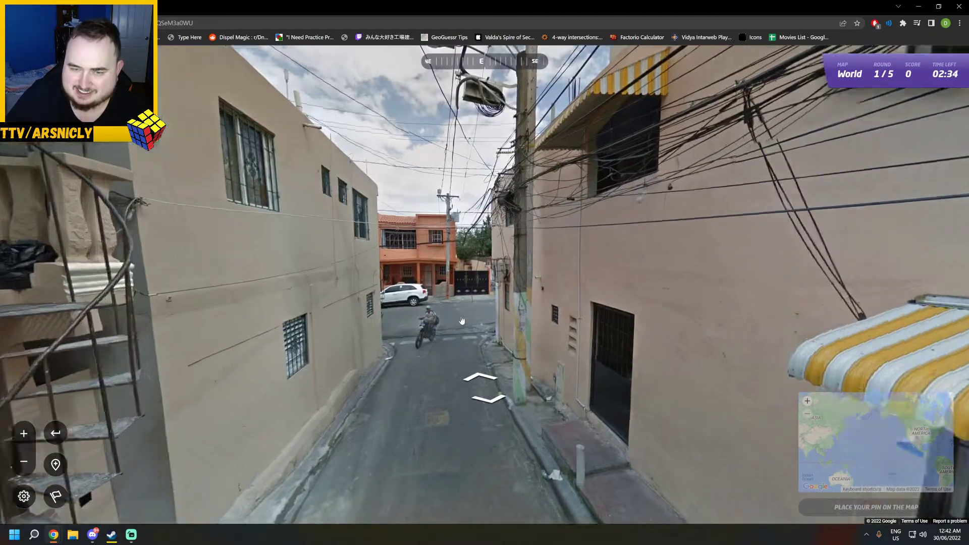
pyautogui.click(485, 386)
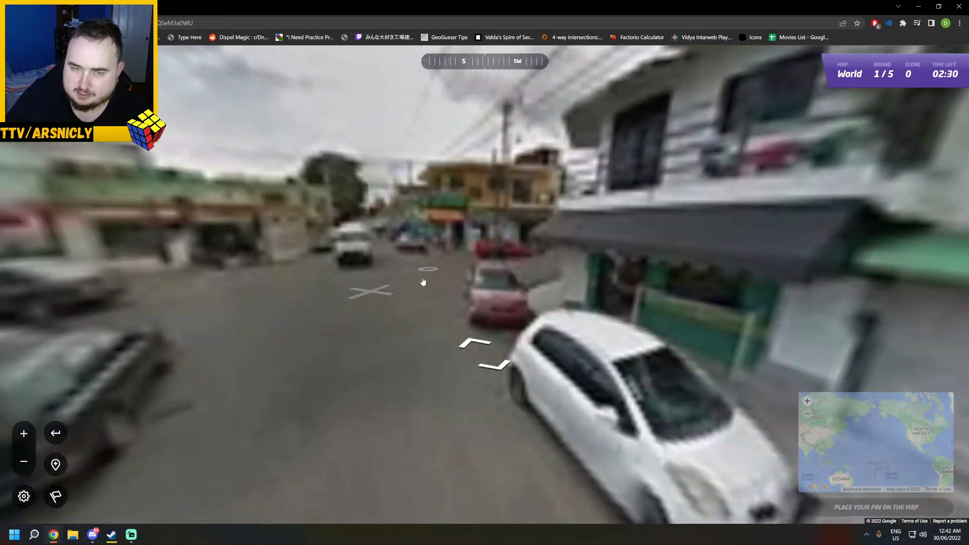
# Follow the wider road and tree-lined residential street toward the next junction
pyautogui.click(423, 282)
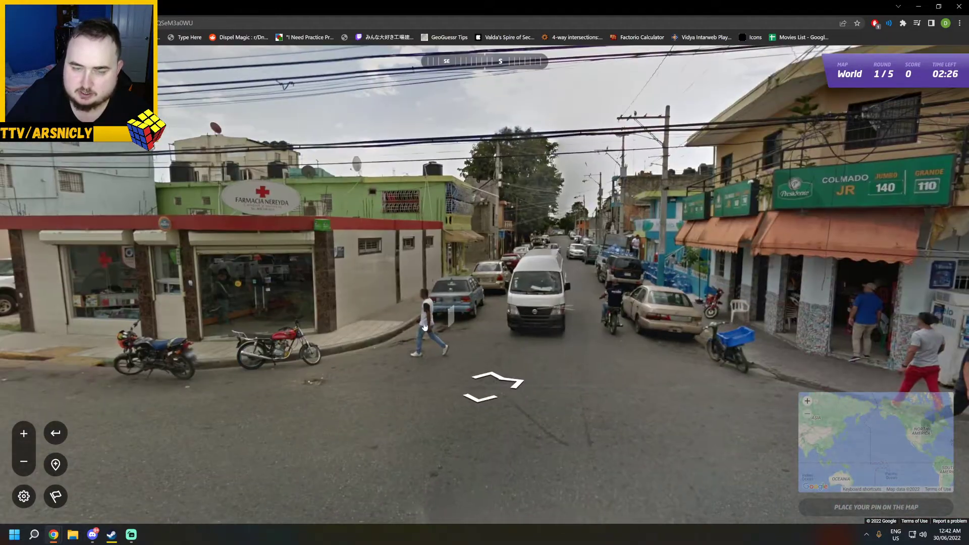
pyautogui.click(492, 387)
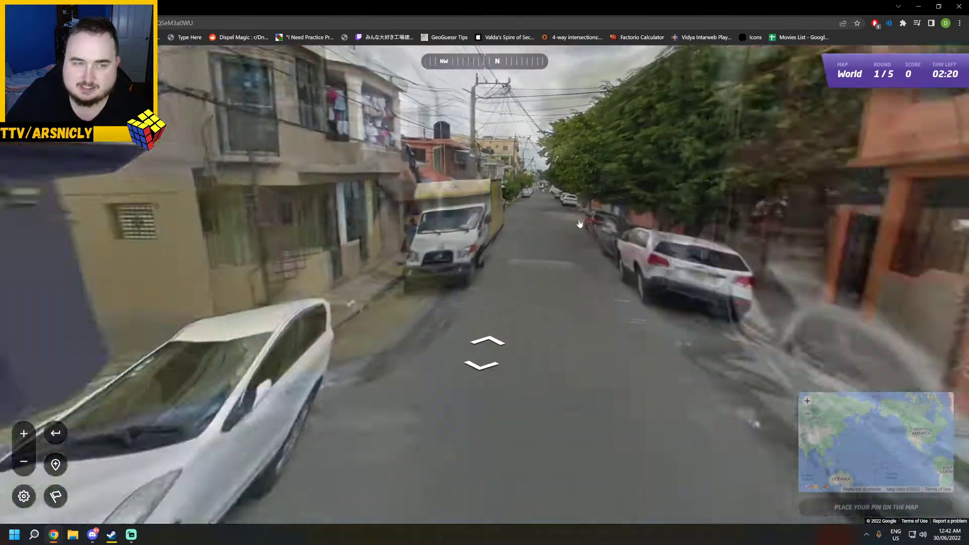
pyautogui.click(486, 355)
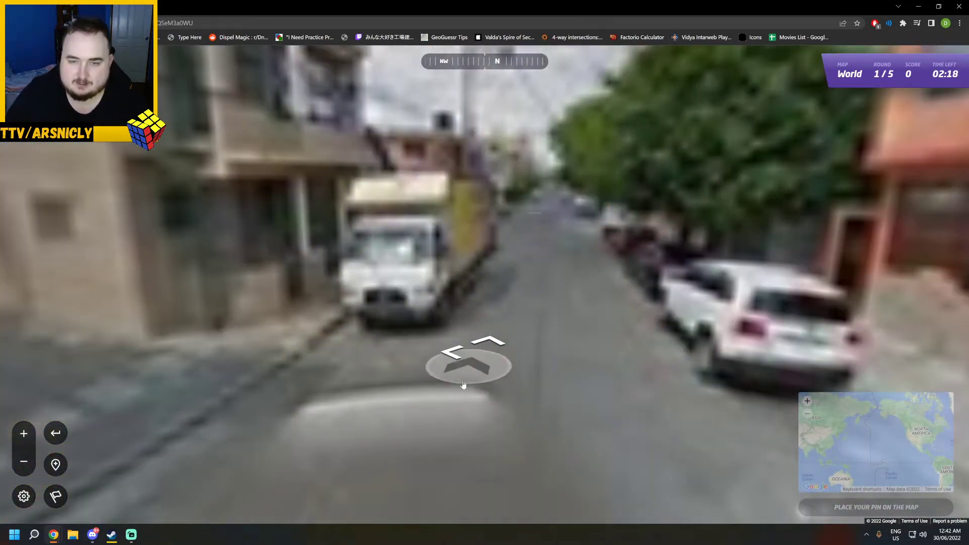
pyautogui.click(467, 356)
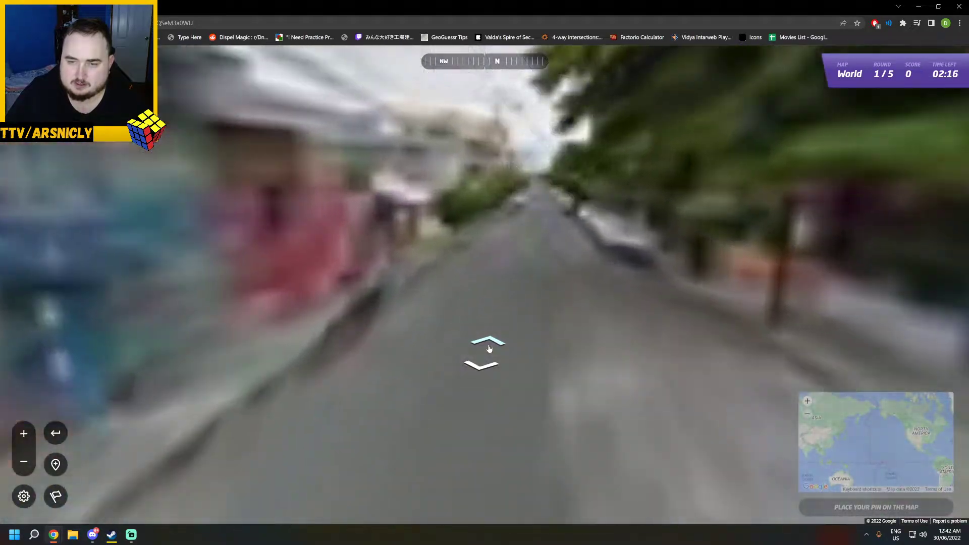
pyautogui.click(487, 345)
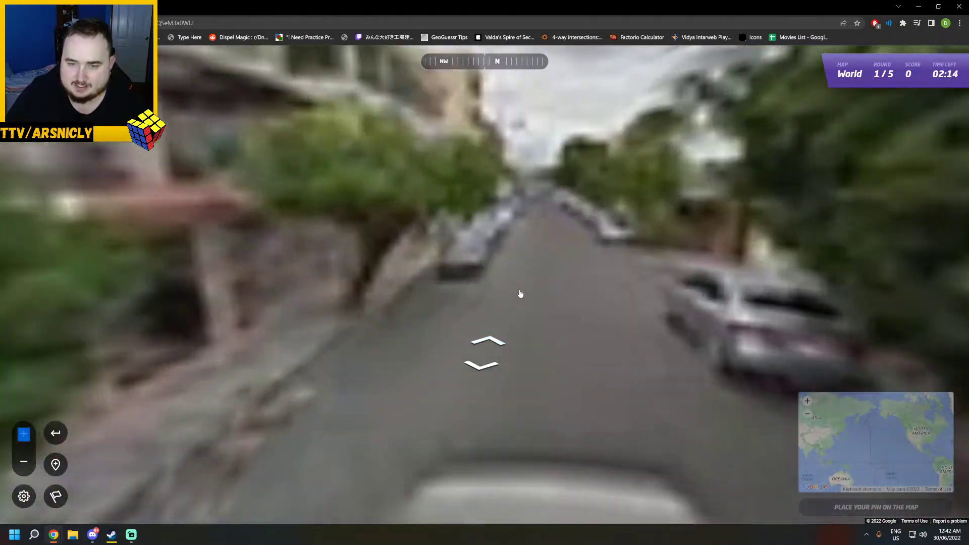
pyautogui.click(488, 342)
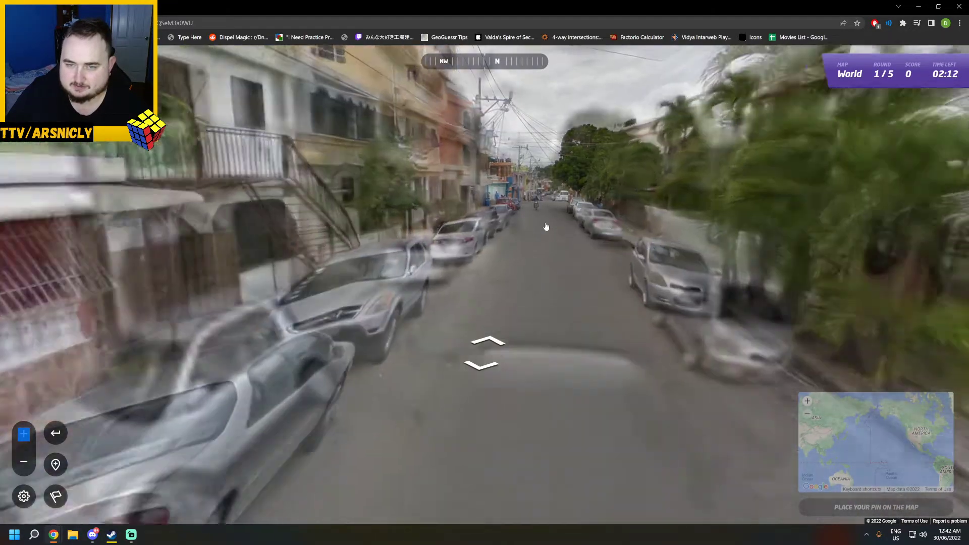
pyautogui.click(487, 343)
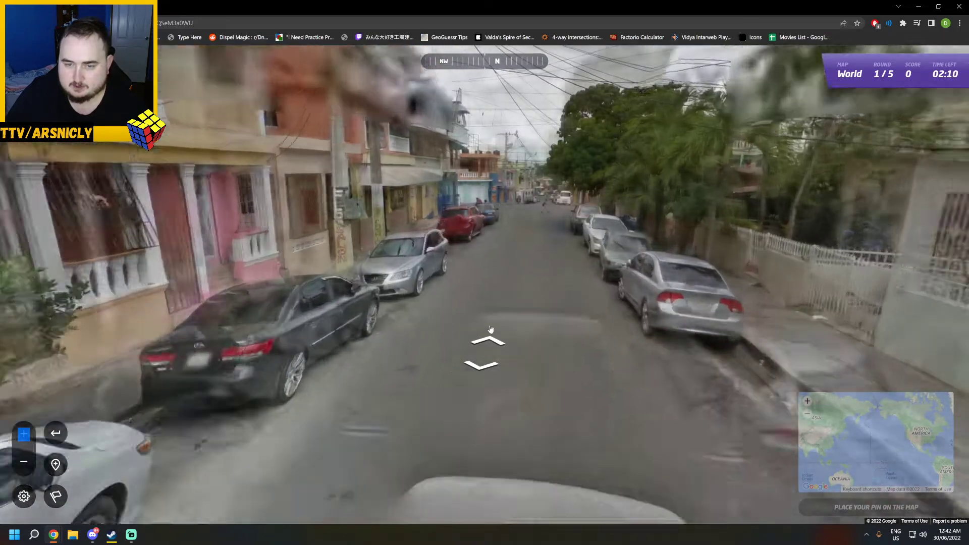
pyautogui.click(486, 342)
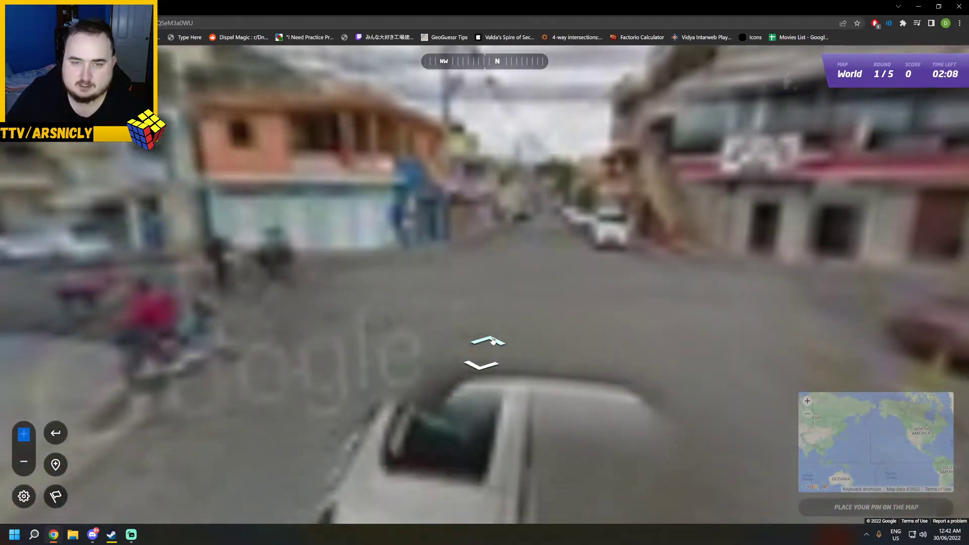
# Move to the corner and past the shop signs and storefronts for clues
pyautogui.click(486, 342)
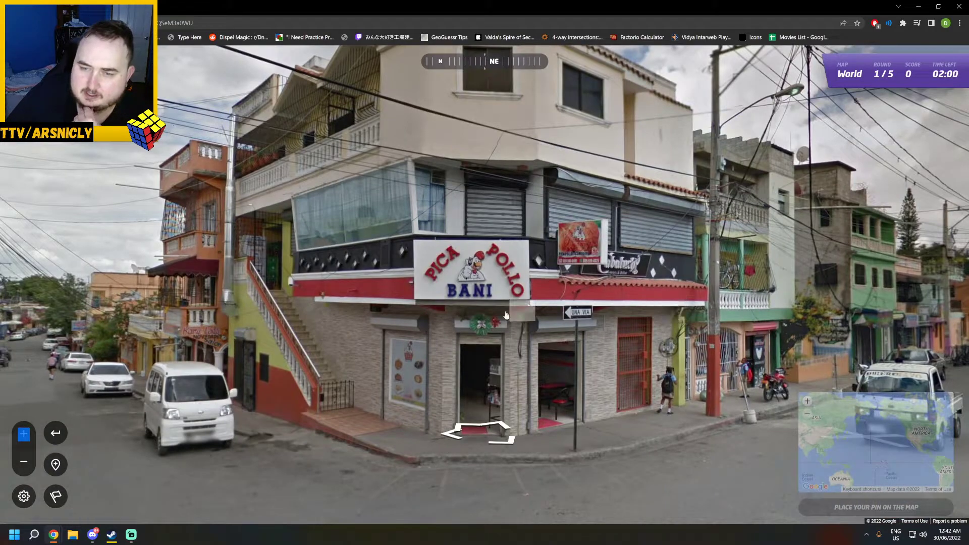
pyautogui.click(479, 433)
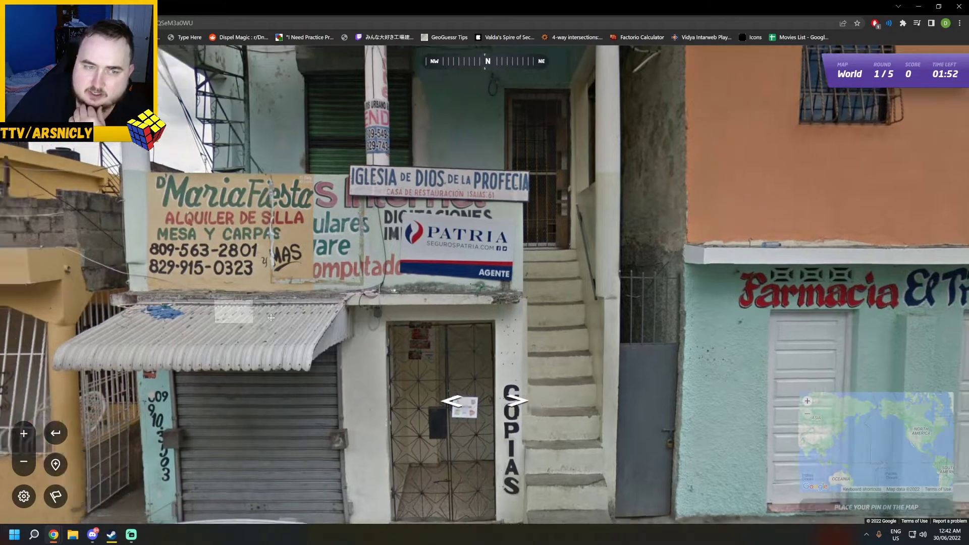
pyautogui.click(460, 401)
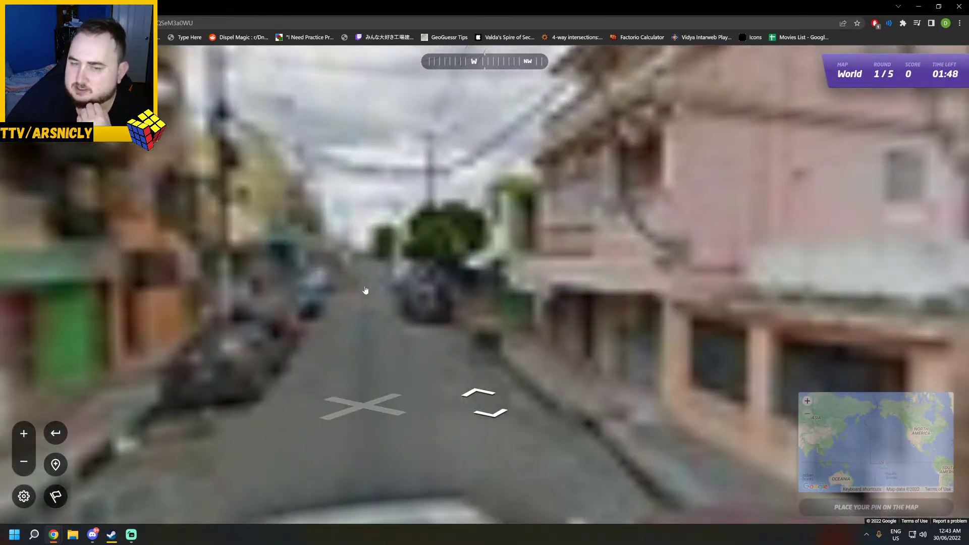
pyautogui.click(485, 402)
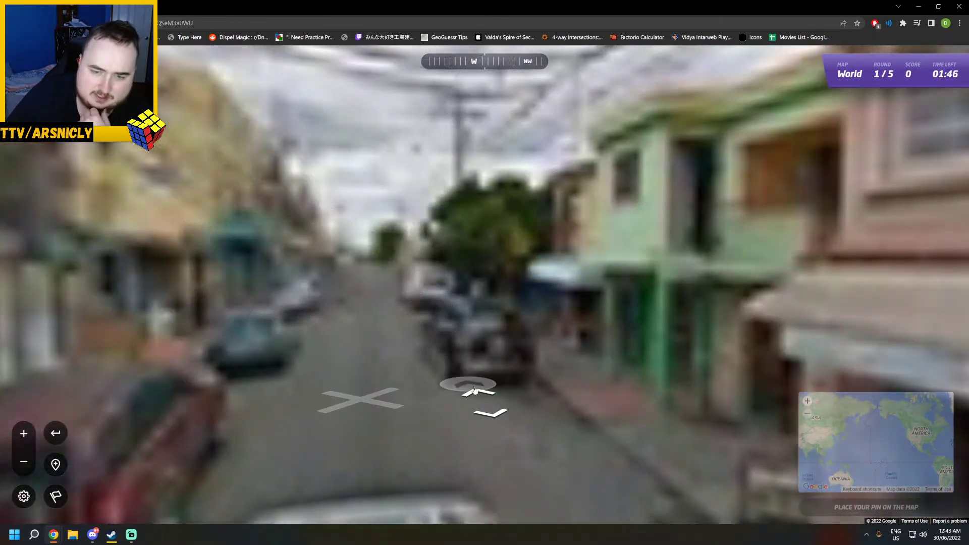
pyautogui.click(467, 386)
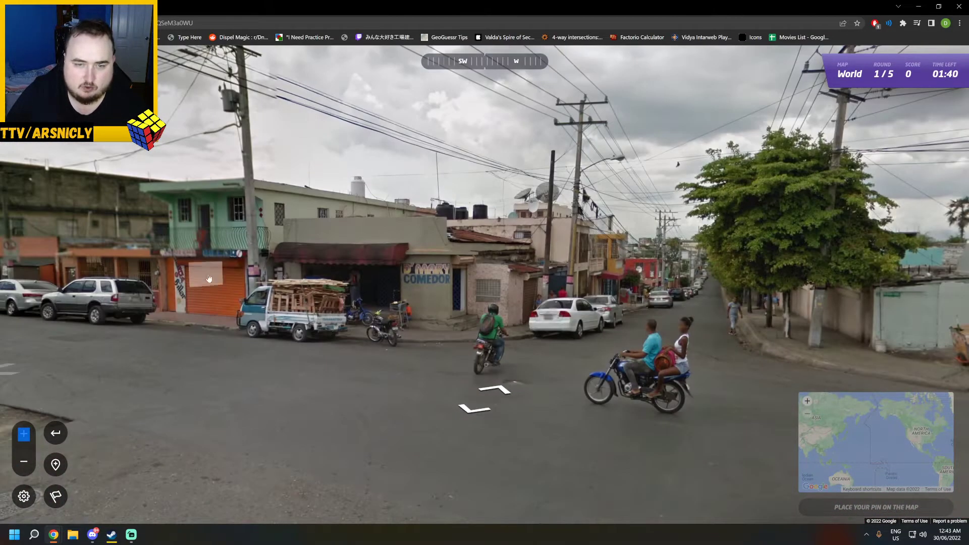
# Cross the intersection past the 'PARE' stop sign and continue down the long street
pyautogui.click(483, 398)
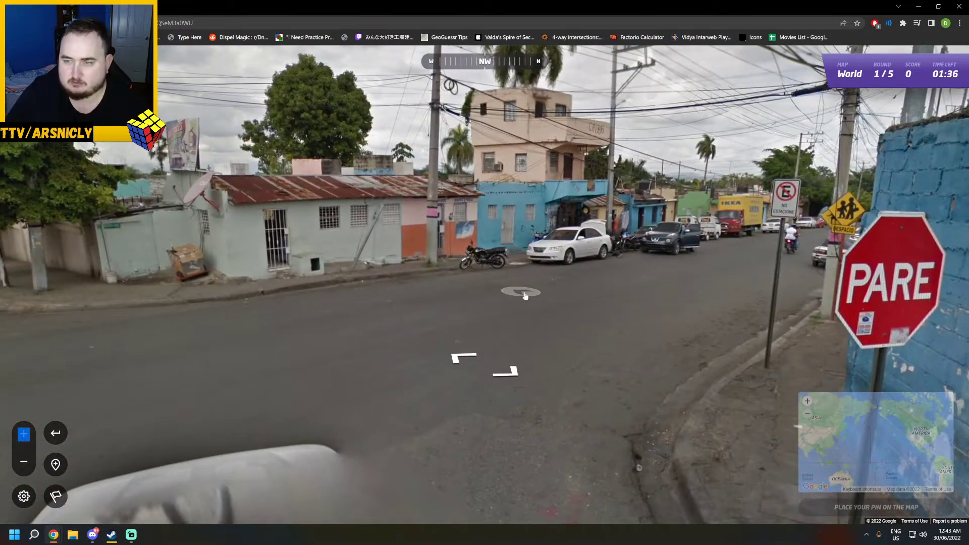
pyautogui.click(521, 293)
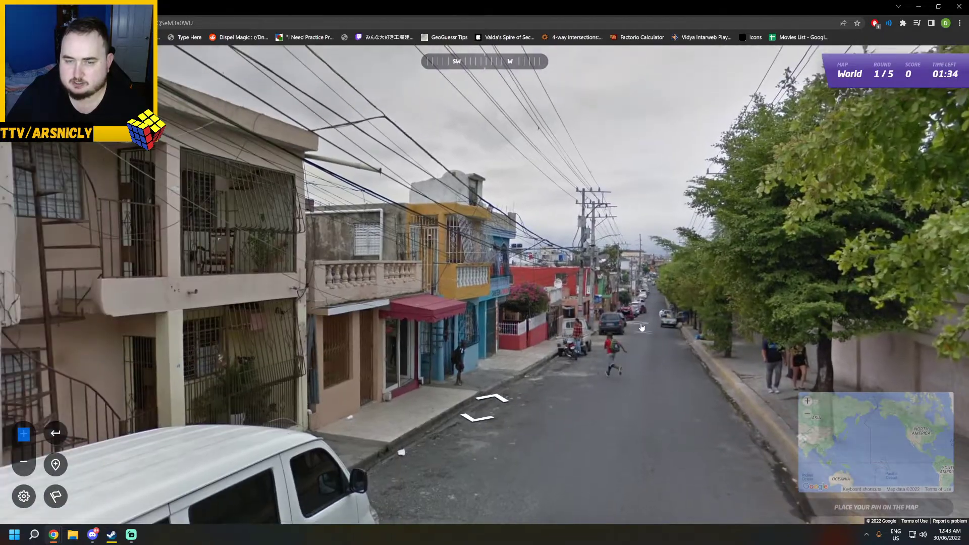
pyautogui.click(483, 405)
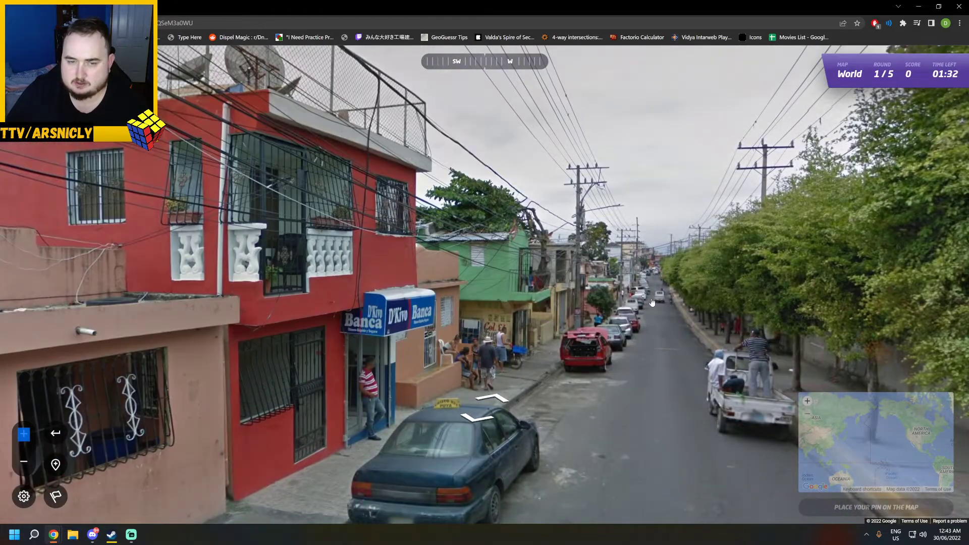
pyautogui.click(485, 401)
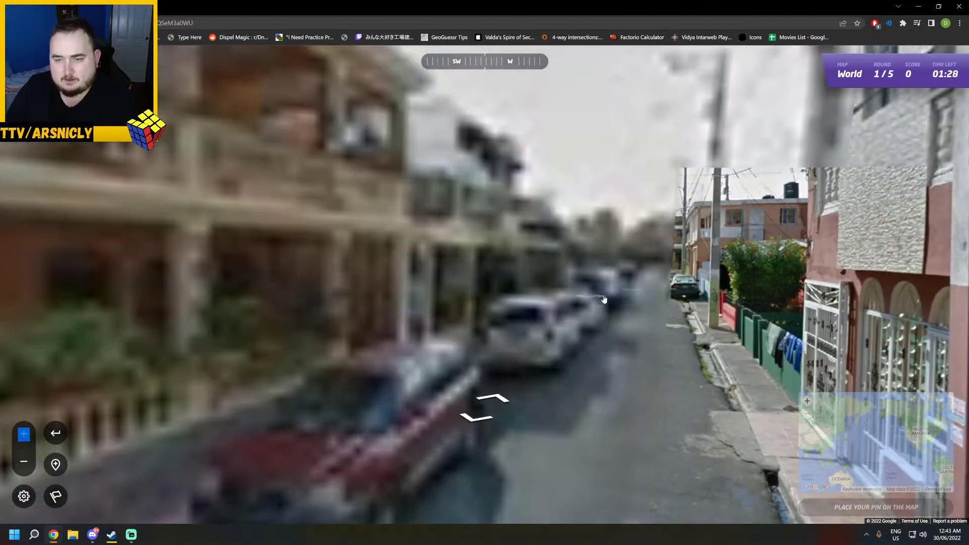
pyautogui.click(488, 404)
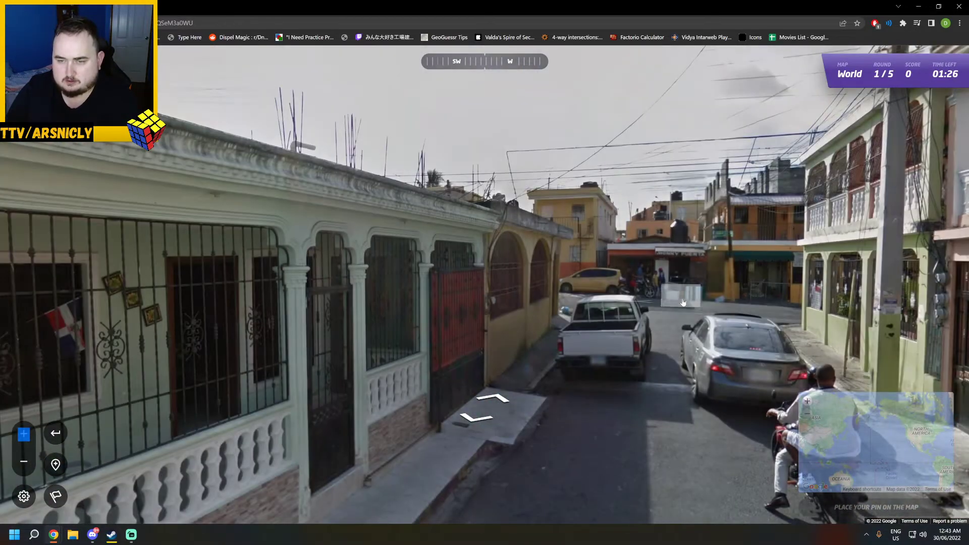
# Reach the intersection with street name signs and continue down the busy street past motorbikes
pyautogui.click(483, 413)
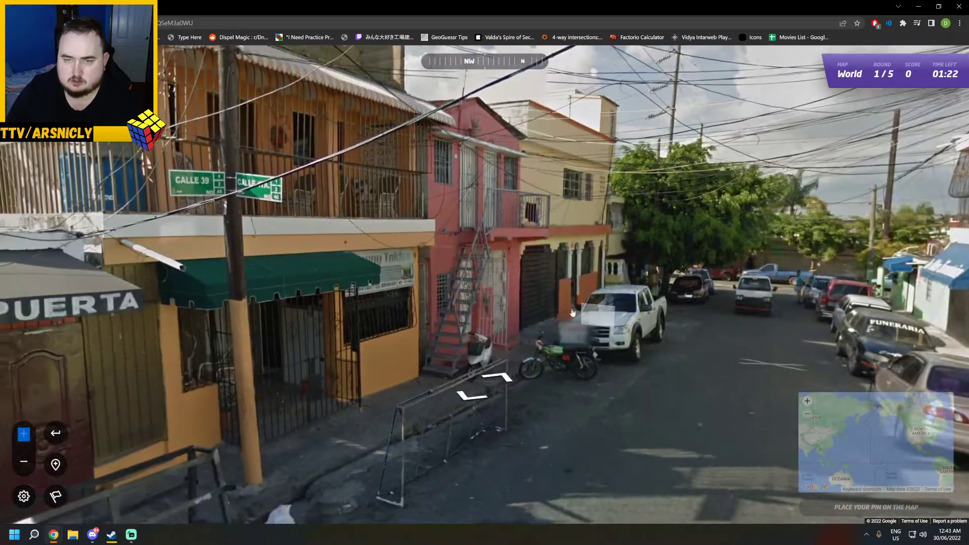
pyautogui.click(469, 381)
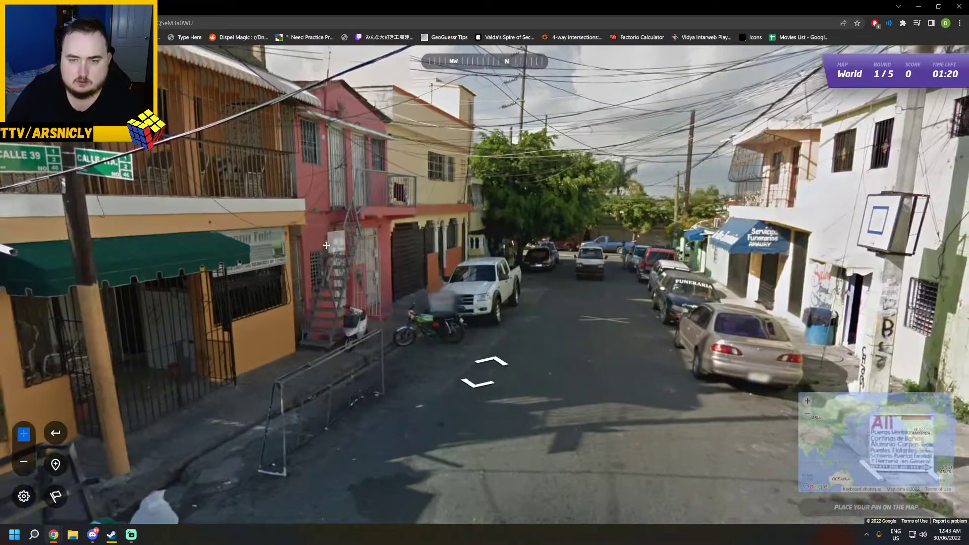
pyautogui.click(483, 370)
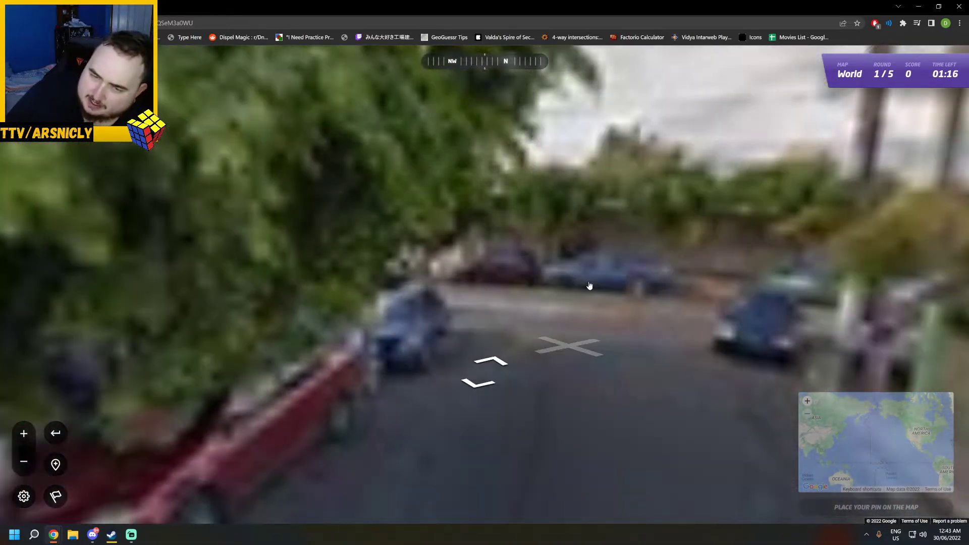
pyautogui.click(568, 346)
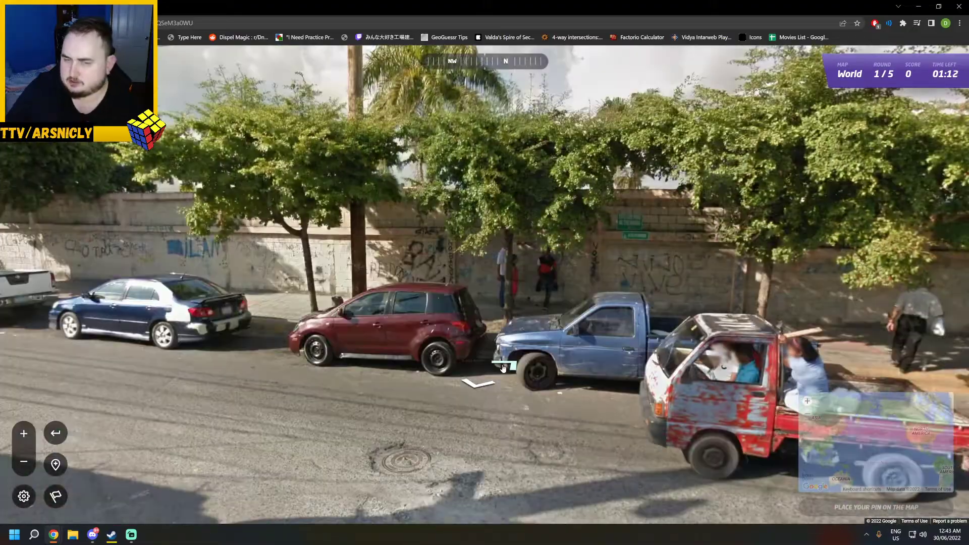
pyautogui.click(475, 370)
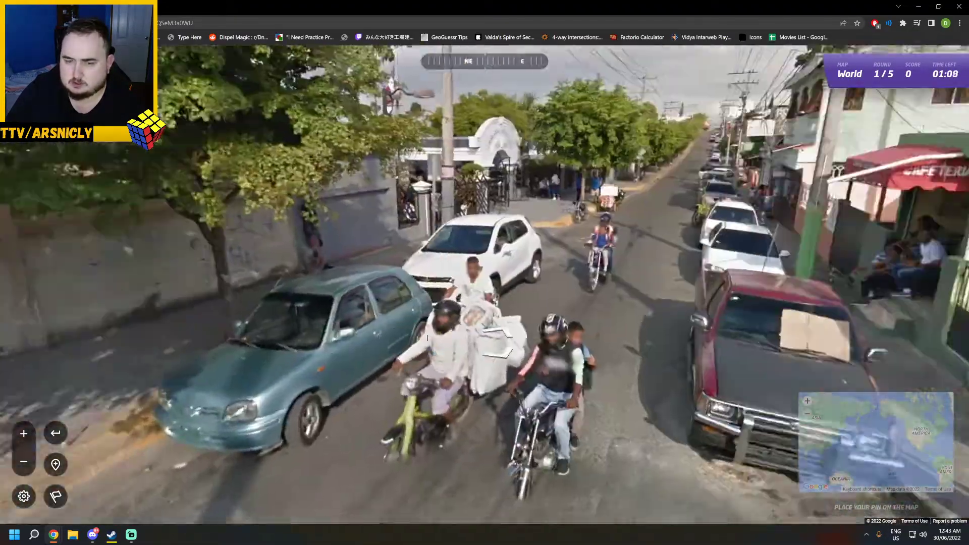
pyautogui.click(485, 367)
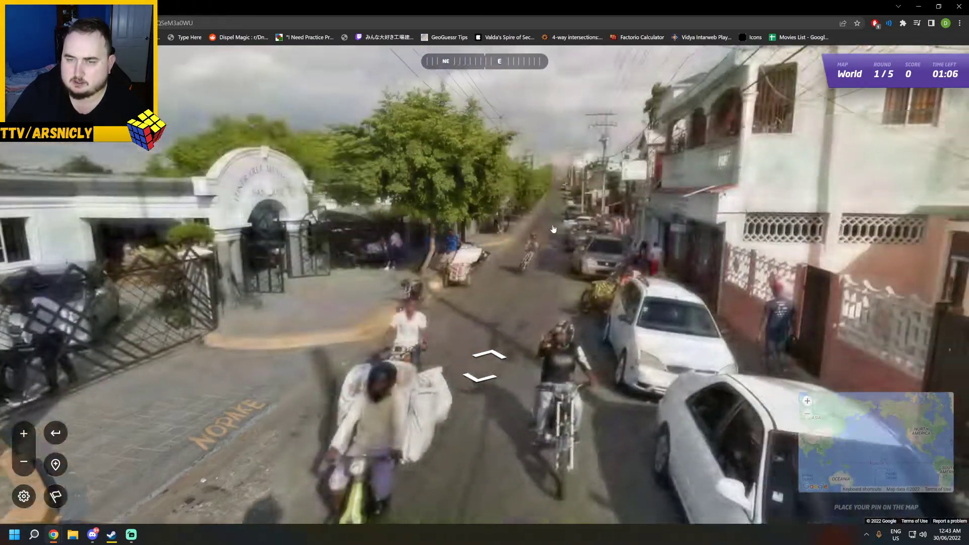
pyautogui.click(485, 364)
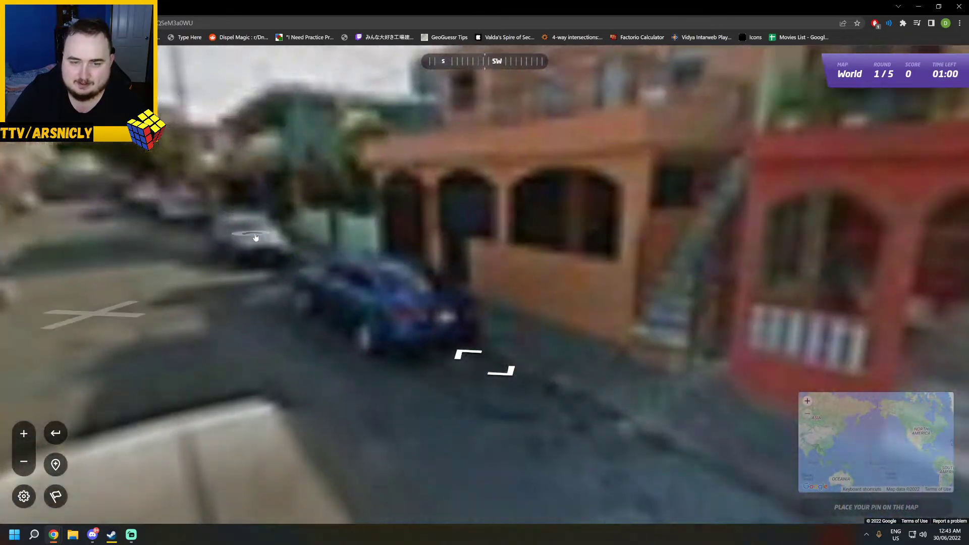
pyautogui.click(483, 355)
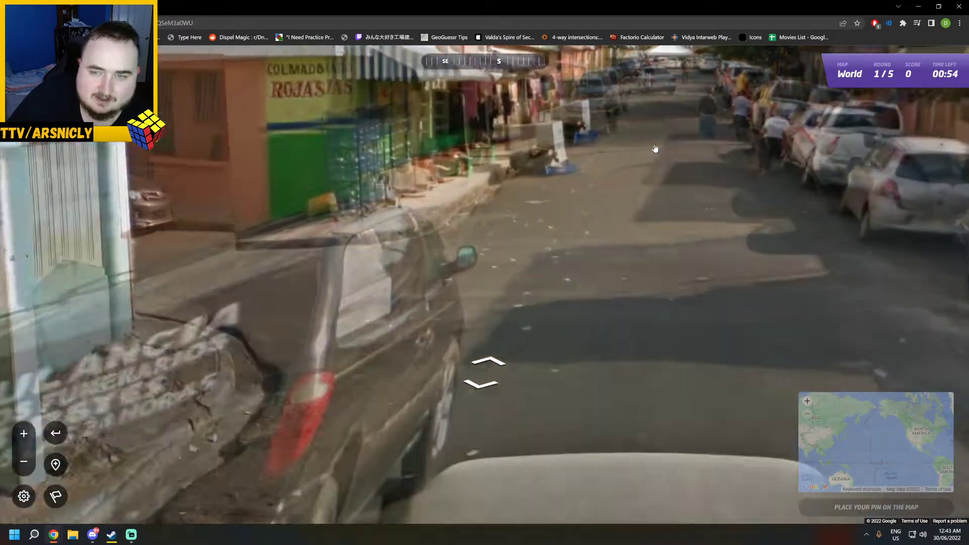
# Walk on past the shops and along the narrow residential street until the timer nearly expires
pyautogui.click(483, 370)
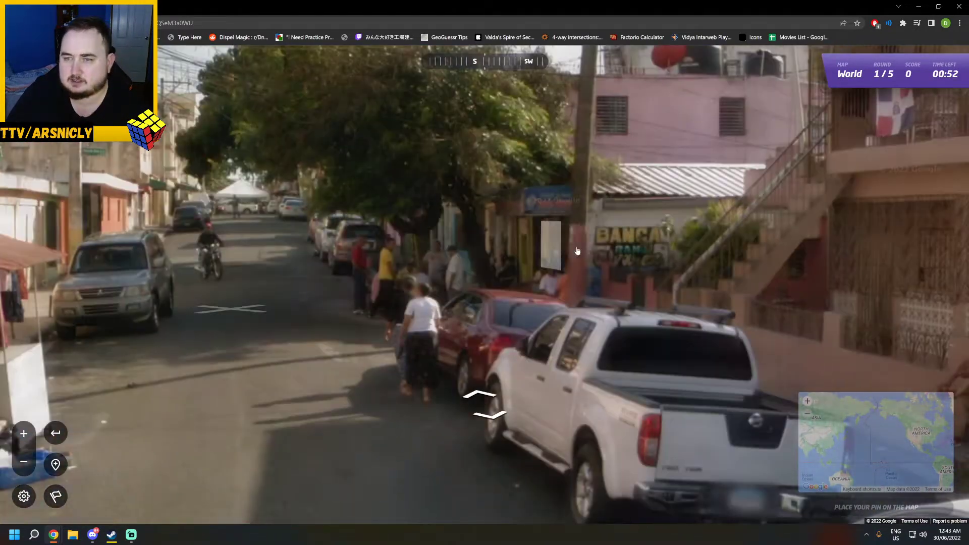
pyautogui.click(482, 402)
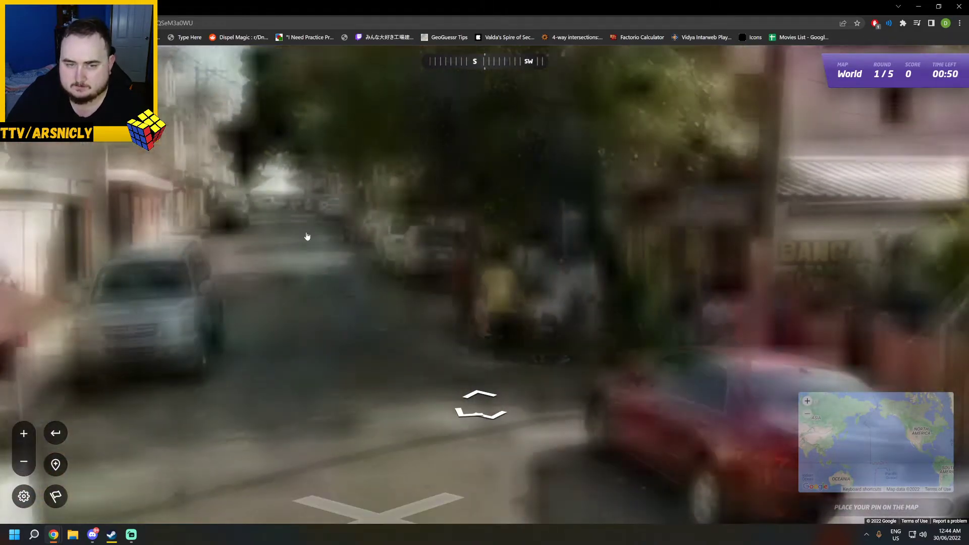
pyautogui.click(480, 408)
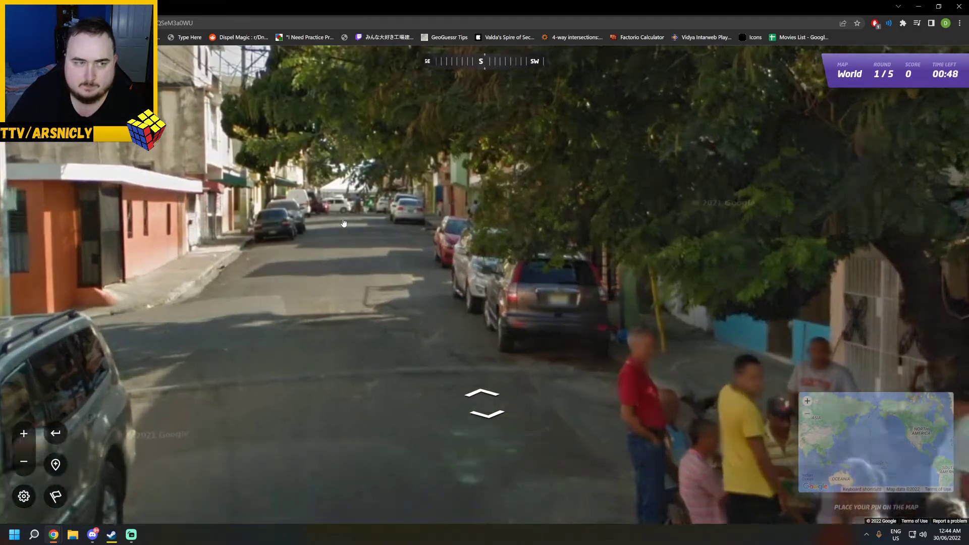
pyautogui.click(484, 405)
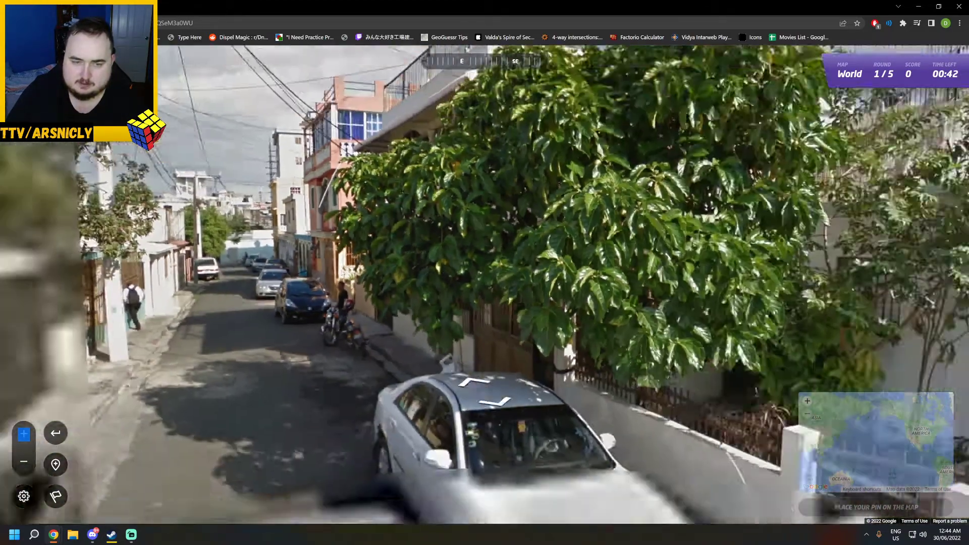
pyautogui.click(489, 393)
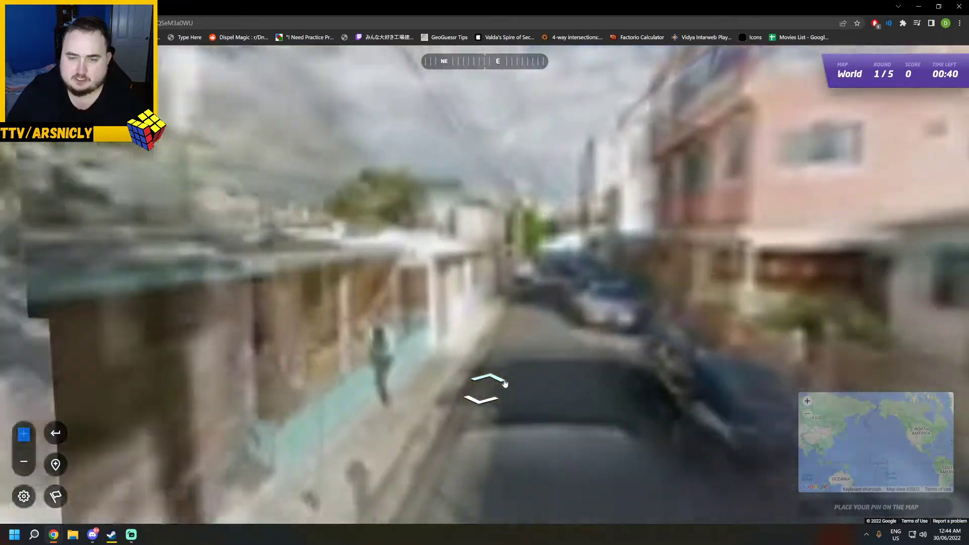
pyautogui.click(485, 383)
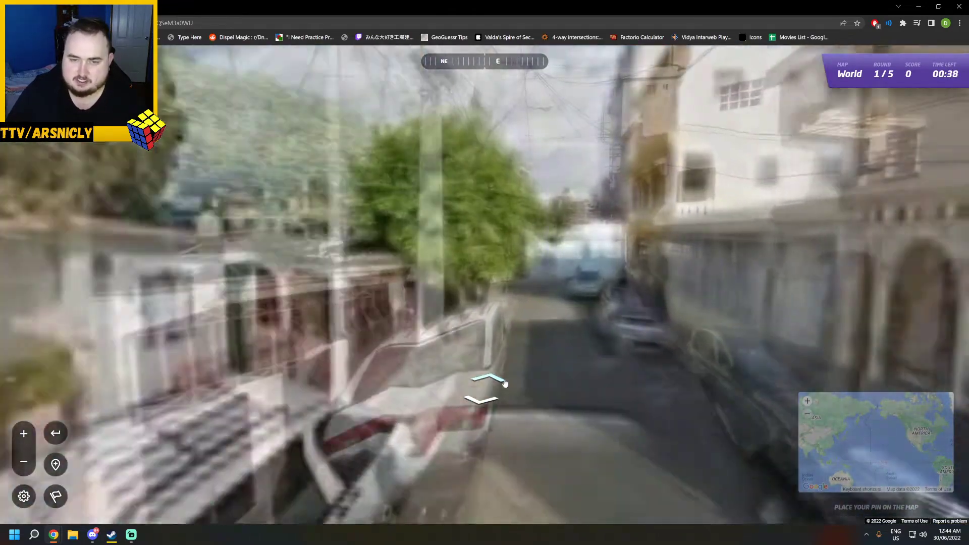
pyautogui.click(488, 381)
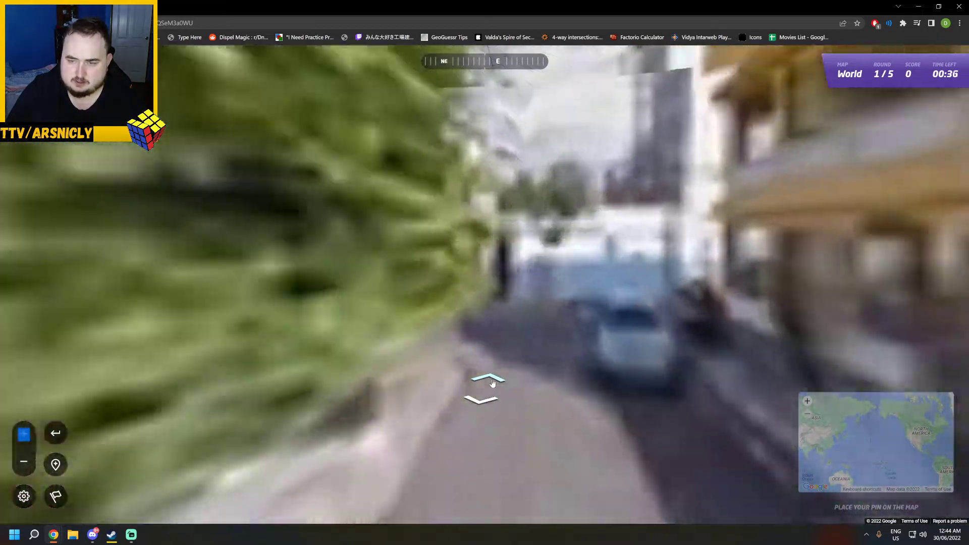
pyautogui.click(488, 384)
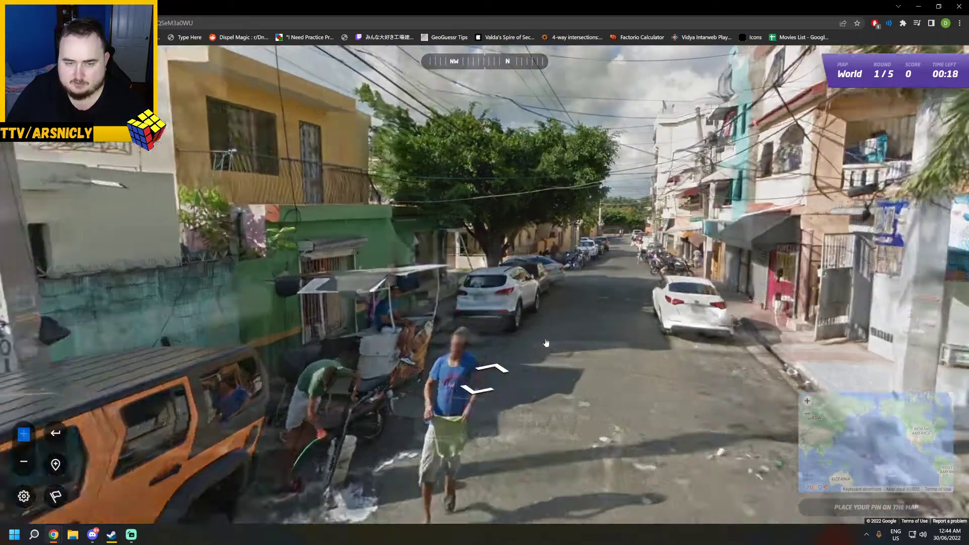
pyautogui.click(484, 370)
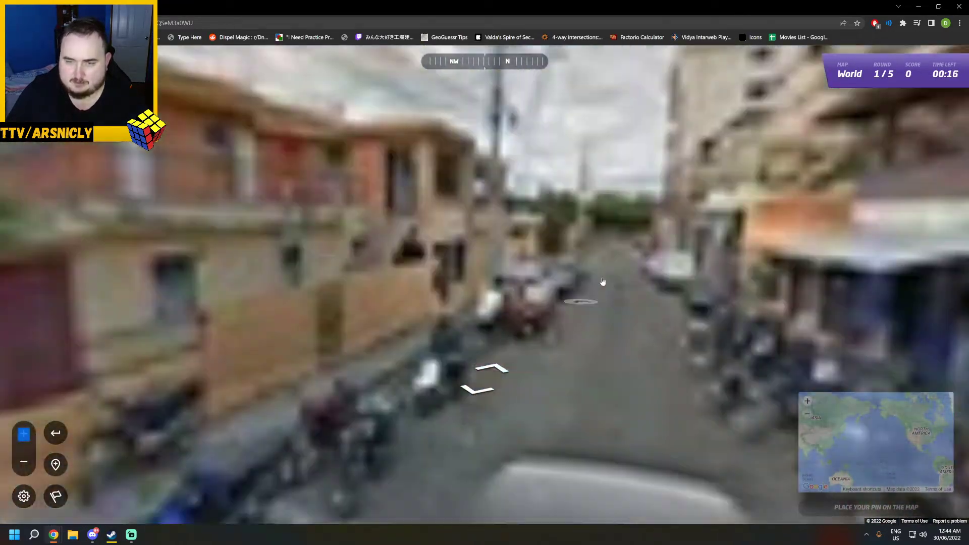
pyautogui.click(485, 370)
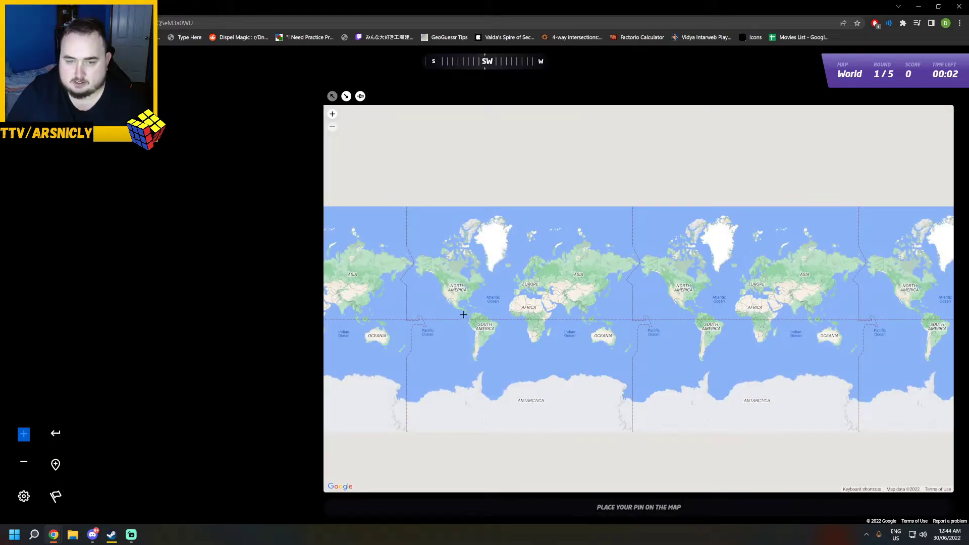
# Guess near Nicaragua (2,086 km off) and start round 2
pyautogui.click(473, 309)
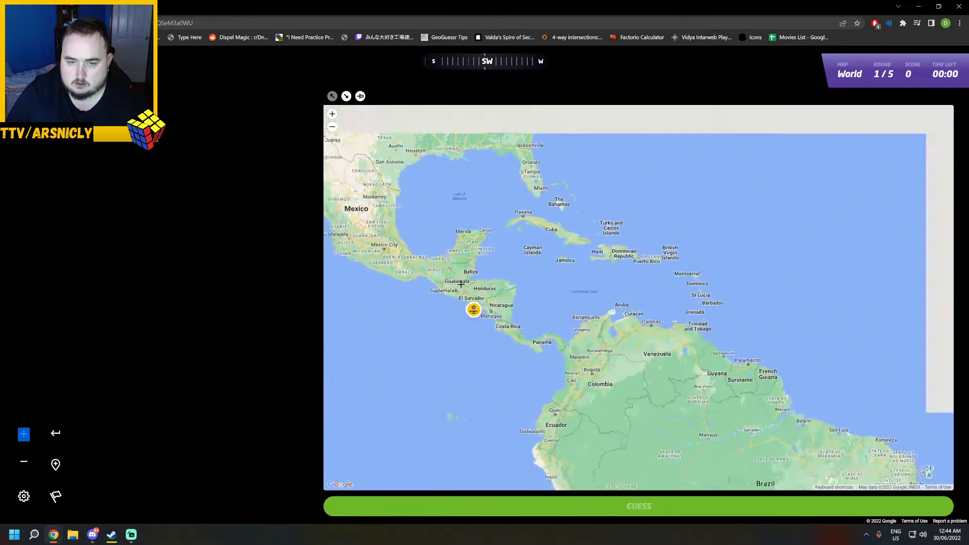
pyautogui.click(637, 506)
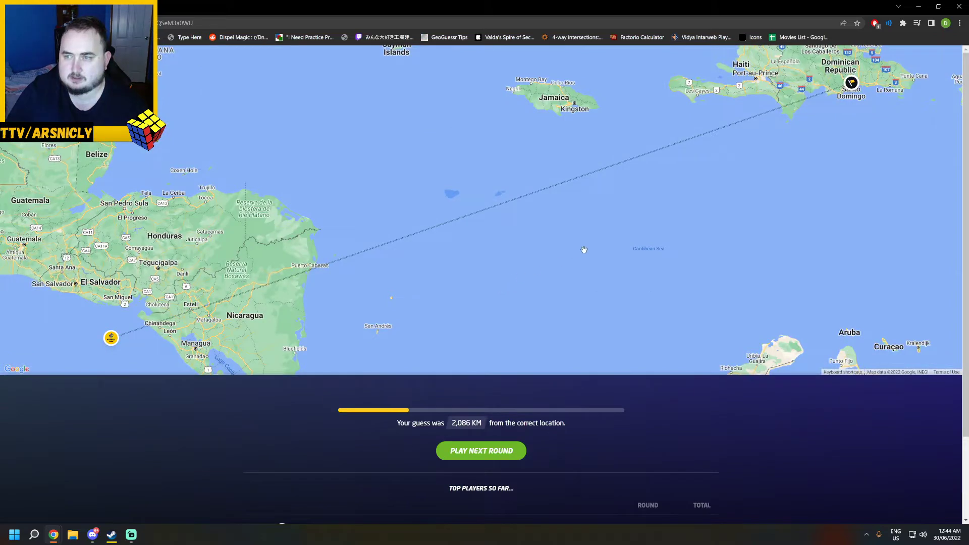
pyautogui.click(480, 450)
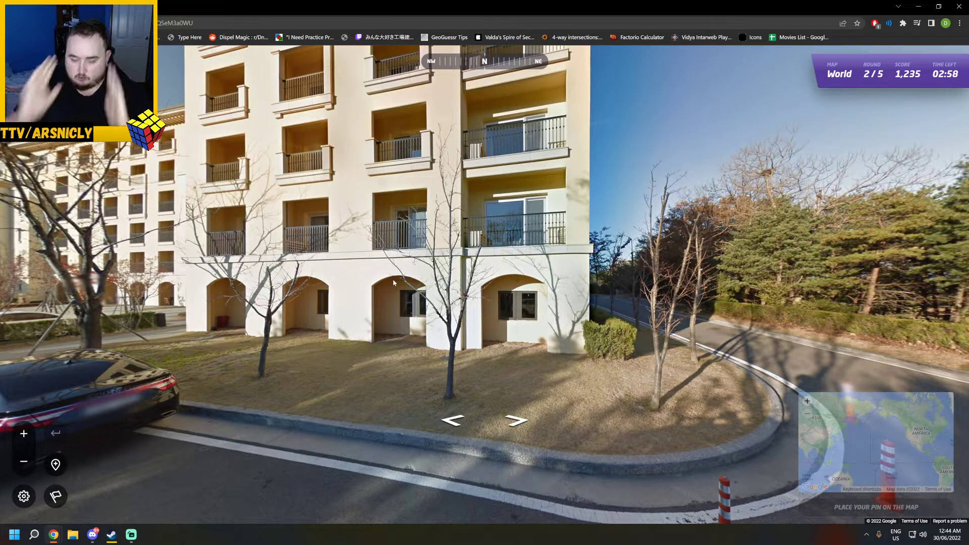
# Move around the hotel grounds, through the parking lot and past the delivery truck
pyautogui.click(518, 421)
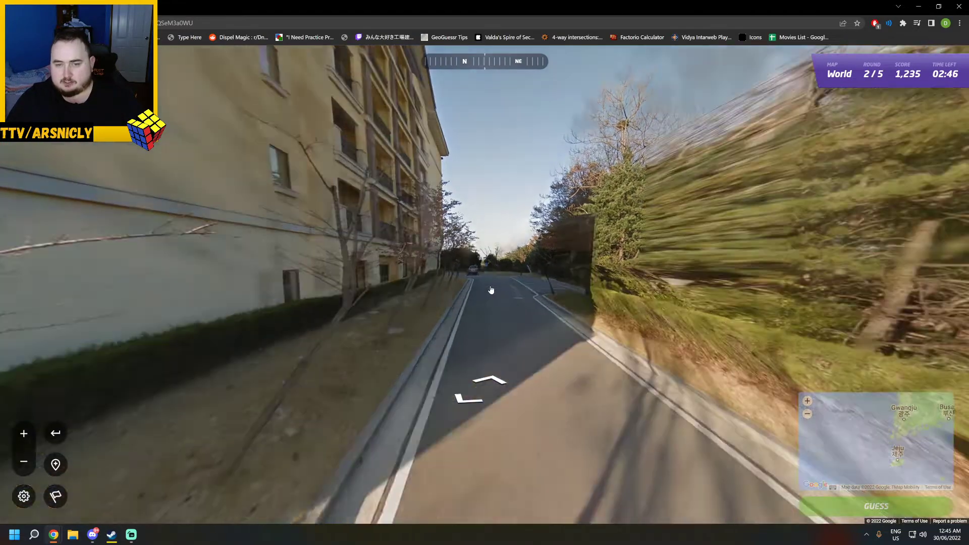
pyautogui.click(491, 290)
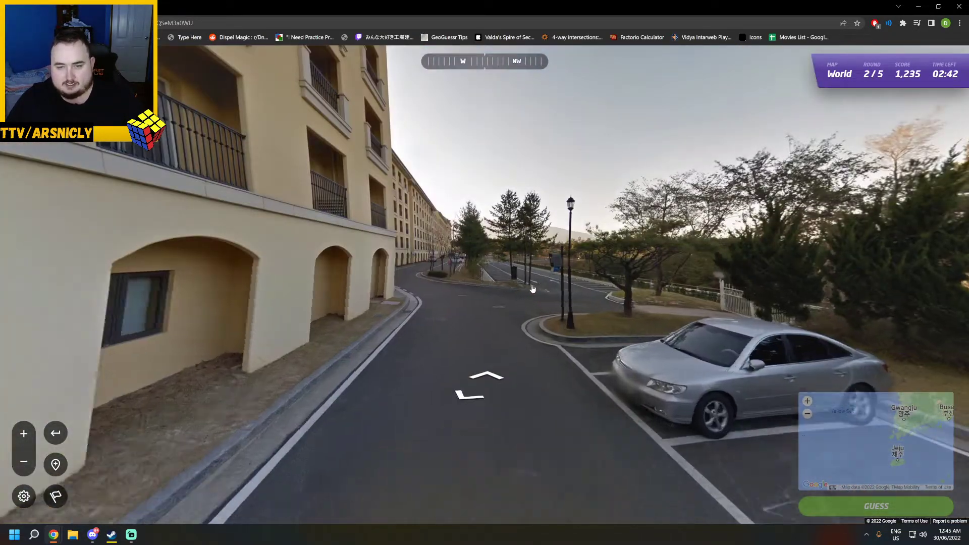
pyautogui.click(483, 376)
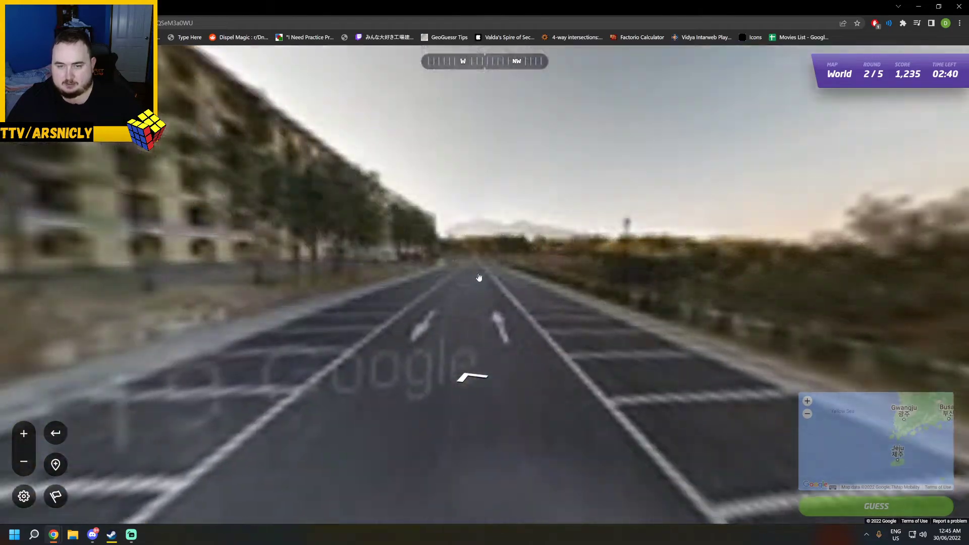
pyautogui.click(479, 277)
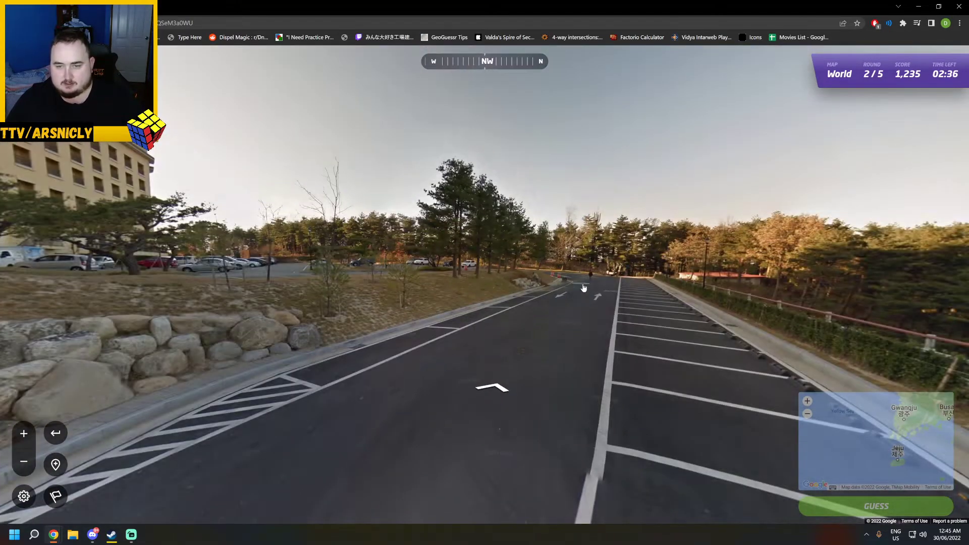
pyautogui.click(583, 288)
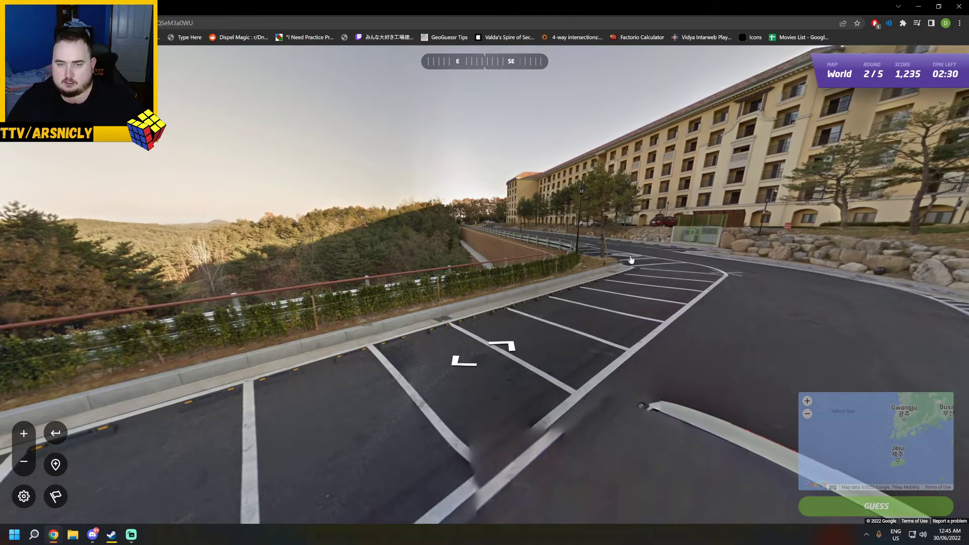
pyautogui.click(500, 346)
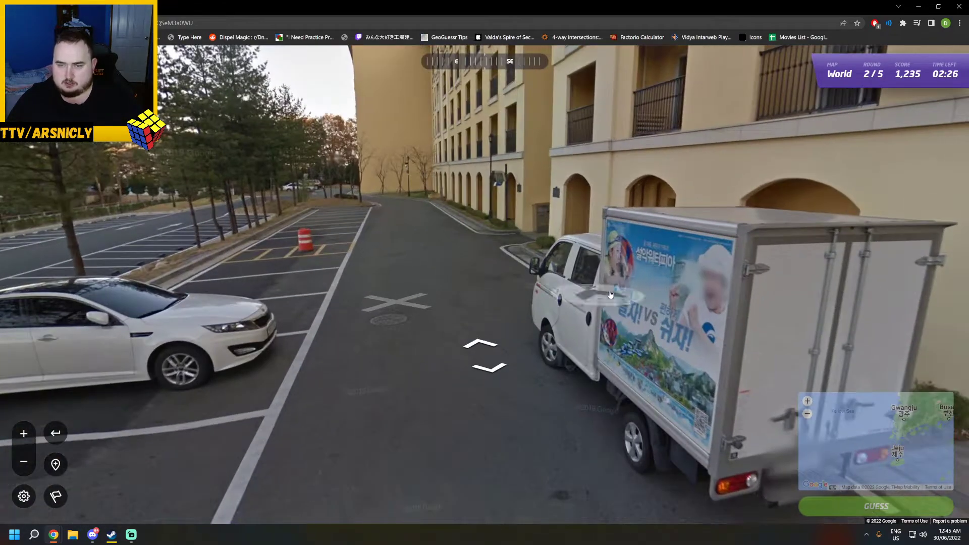
pyautogui.click(483, 358)
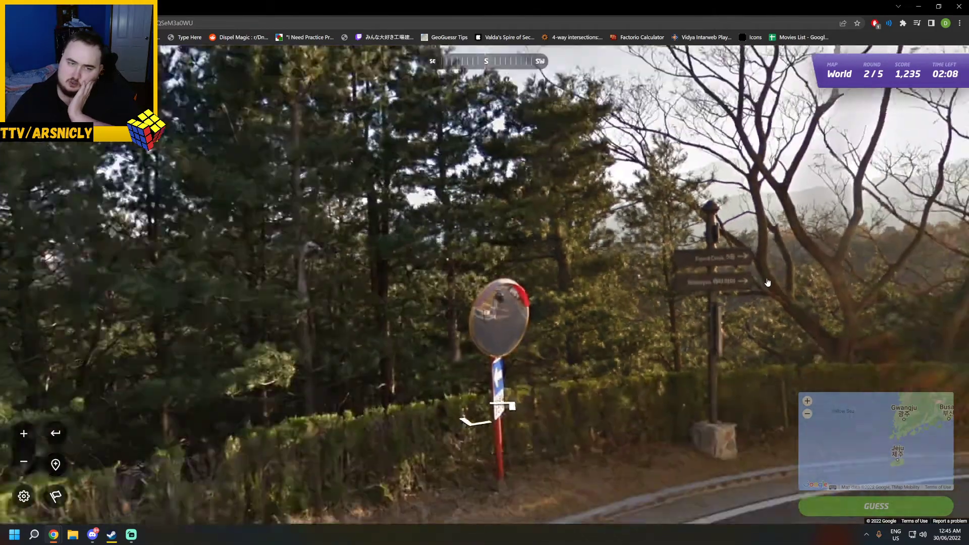
# Follow the resort road past the hotels and junction to the building with the Korean sign
pyautogui.click(486, 395)
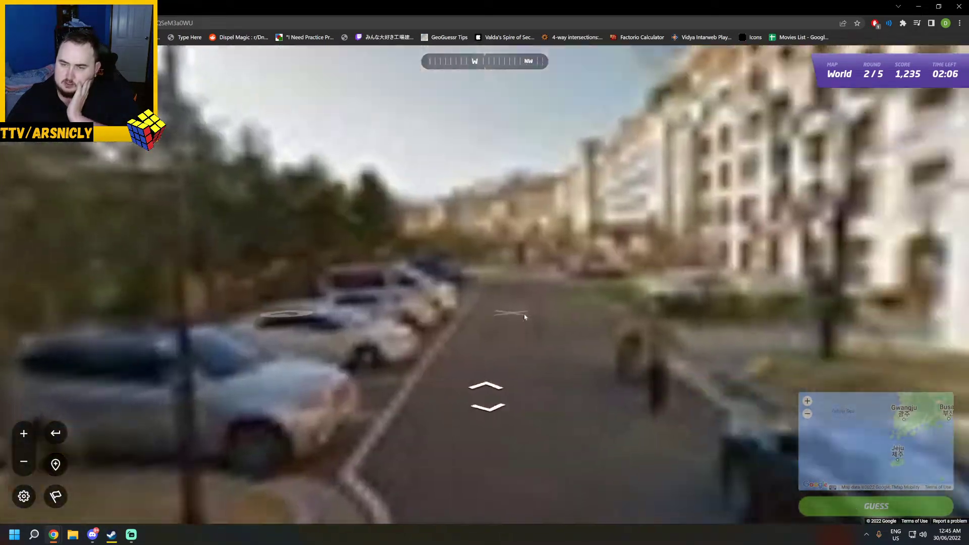
pyautogui.click(485, 396)
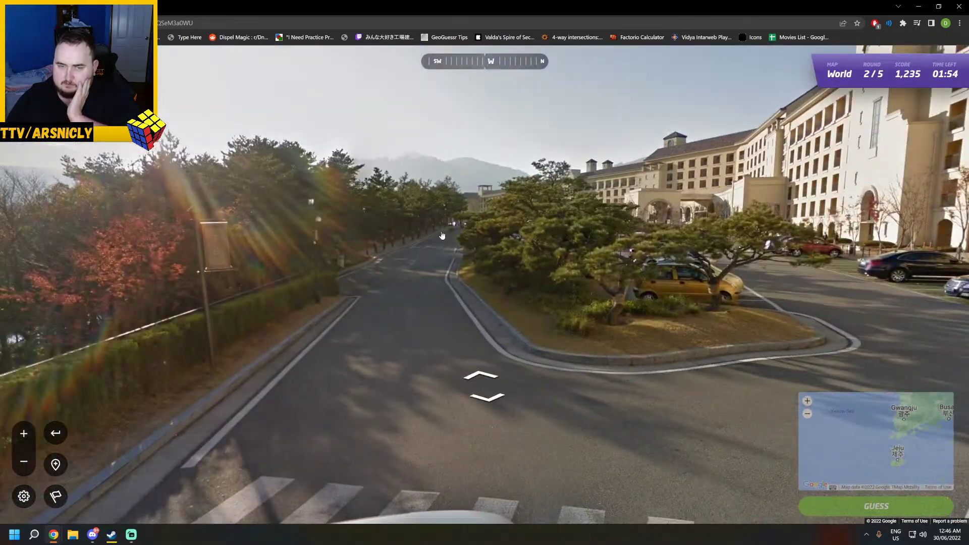
pyautogui.click(483, 386)
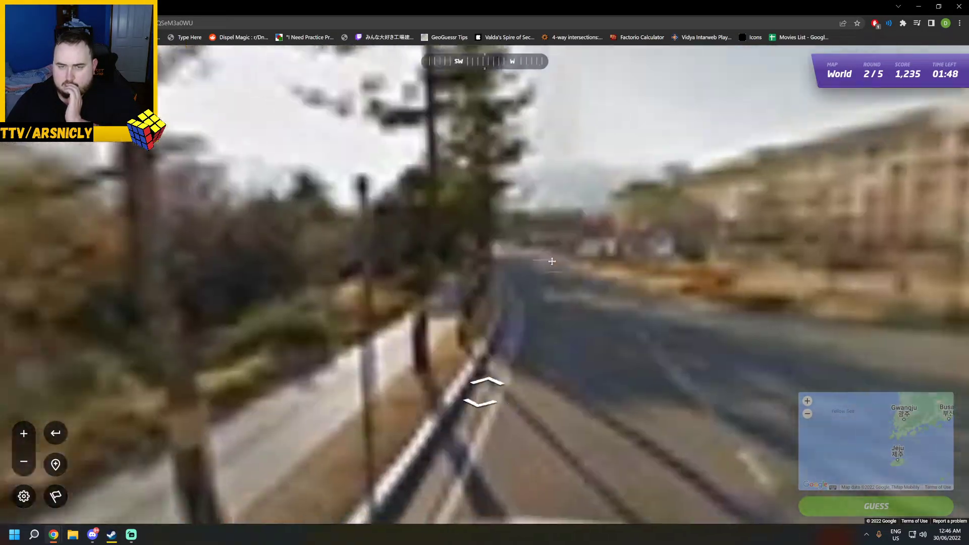
pyautogui.click(485, 393)
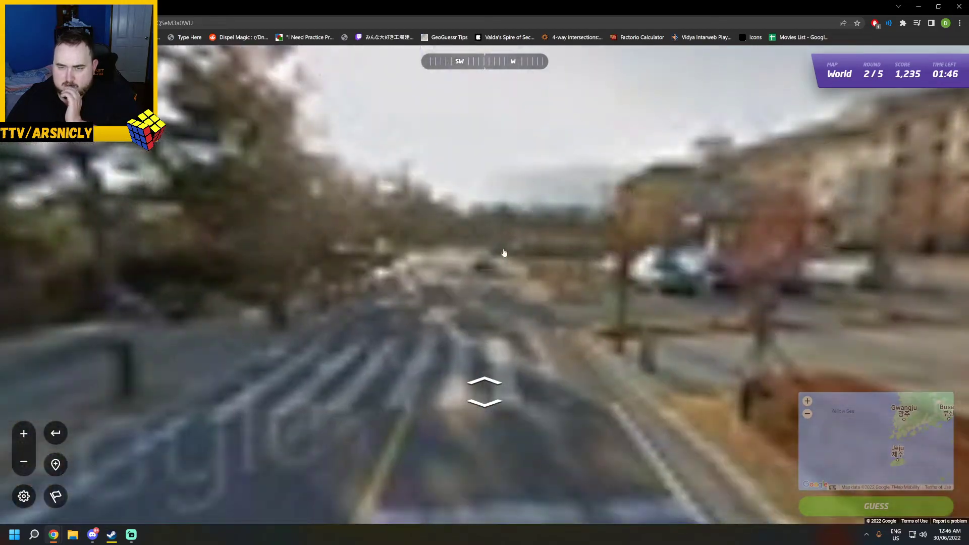
pyautogui.click(485, 392)
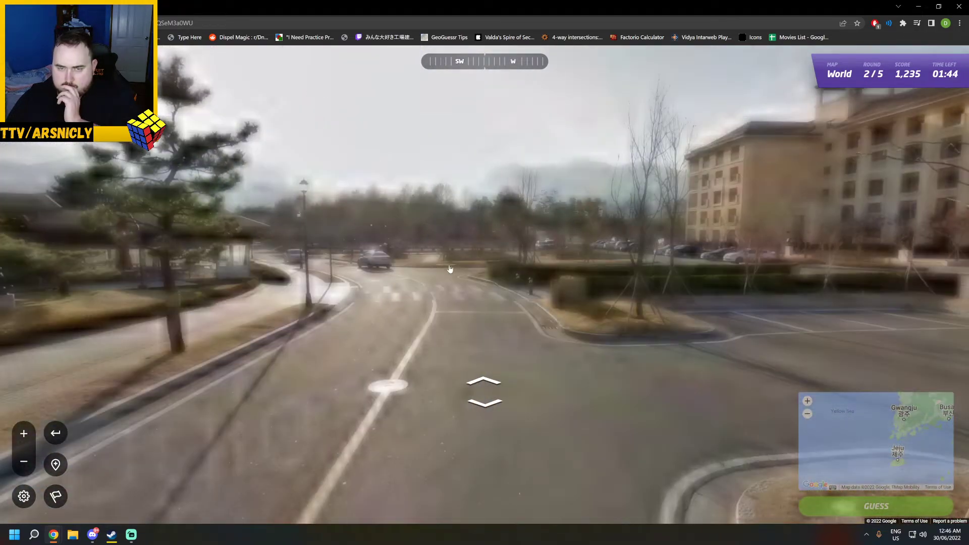
pyautogui.click(483, 390)
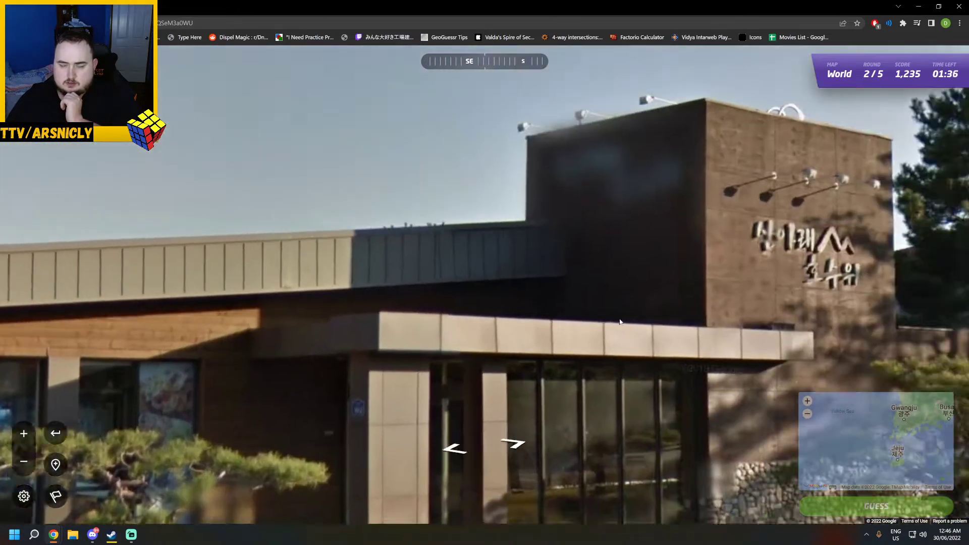
pyautogui.click(514, 444)
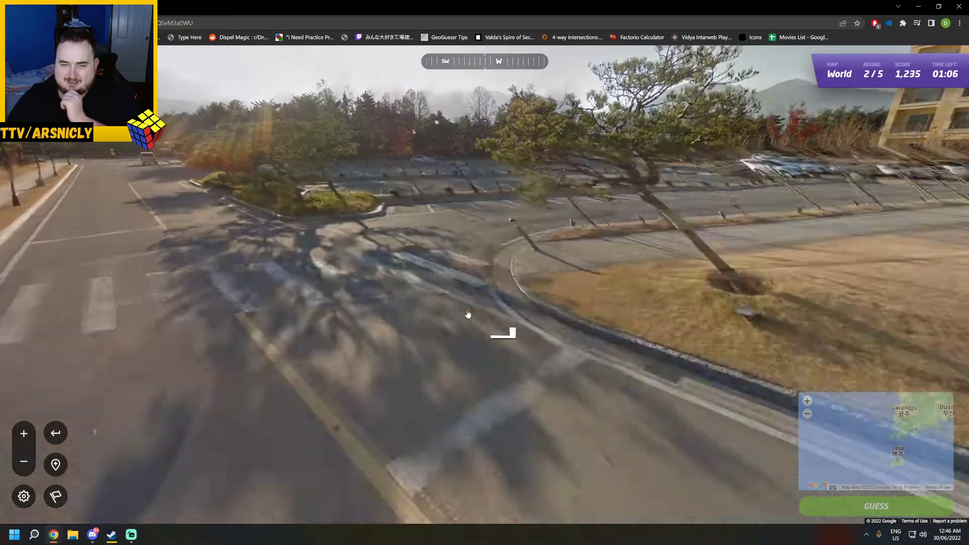
# Move down the road toward the large hotel buildings
pyautogui.click(502, 332)
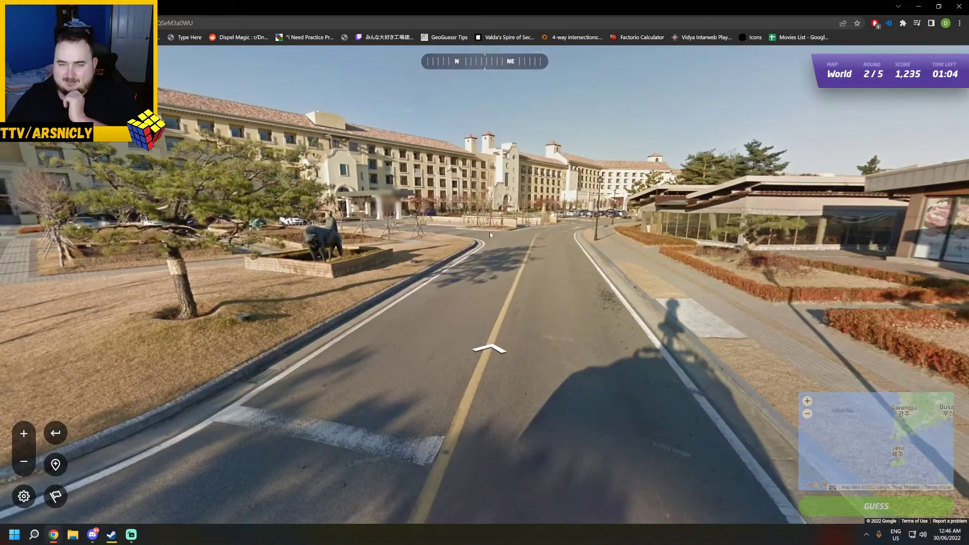
pyautogui.click(488, 349)
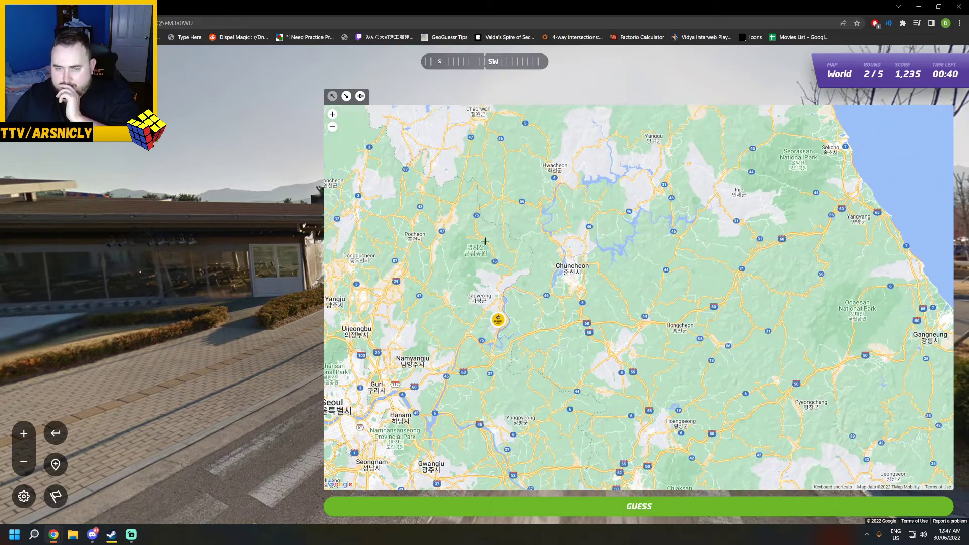
# Guess northwest of Chuncheon (97 km, 4,685 points) and start round 3
pyautogui.click(486, 241)
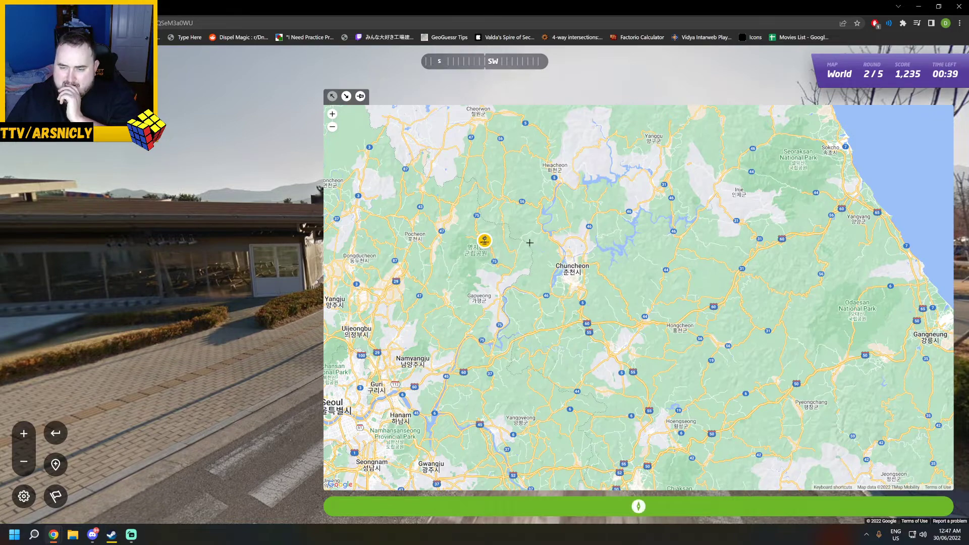
pyautogui.click(638, 505)
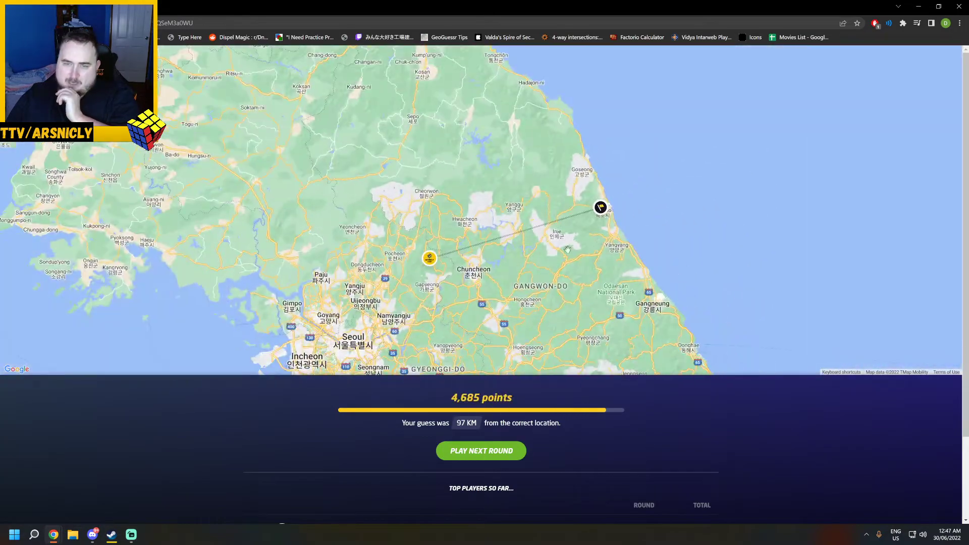
pyautogui.click(480, 450)
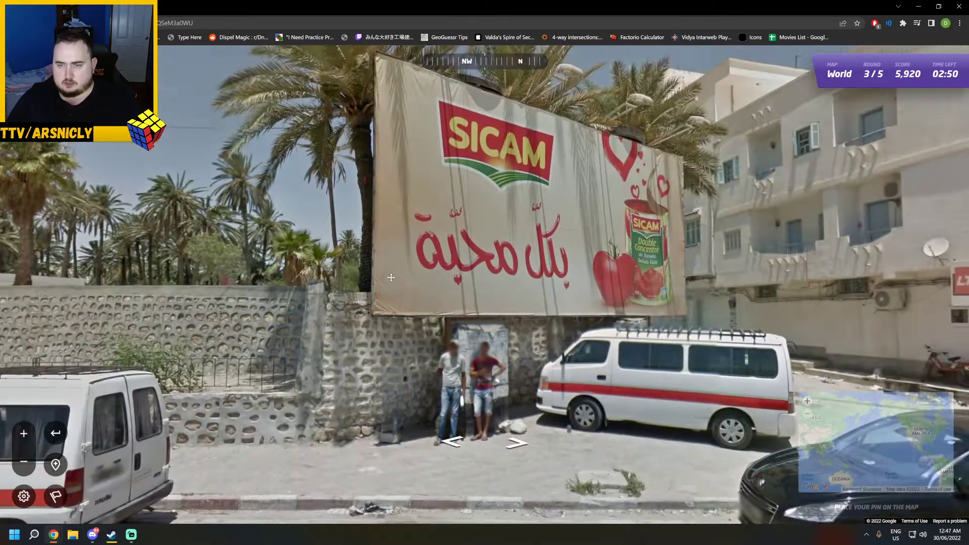
# Walk the round 3 streets past taxis and minibuses and approach the Arabic shop signs
pyautogui.click(516, 442)
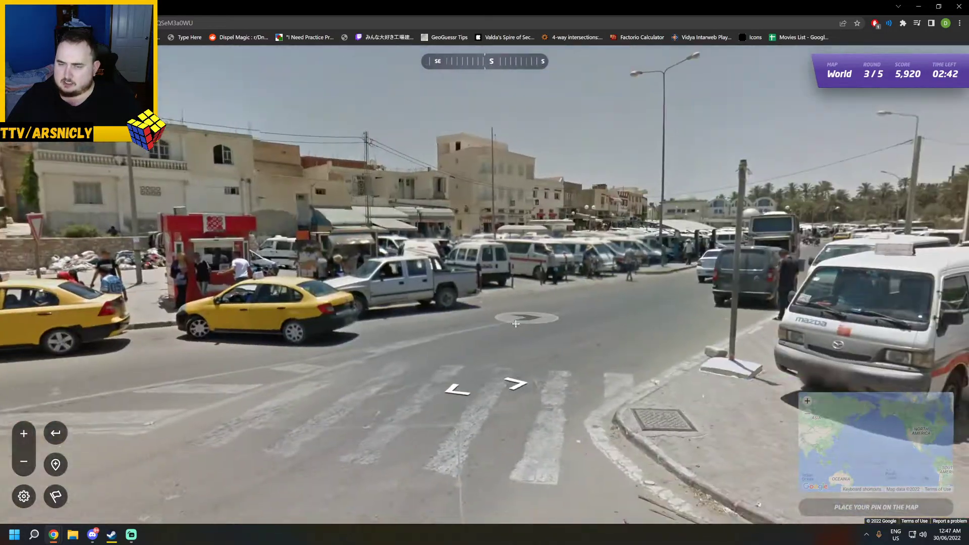
pyautogui.click(515, 323)
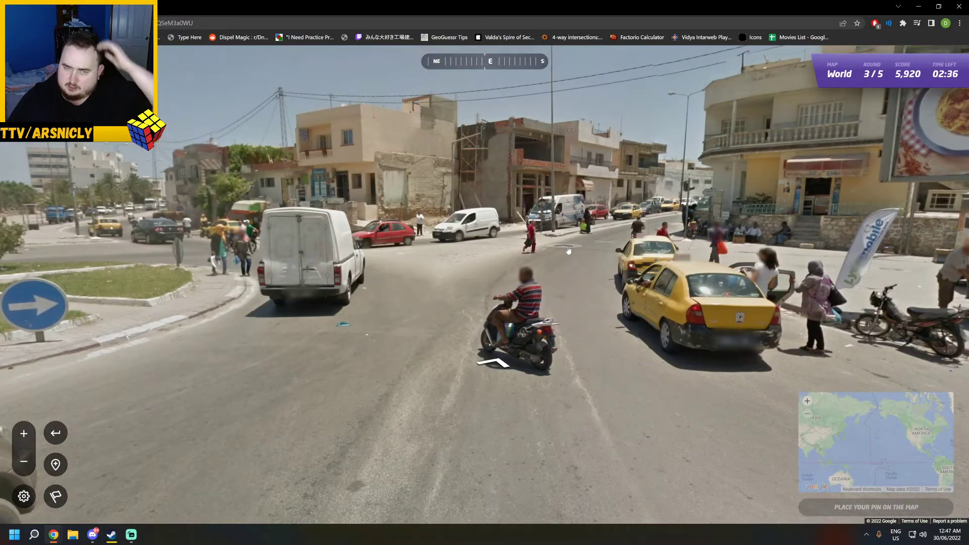
pyautogui.click(492, 365)
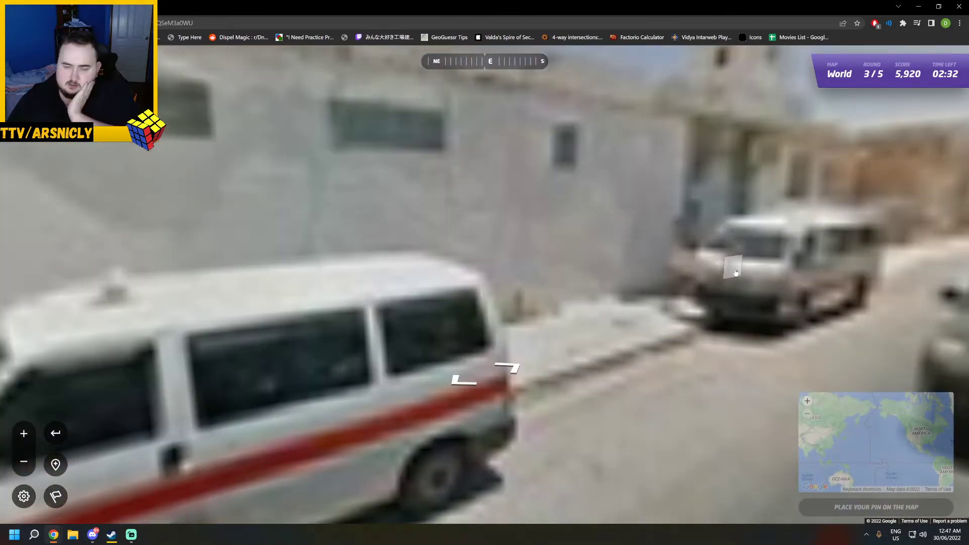
pyautogui.click(484, 377)
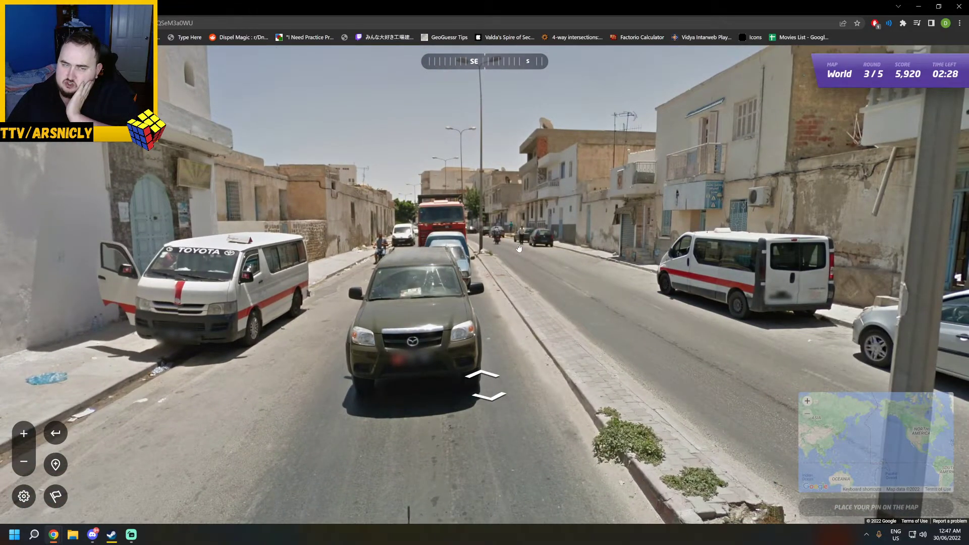
pyautogui.click(482, 376)
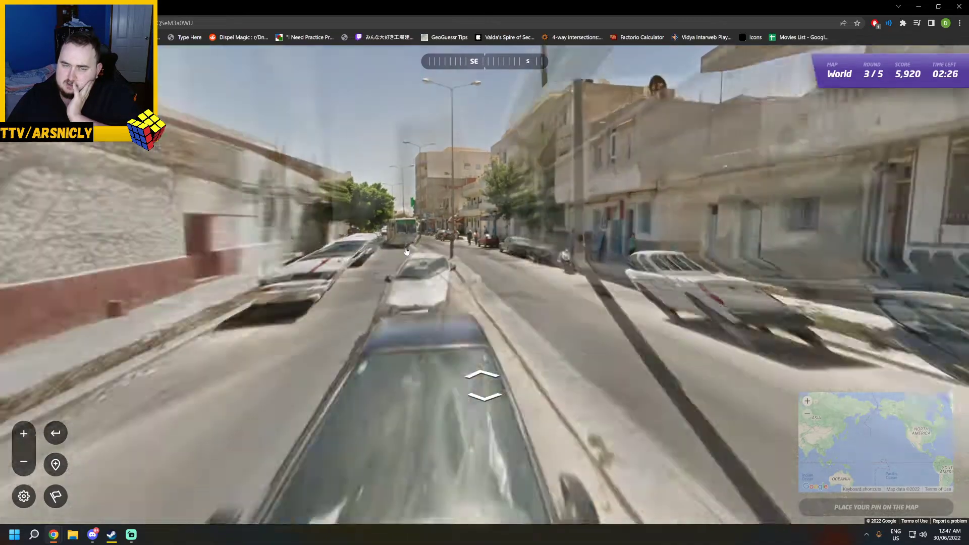
pyautogui.click(484, 381)
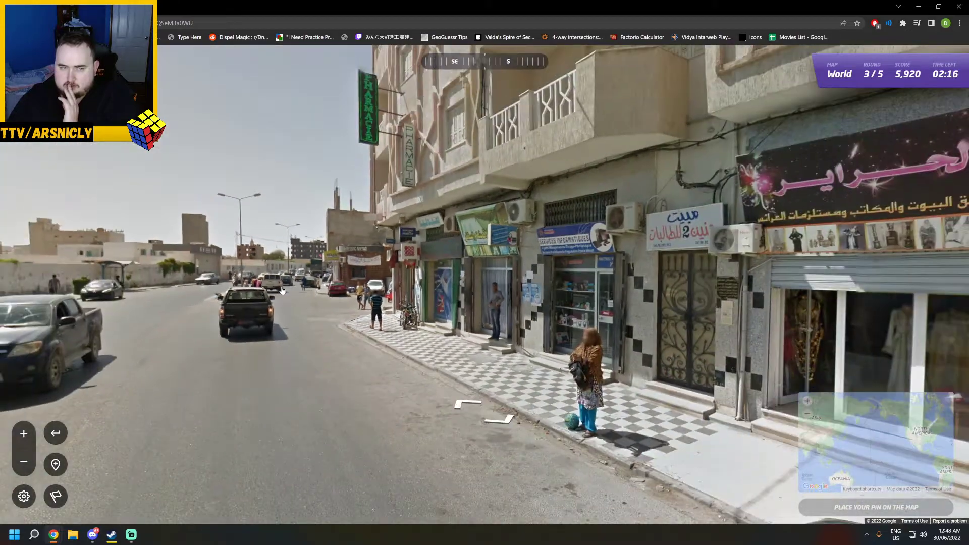
pyautogui.click(390, 218)
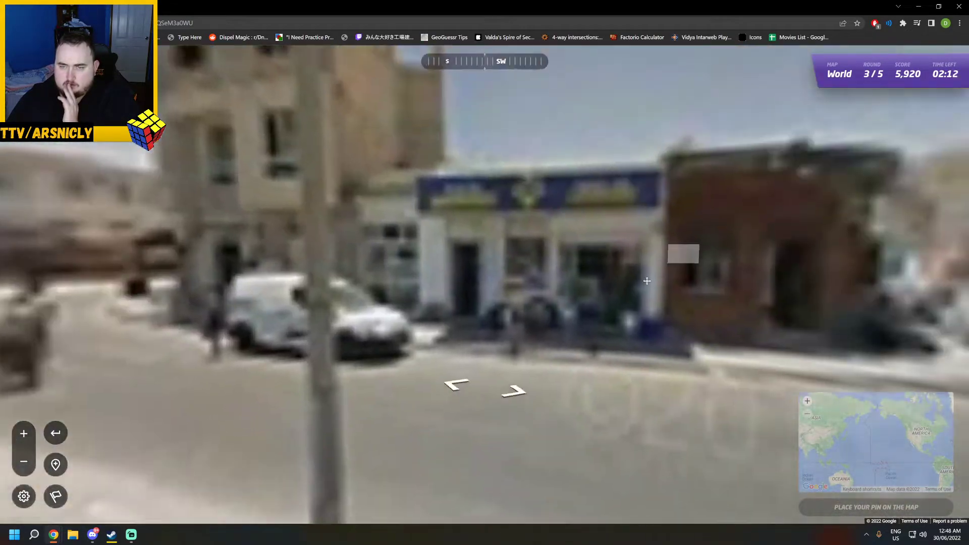
pyautogui.click(875, 440)
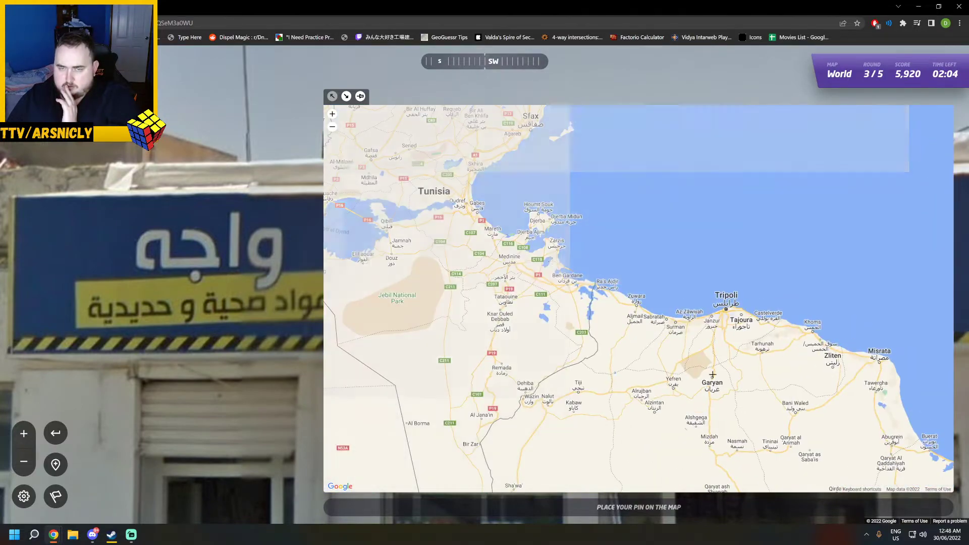
# Zoom the guess map in on the Tunisia and Libya coastline
pyautogui.scroll(3)
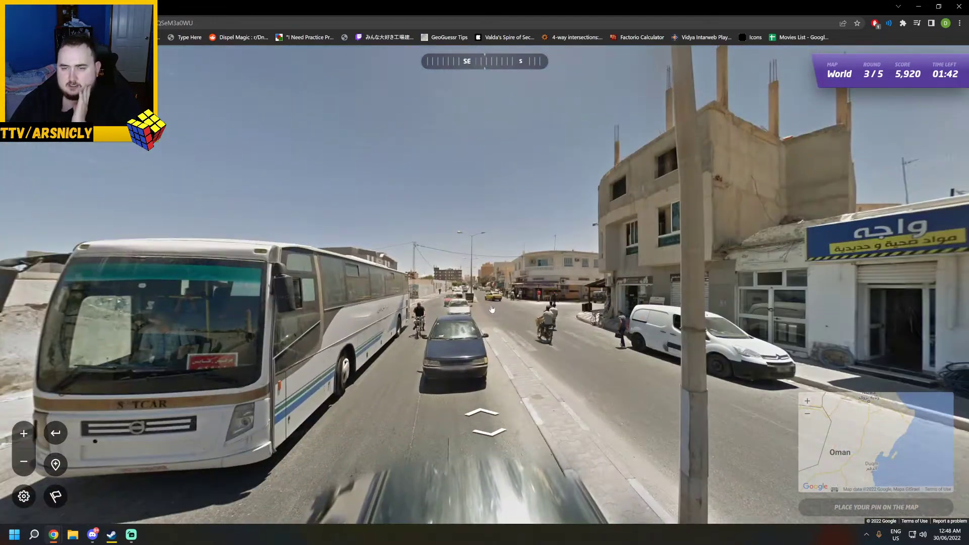
# Travel down the main street past the SOTCAR bus toward the taller buildings
pyautogui.click(484, 420)
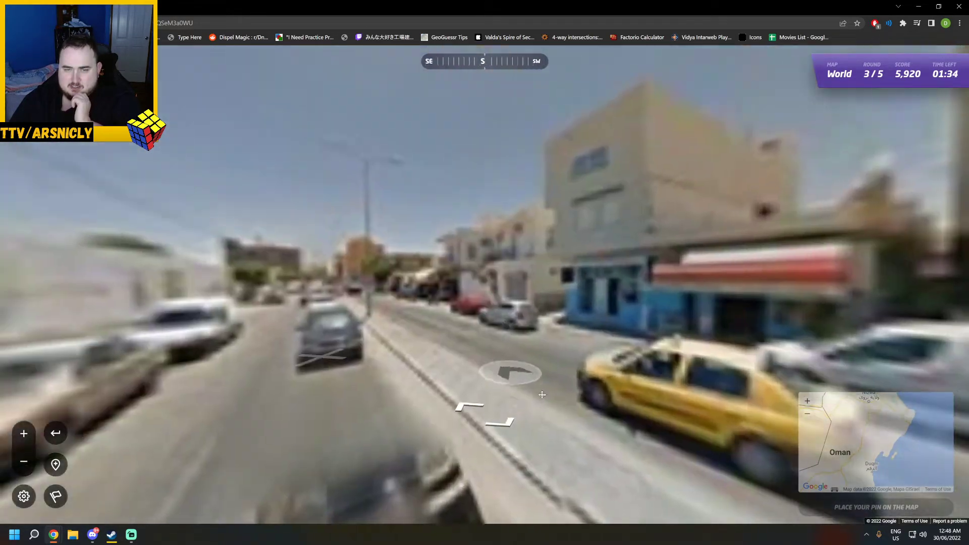
pyautogui.click(508, 372)
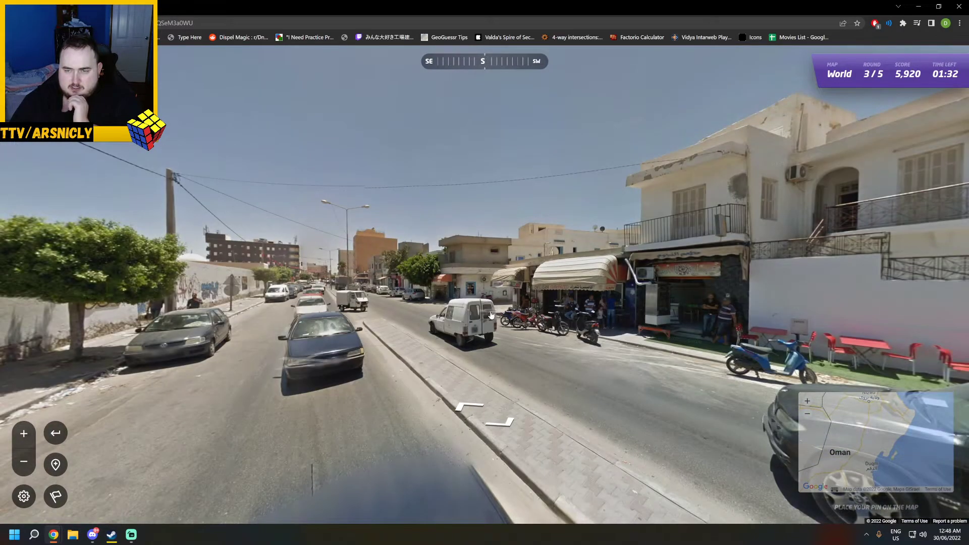
pyautogui.click(483, 407)
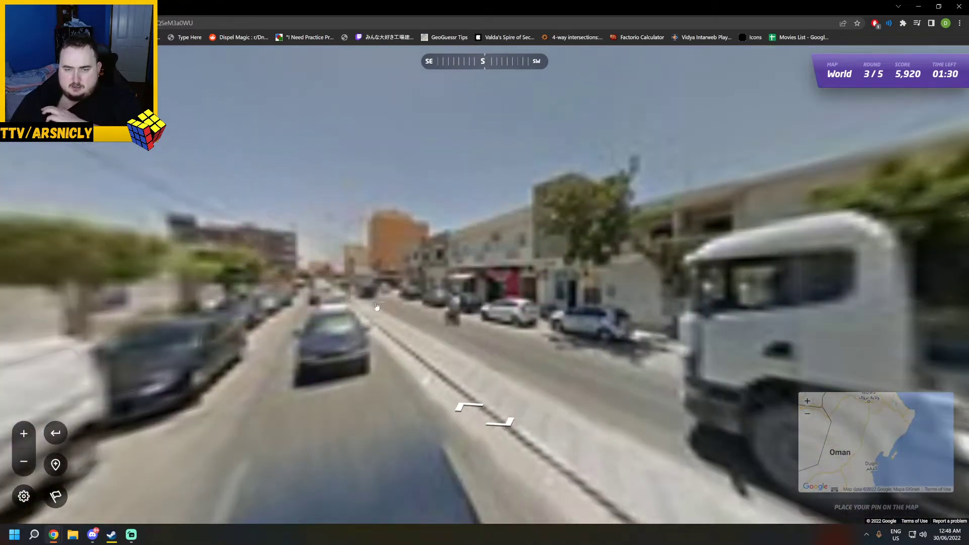
pyautogui.click(482, 408)
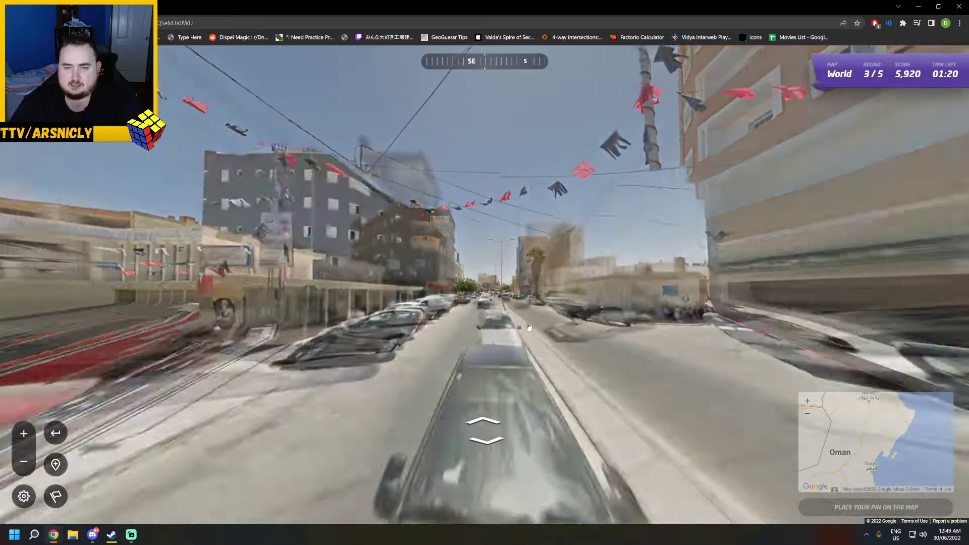
pyautogui.click(485, 424)
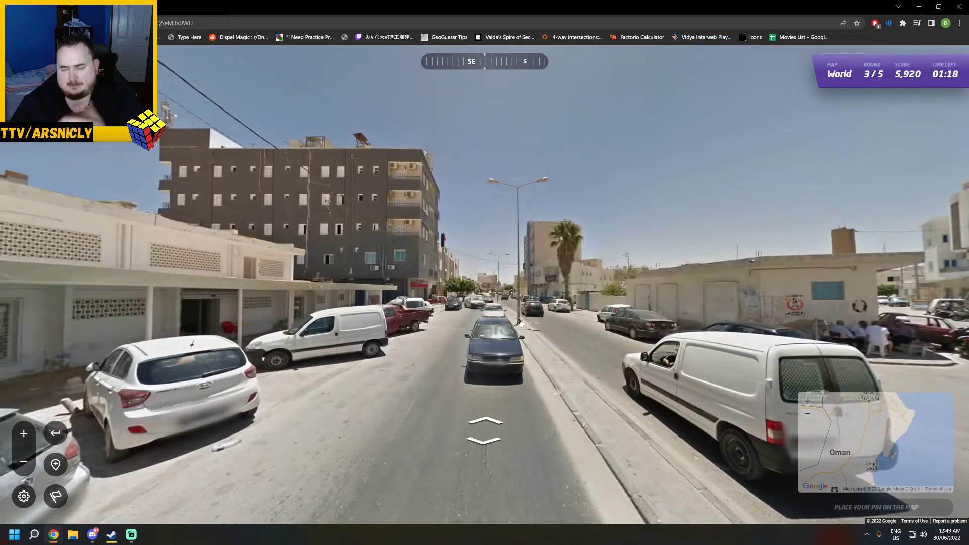
pyautogui.click(485, 422)
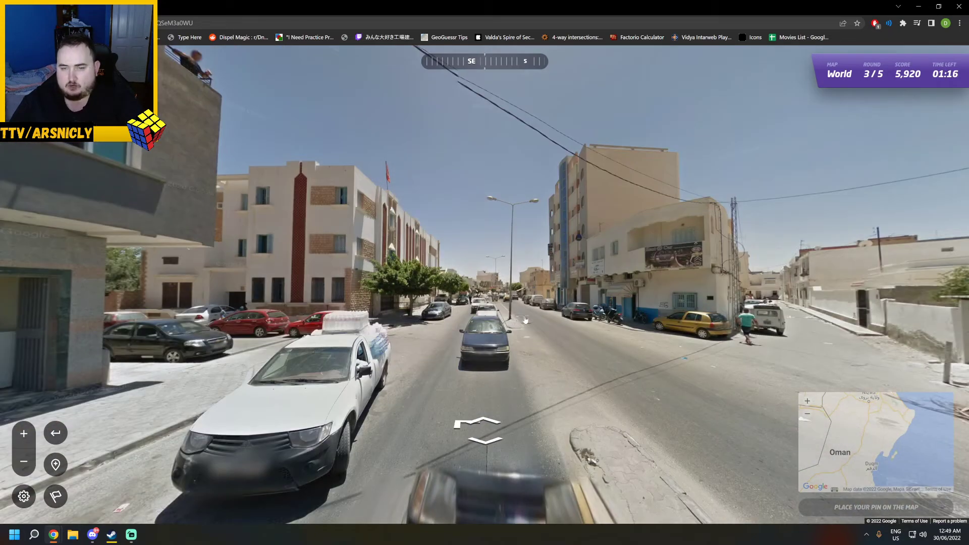
pyautogui.click(484, 423)
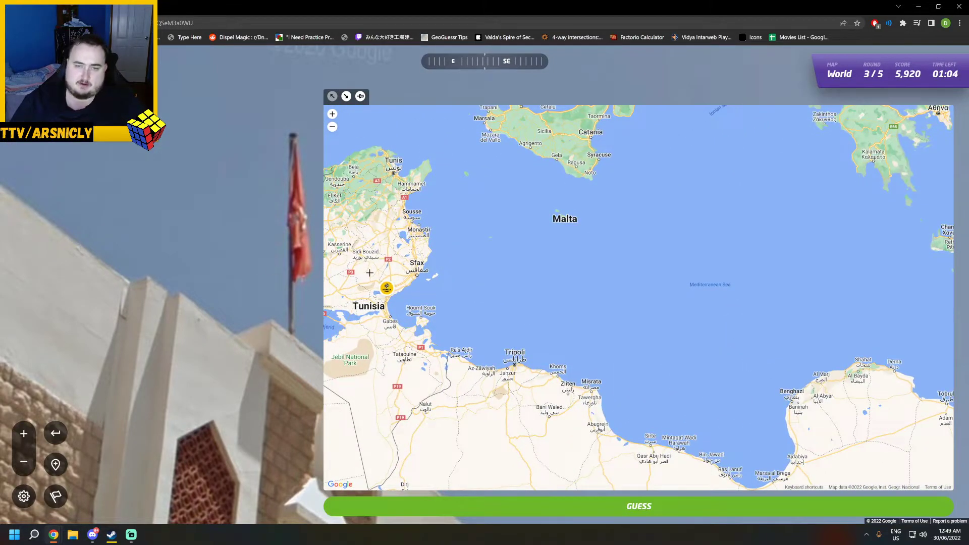
# Explore a bit further, then place the pin in northern Tunisia near Tunis
pyautogui.click(332, 114)
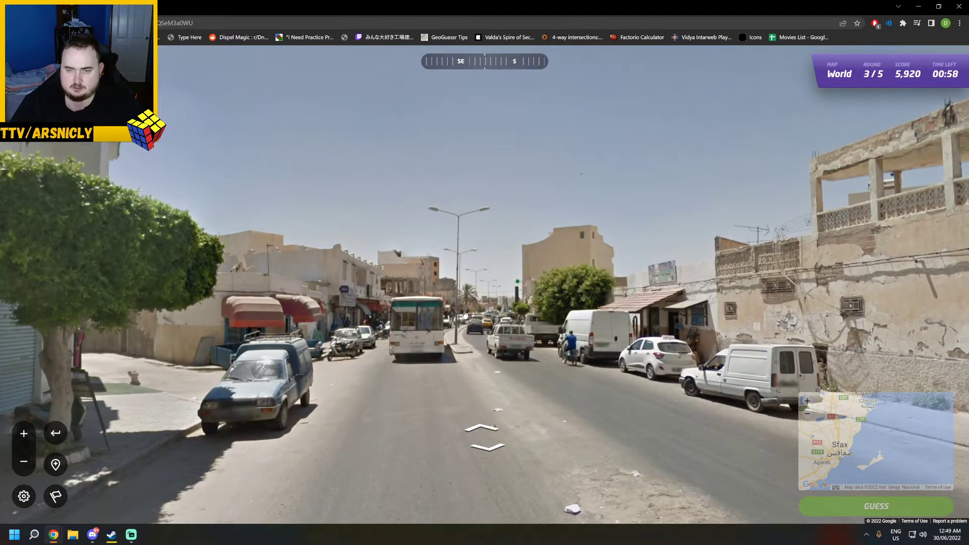
pyautogui.click(480, 431)
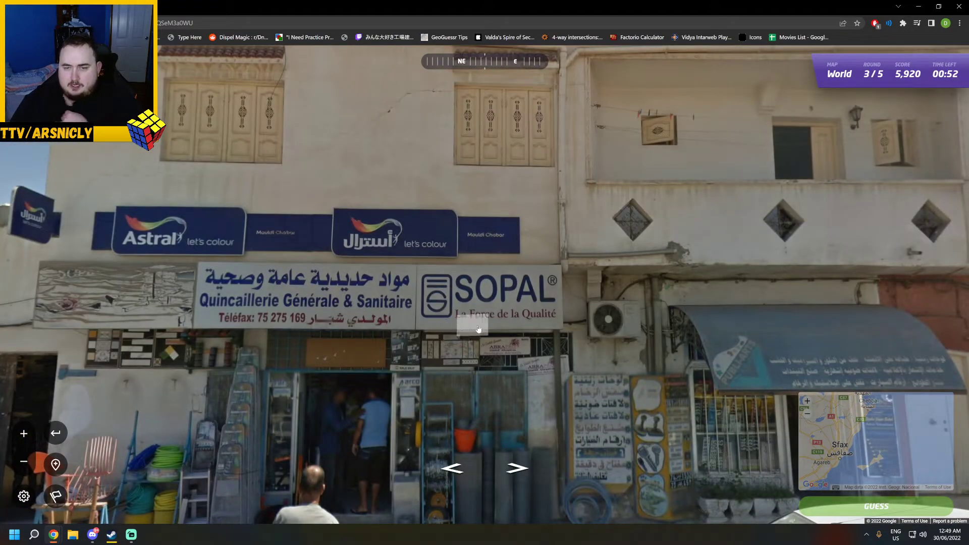
pyautogui.click(873, 442)
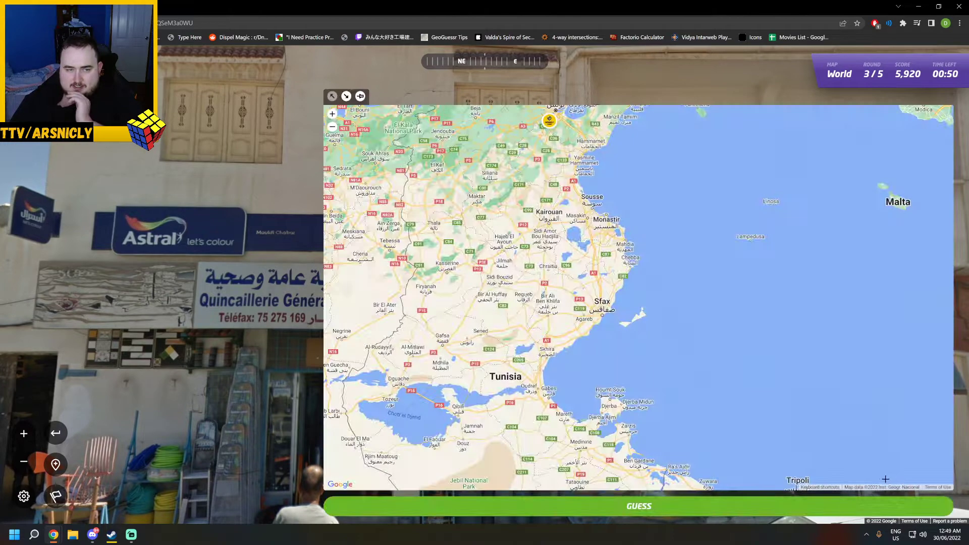
# Submit the round 3 guess, scoring 4,022 points at 325 km off
pyautogui.click(332, 127)
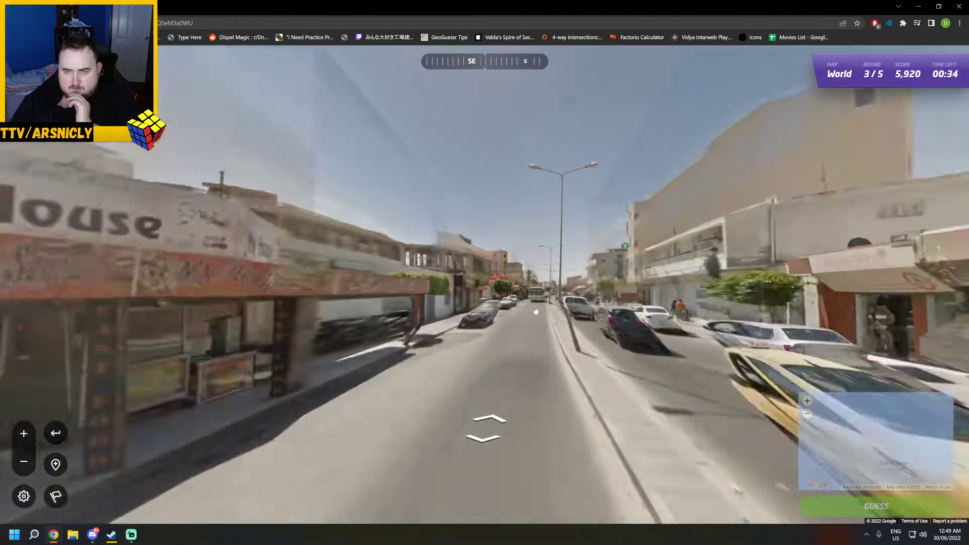
pyautogui.click(484, 427)
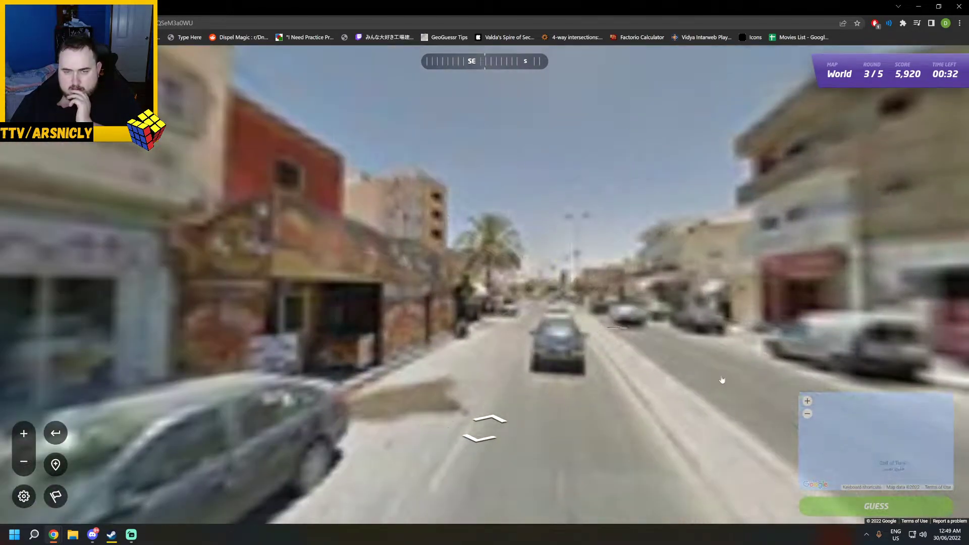
pyautogui.click(875, 506)
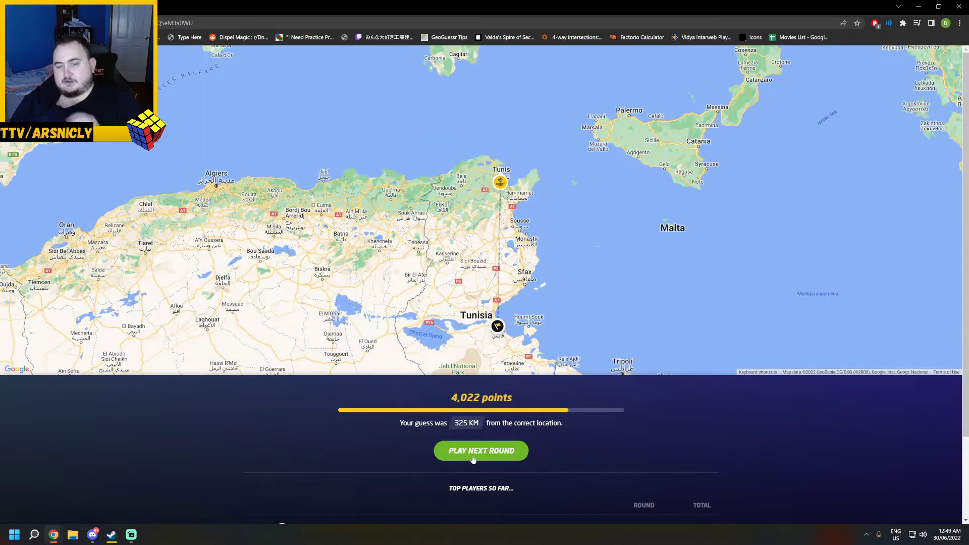
# Start round 4 at the intersection with apartment blocks and traffic lights
pyautogui.click(480, 450)
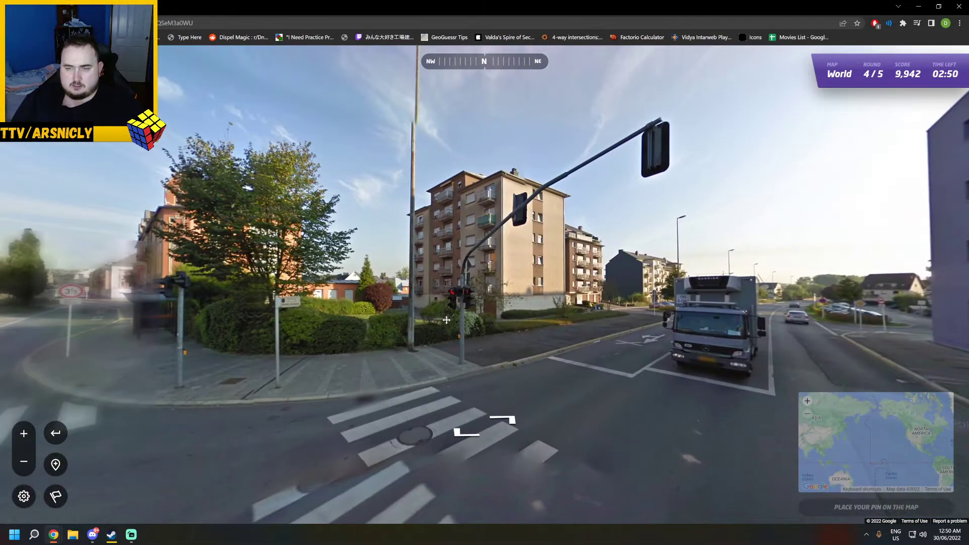
# Look around the intersection and move along the road toward the Esch and Schifflange signs
pyautogui.moveTo(556, 247); pyautogui.dragTo(247, 247)
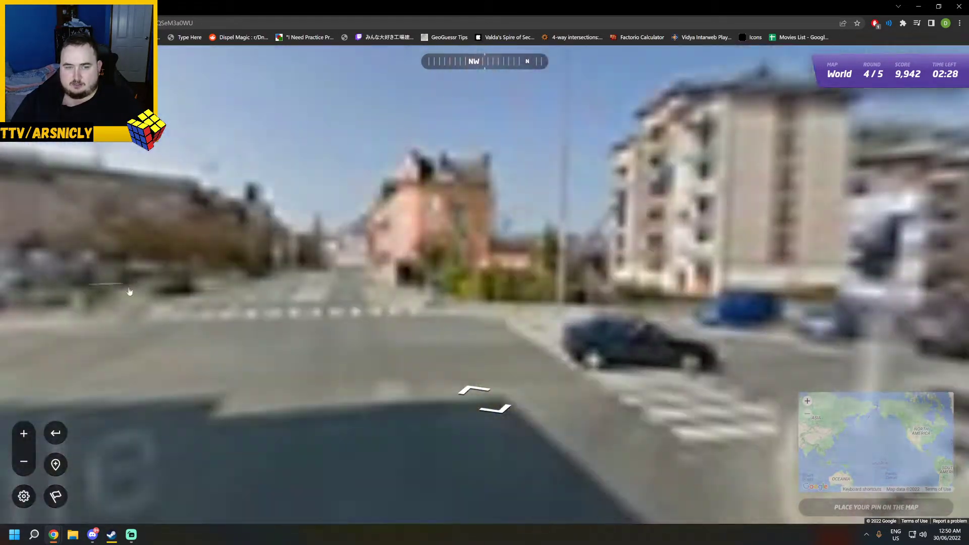
pyautogui.click(485, 398)
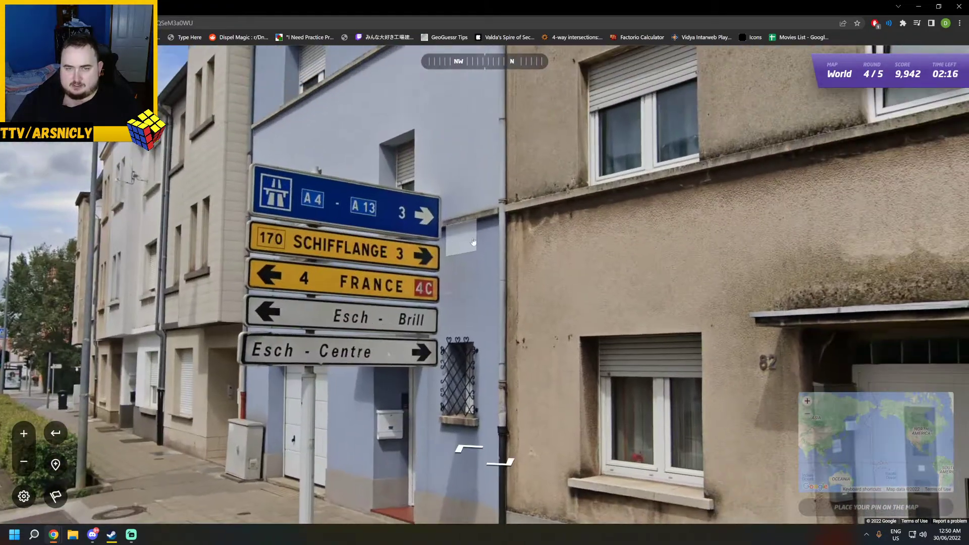
pyautogui.click(874, 442)
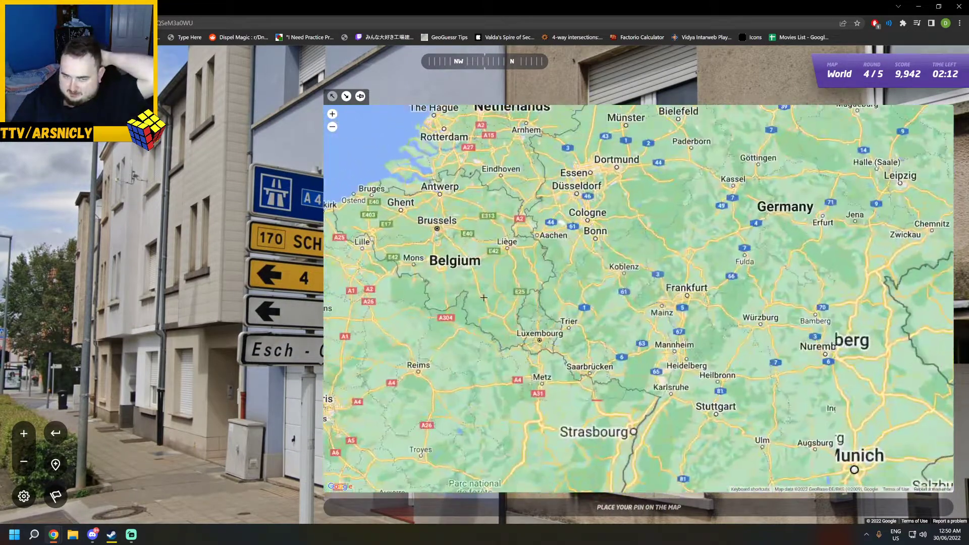
# Zoom the guess map into Esch-sur-Alzette and drop a provisional pin there
pyautogui.scroll(3)
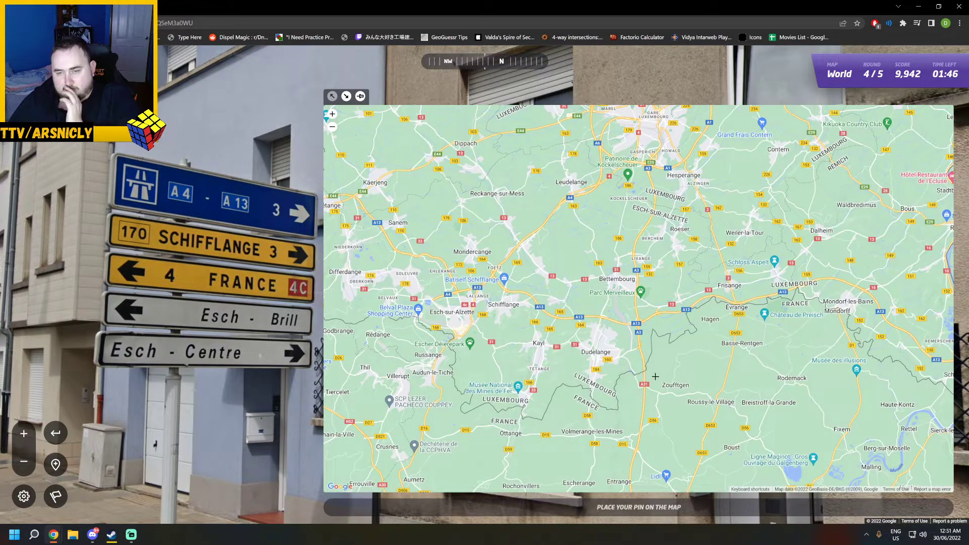
pyautogui.scroll(3)
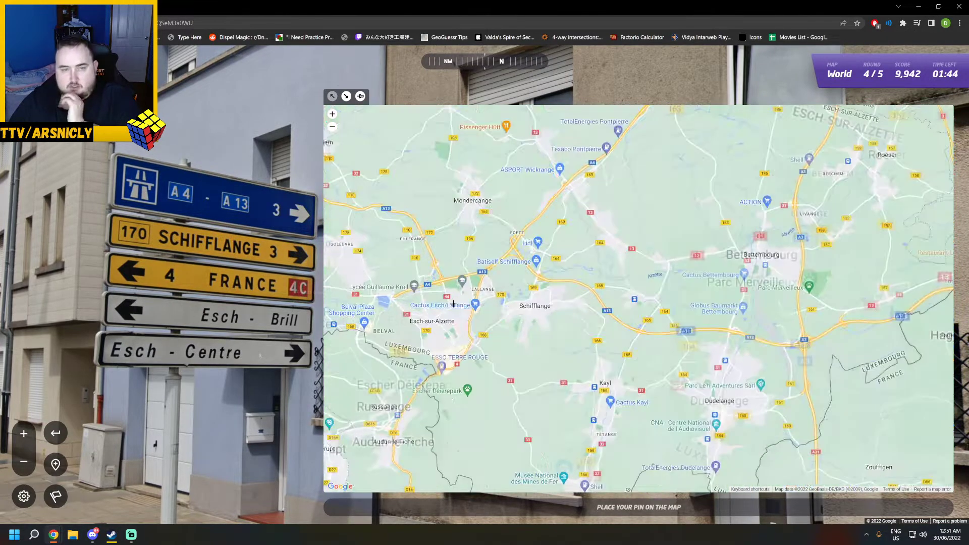
pyautogui.scroll(3)
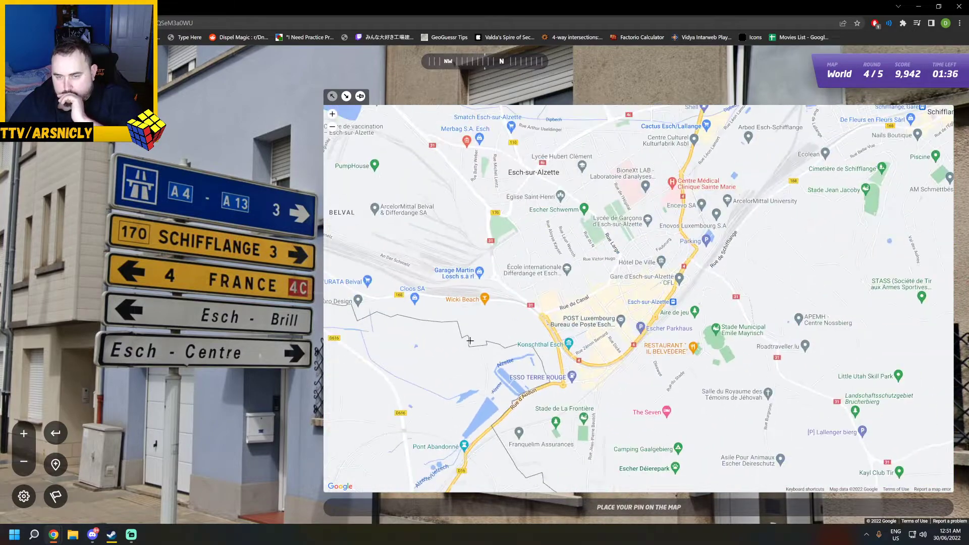
pyautogui.scroll(-3)
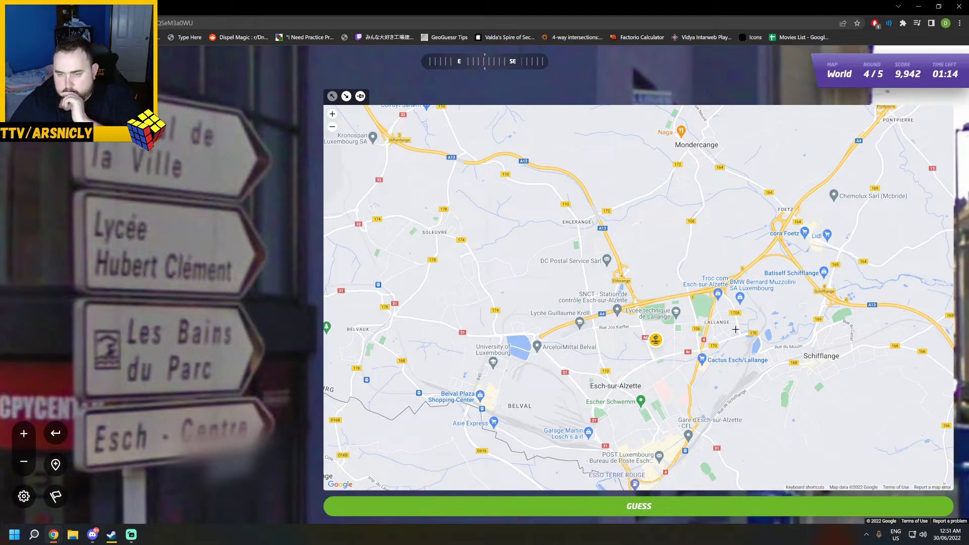
pyautogui.moveTo(704, 417)
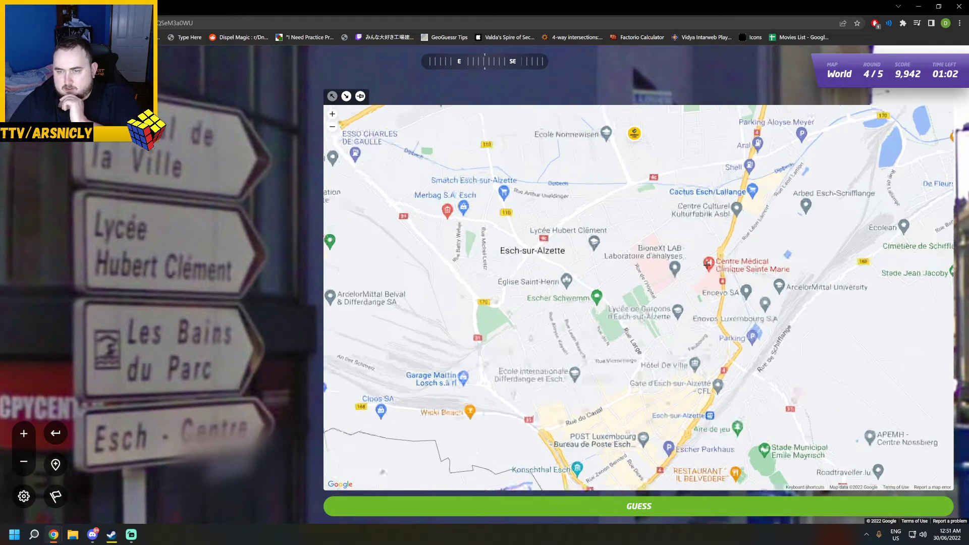
pyautogui.click(332, 114)
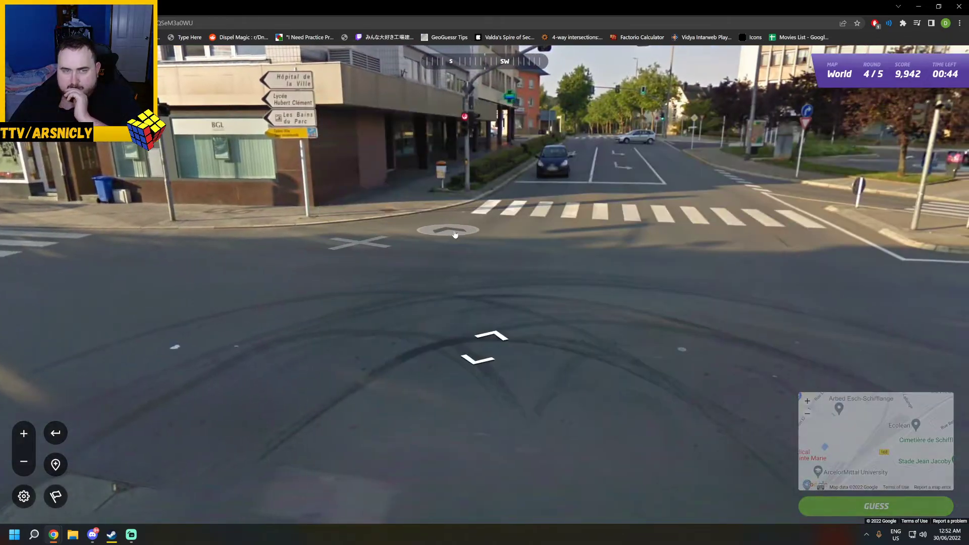
# Move forward to another junction in Esch-sur-Alzette
pyautogui.click(454, 233)
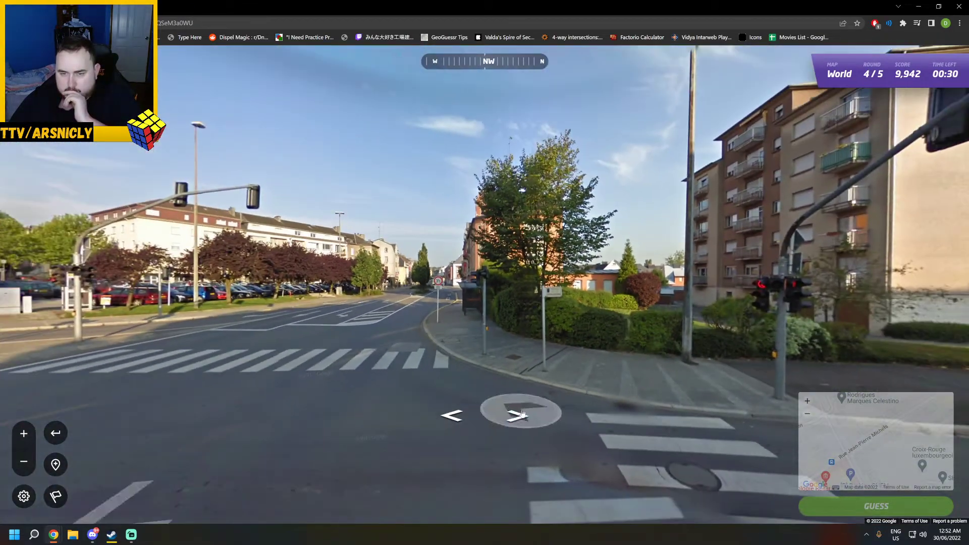
pyautogui.click(518, 415)
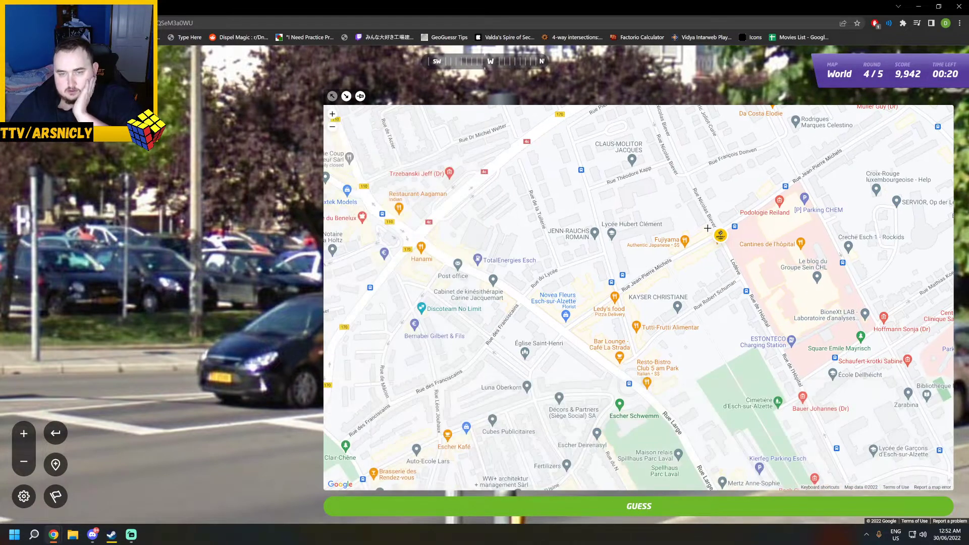
pyautogui.moveTo(829, 242)
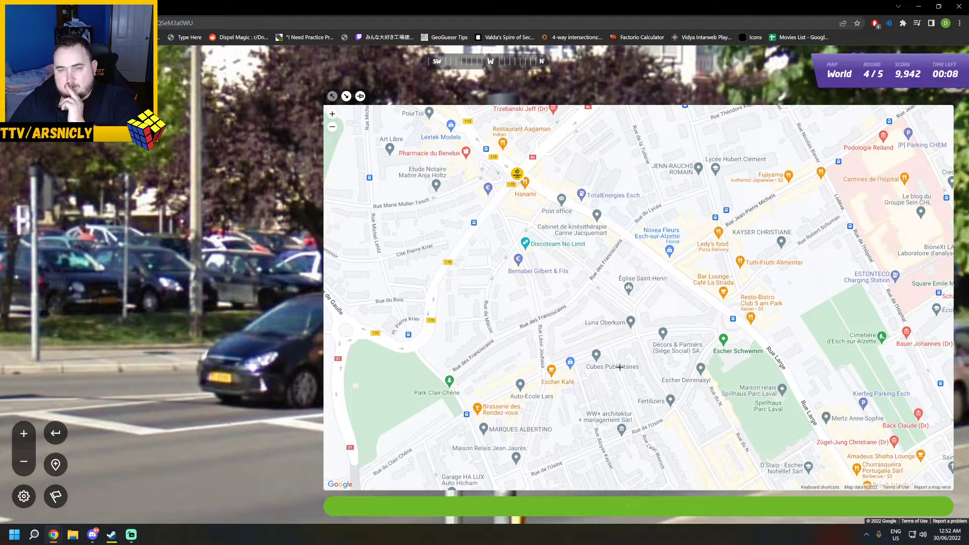
# Submit the round 4 guess at the Rue de Belvaux junction, scoring 5,000 points at 14 m
pyautogui.click(480, 506)
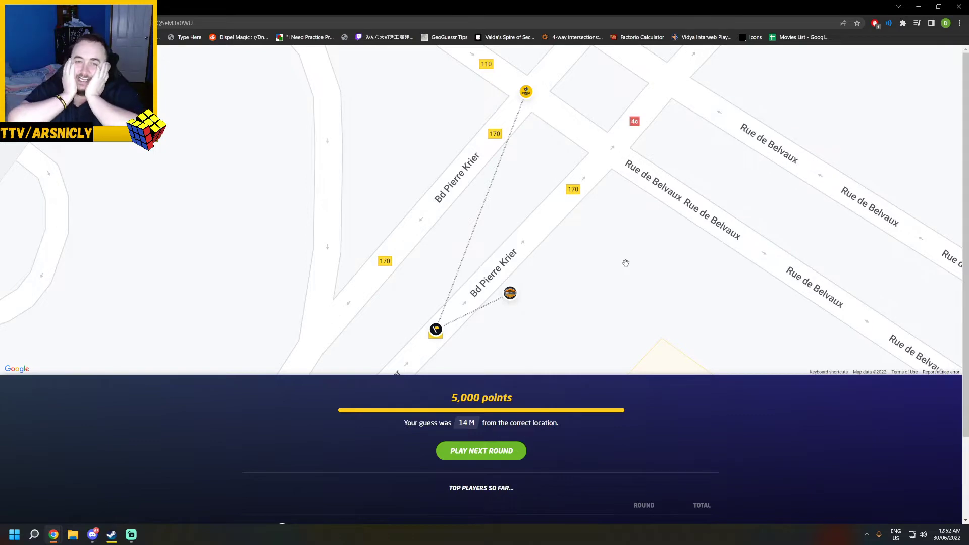
# Zoom out on the round 4 result map and start the final round 5
pyautogui.scroll(-3)
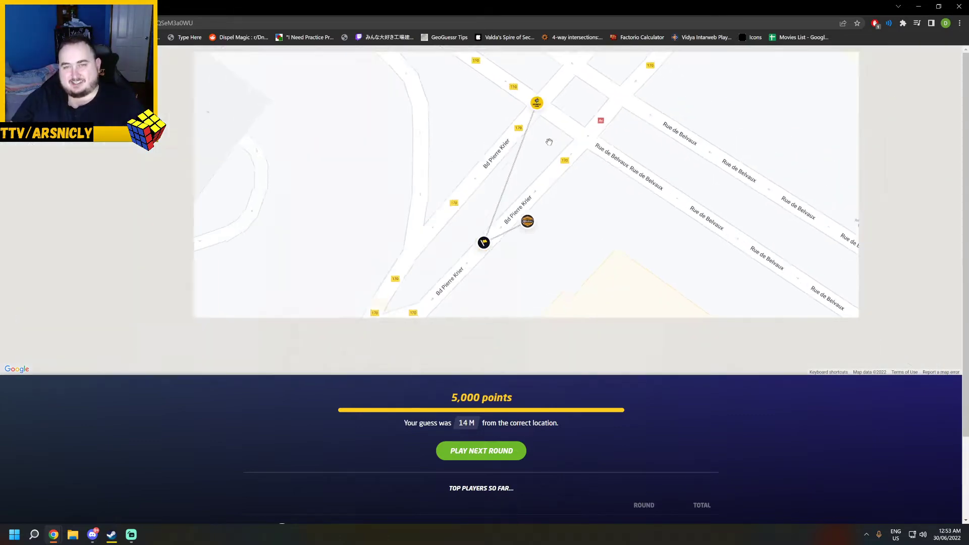
pyautogui.scroll(-3)
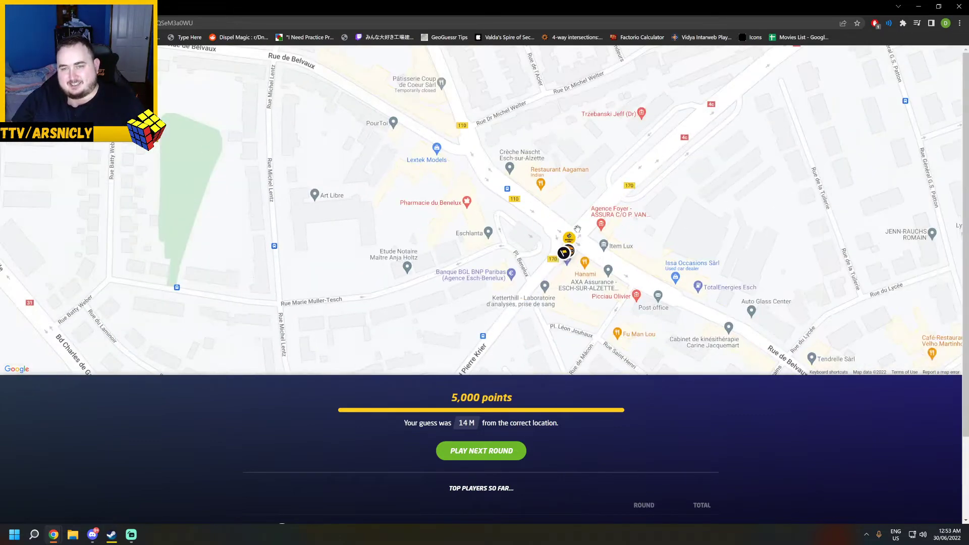
pyautogui.scroll(-3)
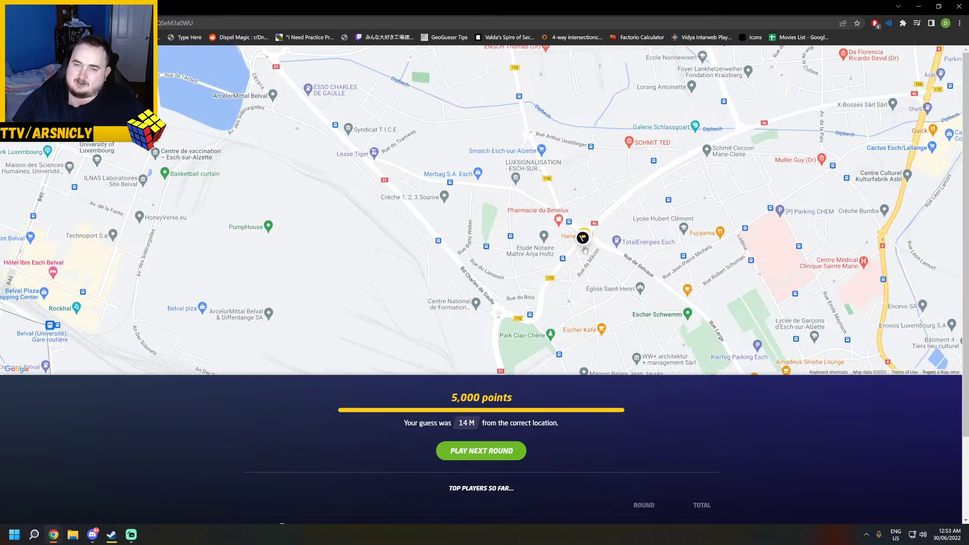
pyautogui.click(481, 450)
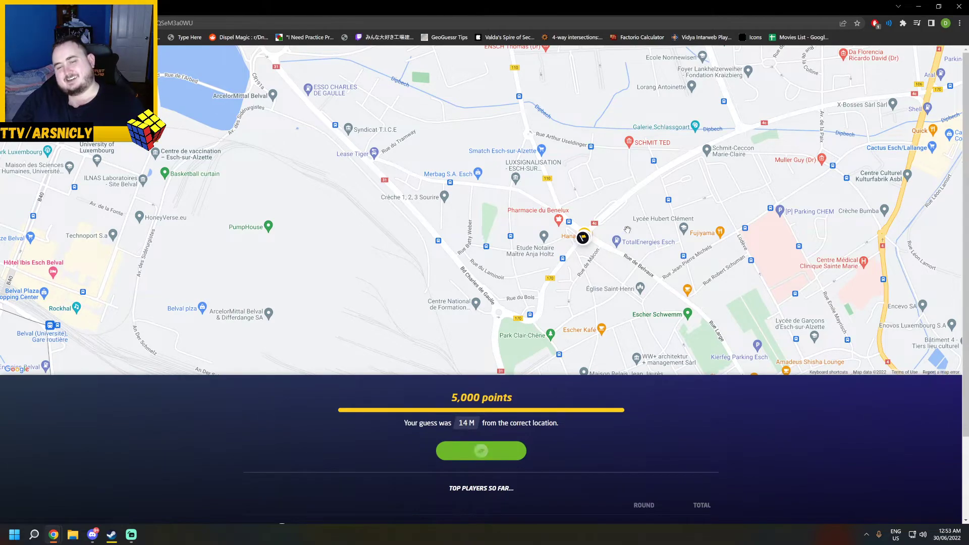
pyautogui.click(481, 450)
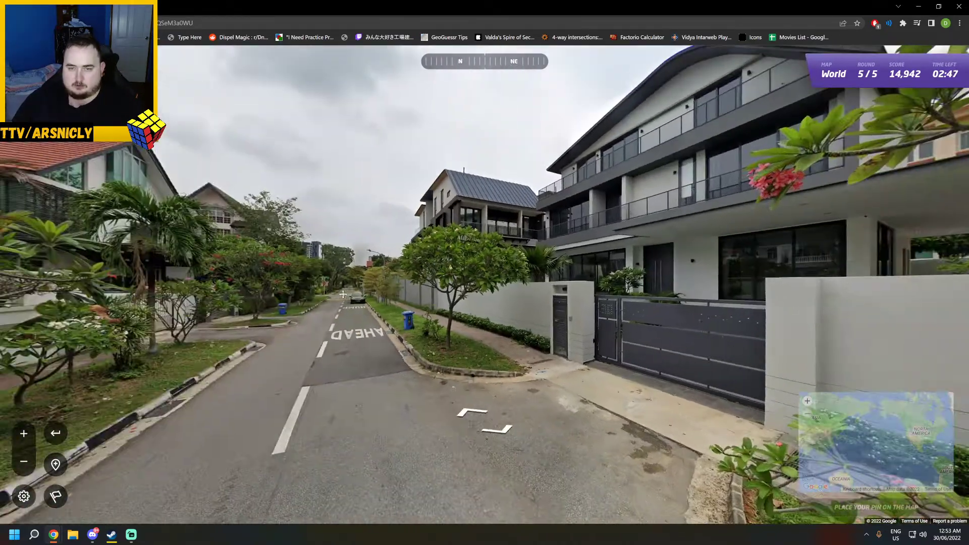
# Travel along the residential road past the school zone to the canal-side construction barriers
pyautogui.click(344, 293)
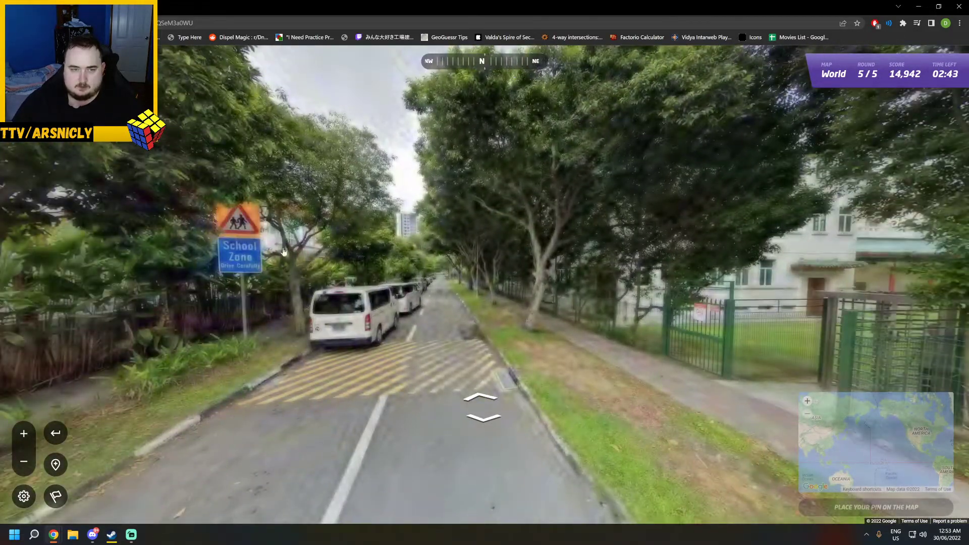
pyautogui.click(481, 407)
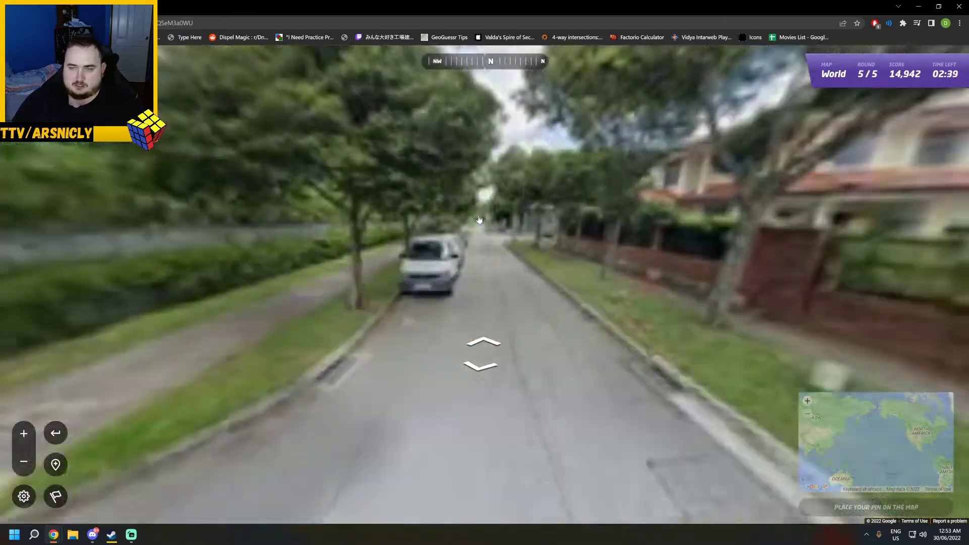
pyautogui.click(483, 344)
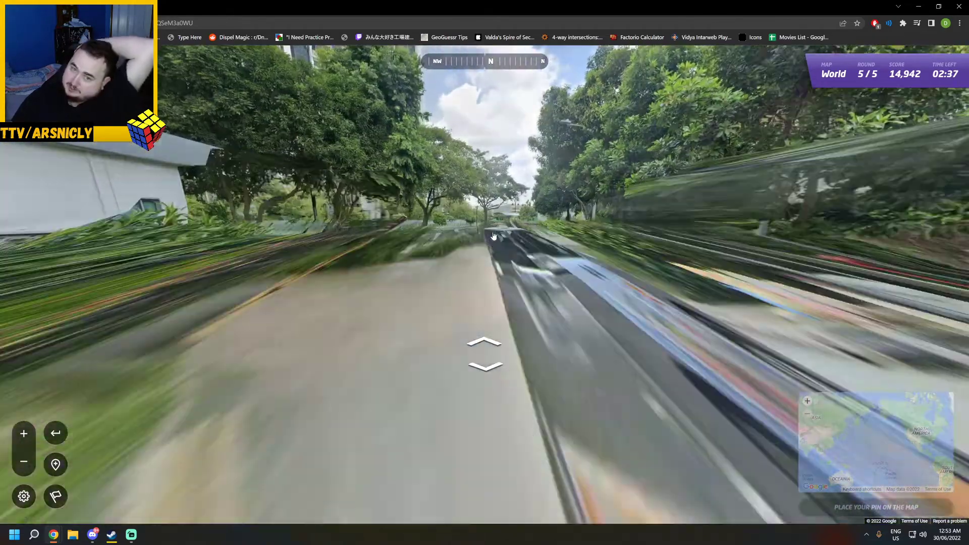
pyautogui.click(485, 351)
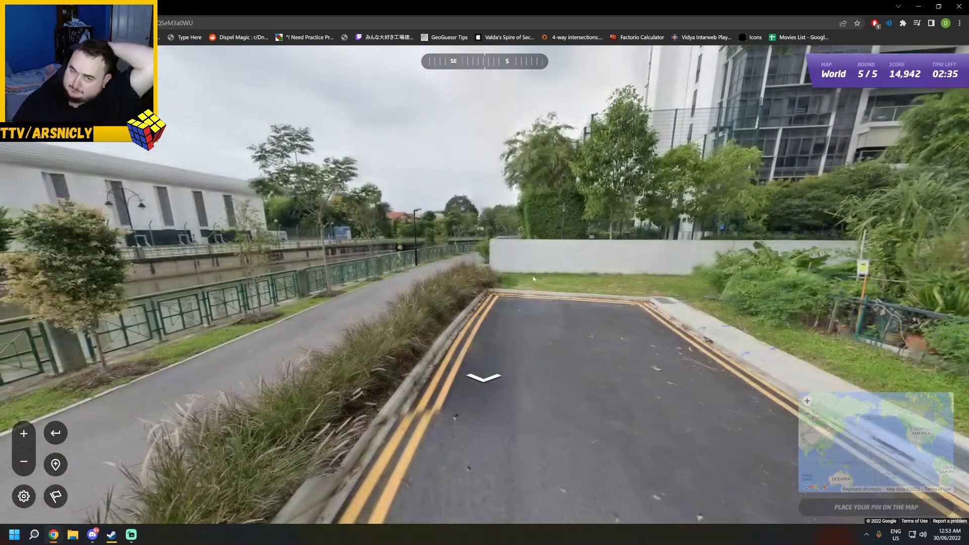
pyautogui.click(483, 376)
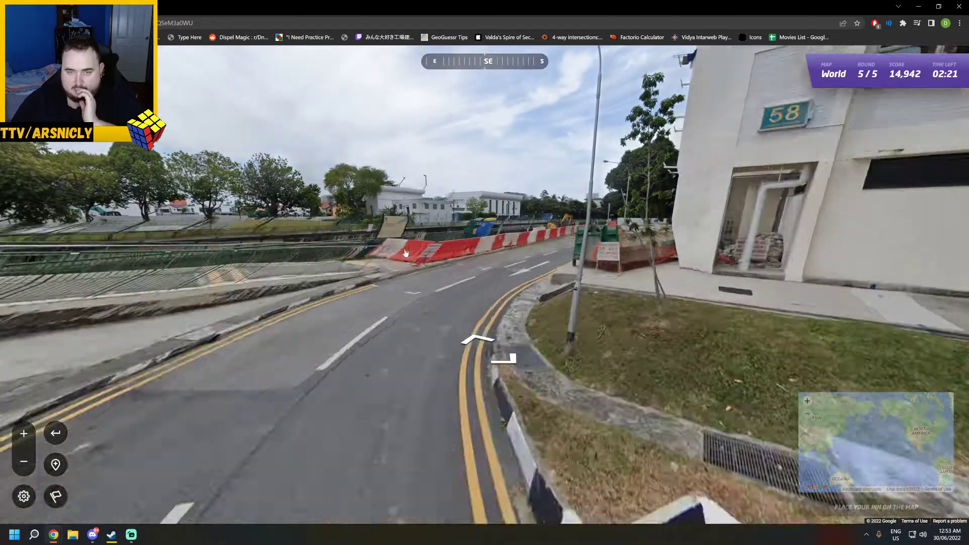
pyautogui.click(479, 340)
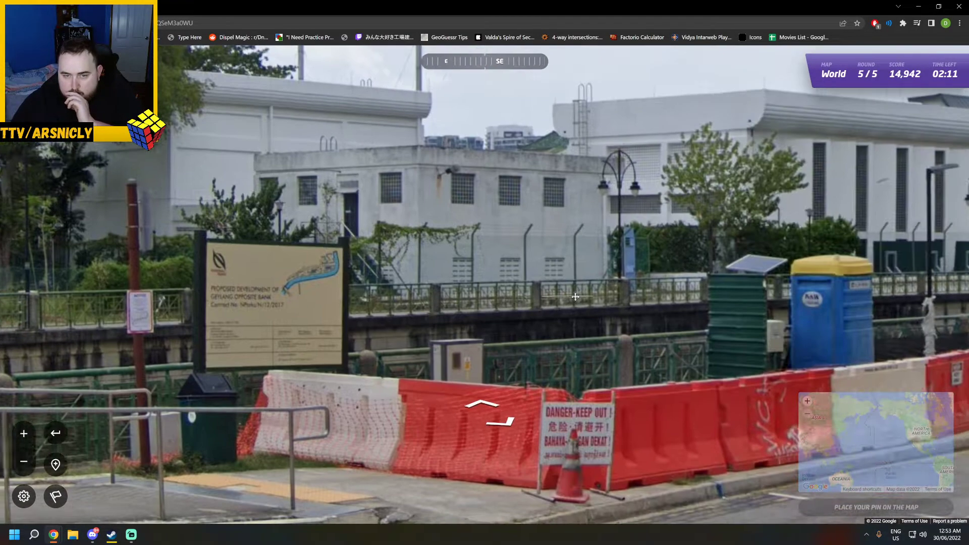
pyautogui.click(865, 442)
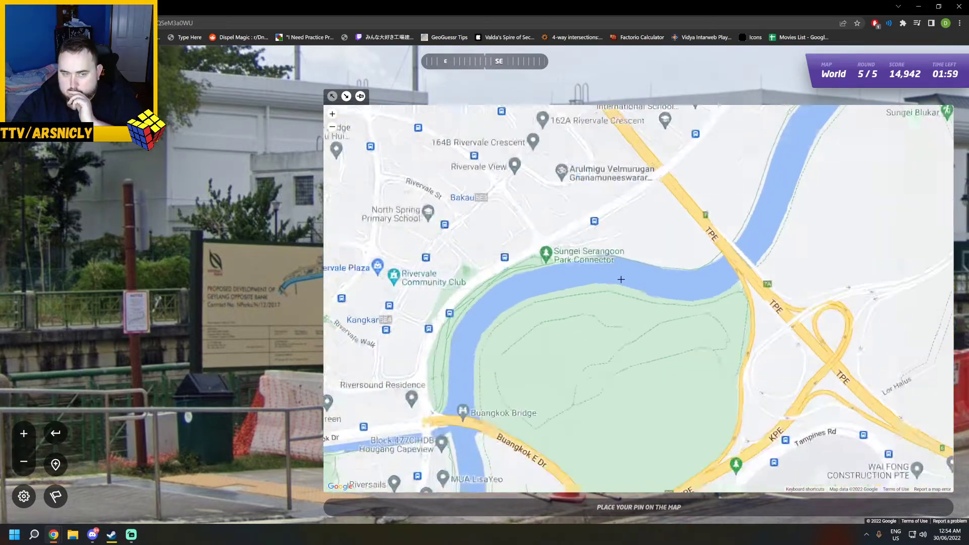
# Move forward toward the junction, then zoom the guess map around Changi Airport and out over Singapore
pyautogui.scroll(-3)
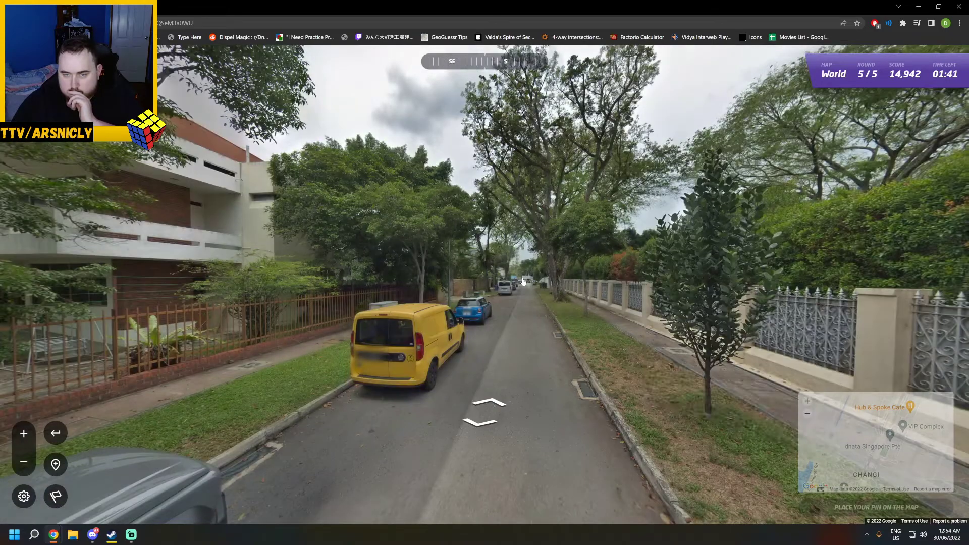
pyautogui.click(483, 411)
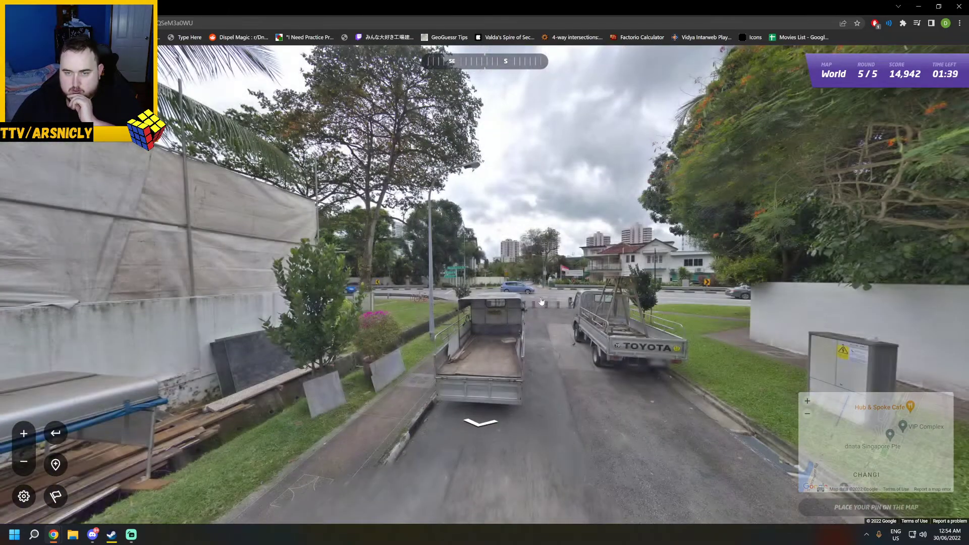
pyautogui.click(479, 423)
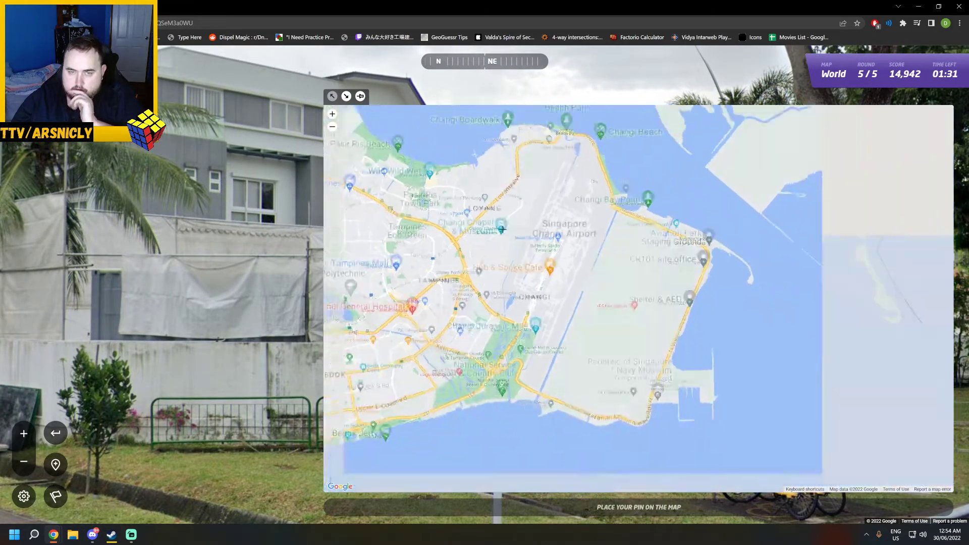
pyautogui.scroll(-3)
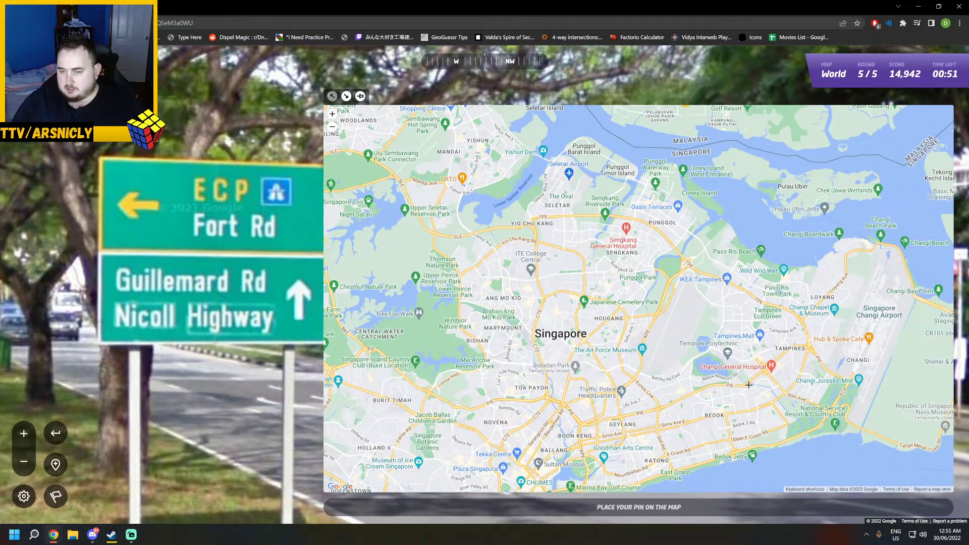
pyautogui.moveTo(532, 434)
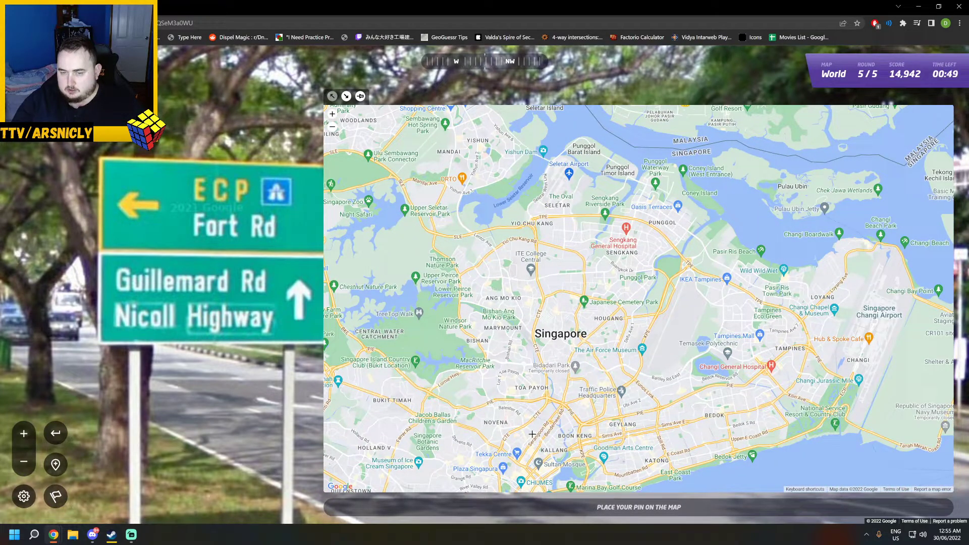
pyautogui.moveTo(803, 405)
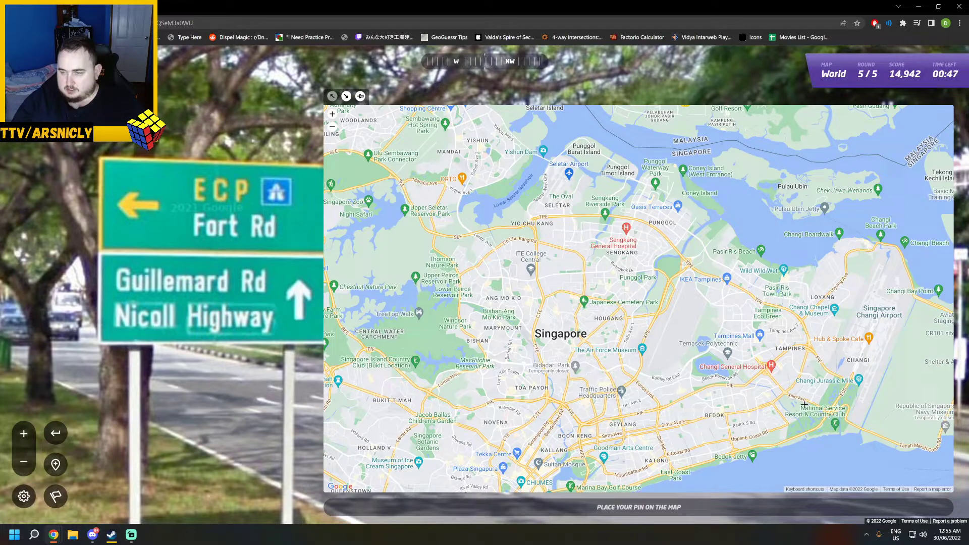
# Pin the guess near Tanah Merah Country Club and submit round 5 for 4,978 points at 6.5 km
pyautogui.click(837, 396)
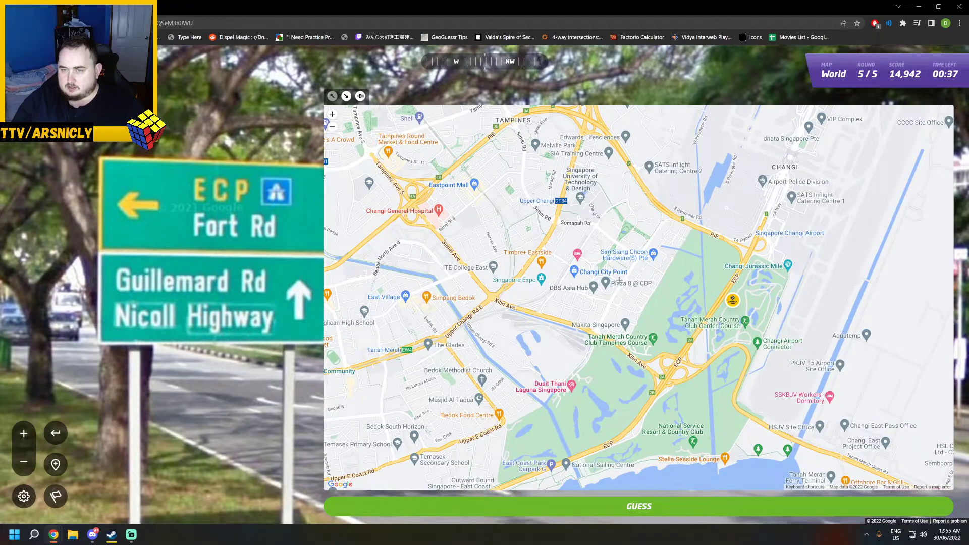
pyautogui.scroll(3)
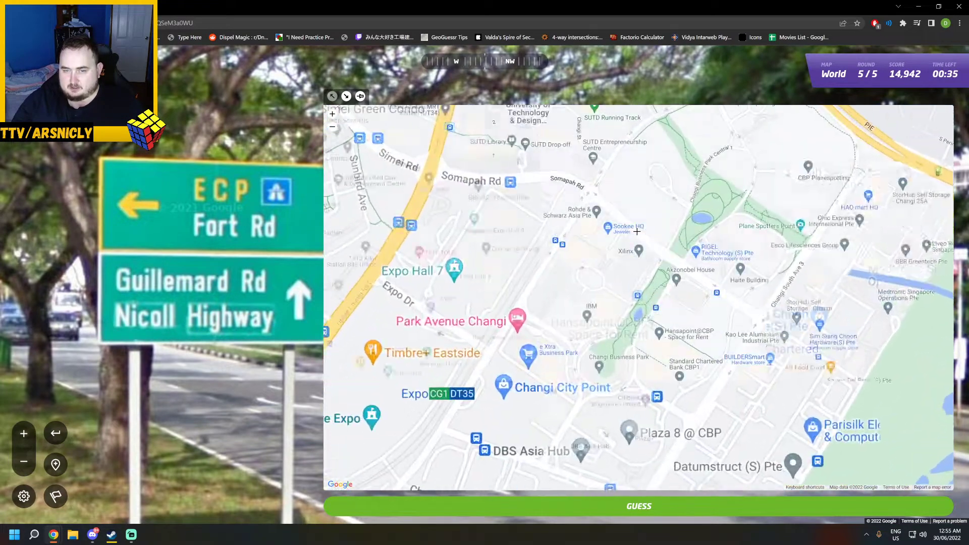
pyautogui.scroll(-3)
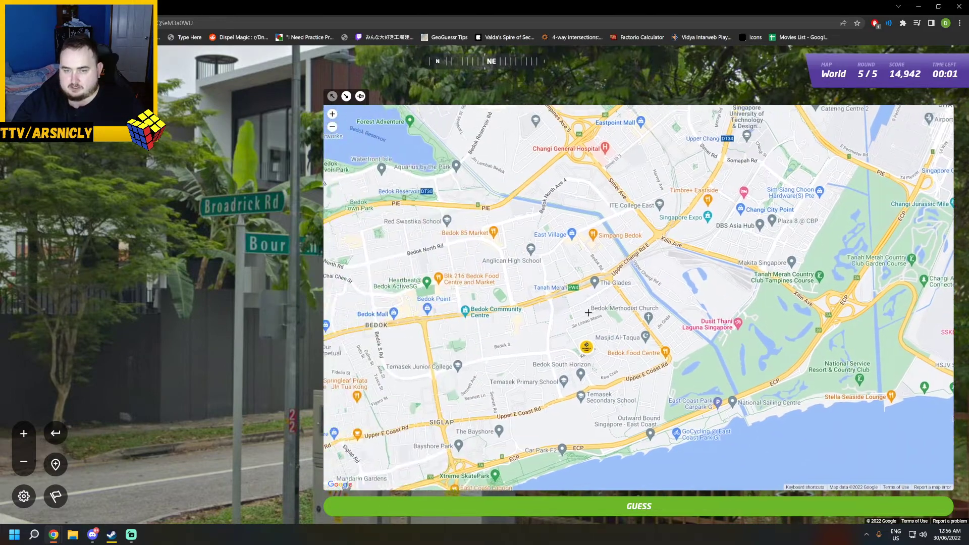
pyautogui.click(637, 506)
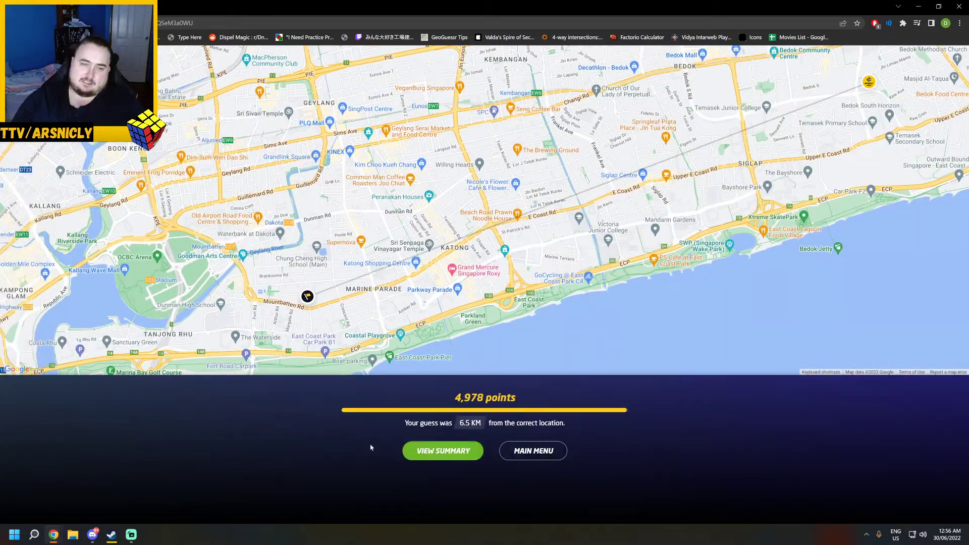
# View the game summary: 19,920 points total, +250 XP, level 59
pyautogui.click(442, 450)
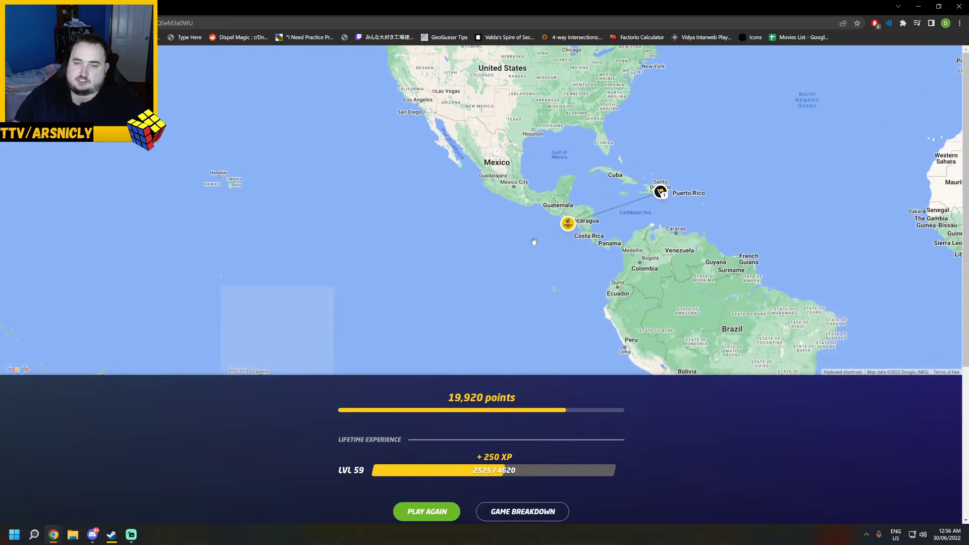
pyautogui.scroll(3)
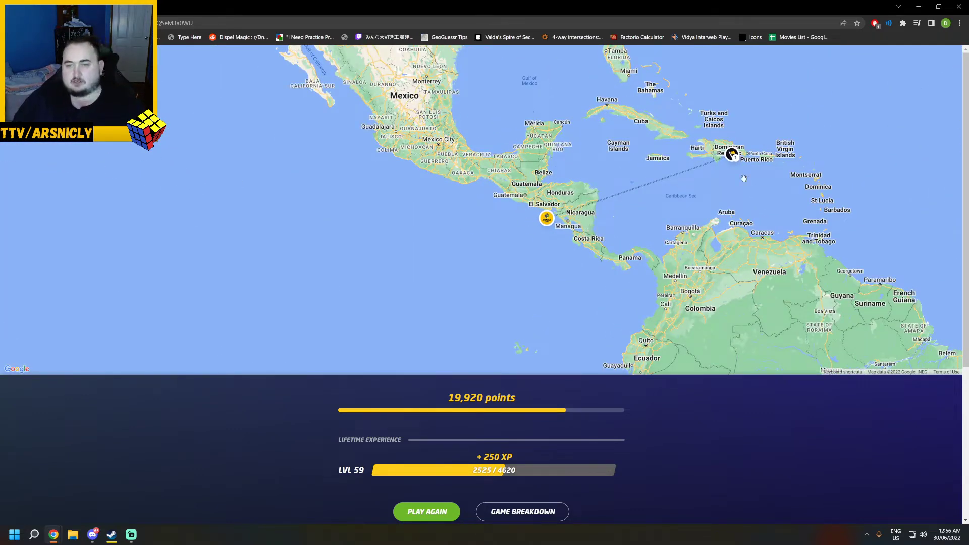
pyautogui.scroll(3)
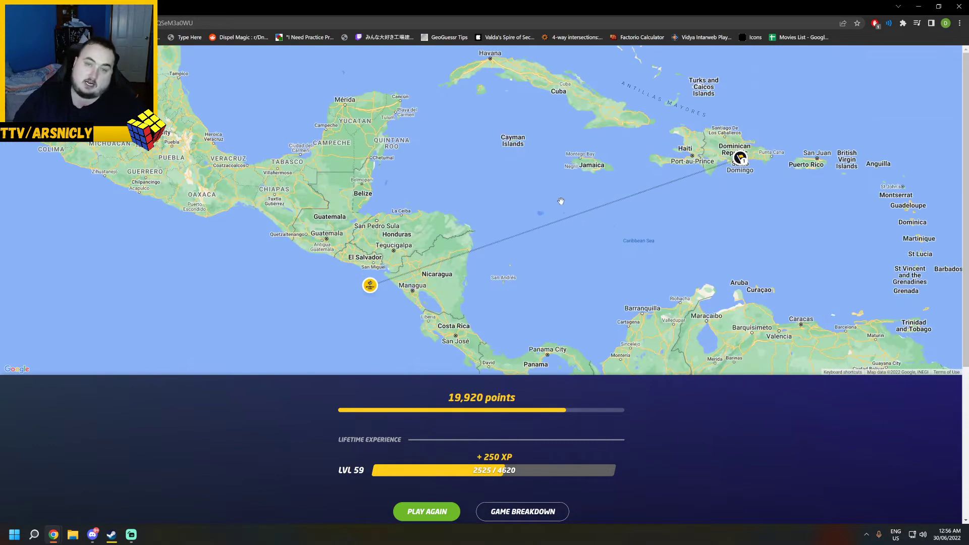
pyautogui.moveTo(525, 323)
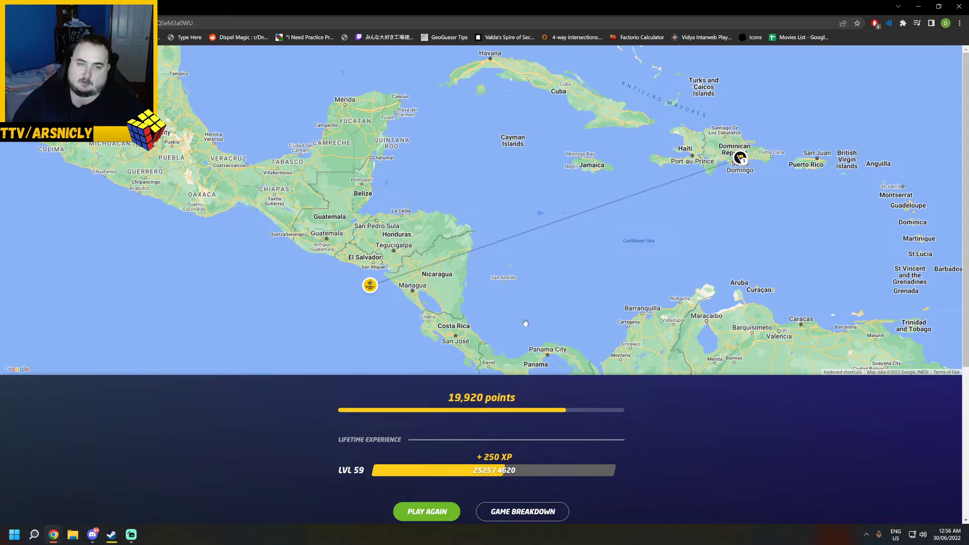
pyautogui.scroll(-3)
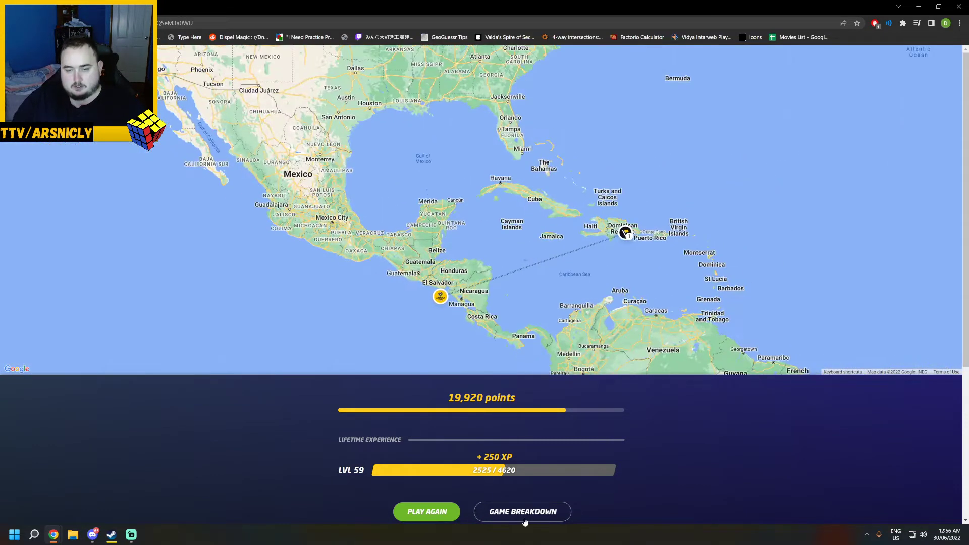
# Review the game breakdown's friends leaderboard, with Arsnicly Gaming seventh at 19,920 points
pyautogui.click(426, 511)
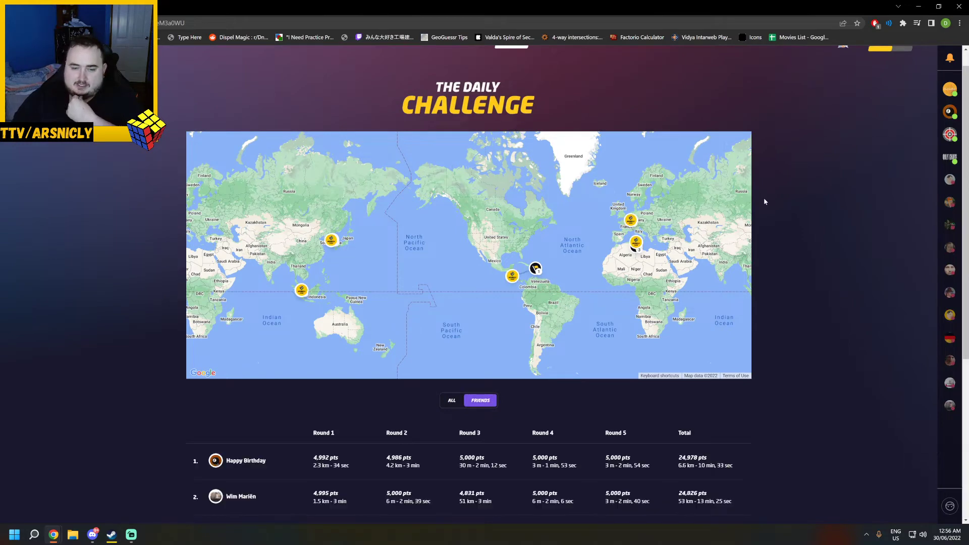
pyautogui.scroll(-3)
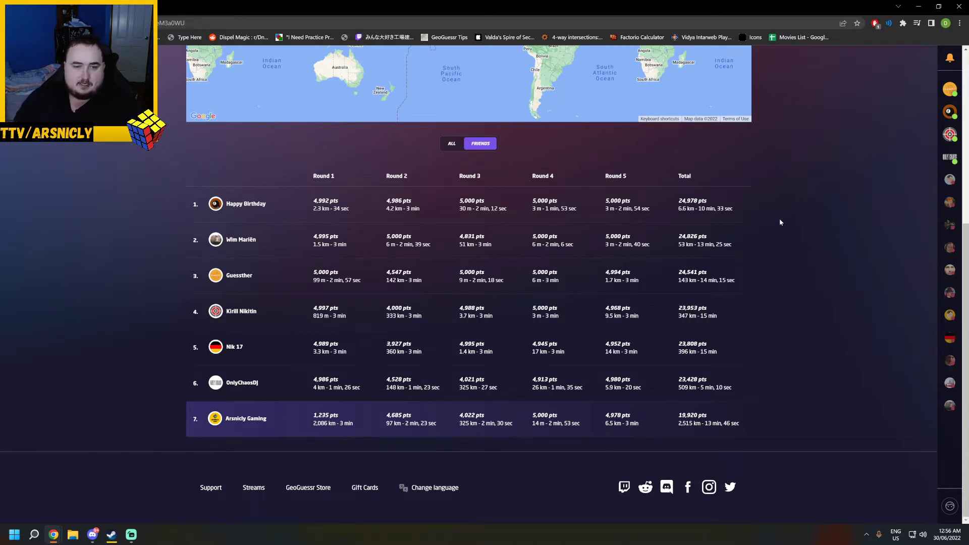
pyautogui.moveTo(667, 207)
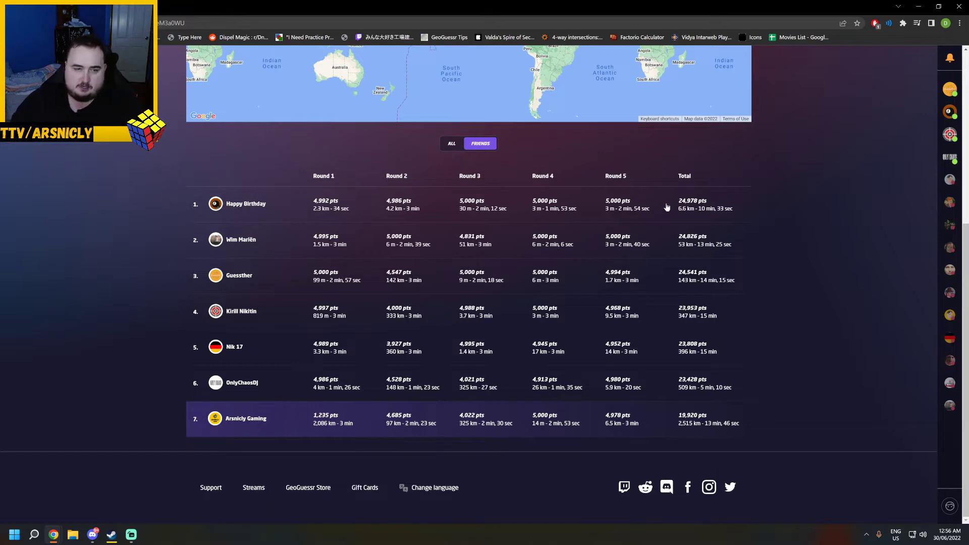
pyautogui.moveTo(345, 360)
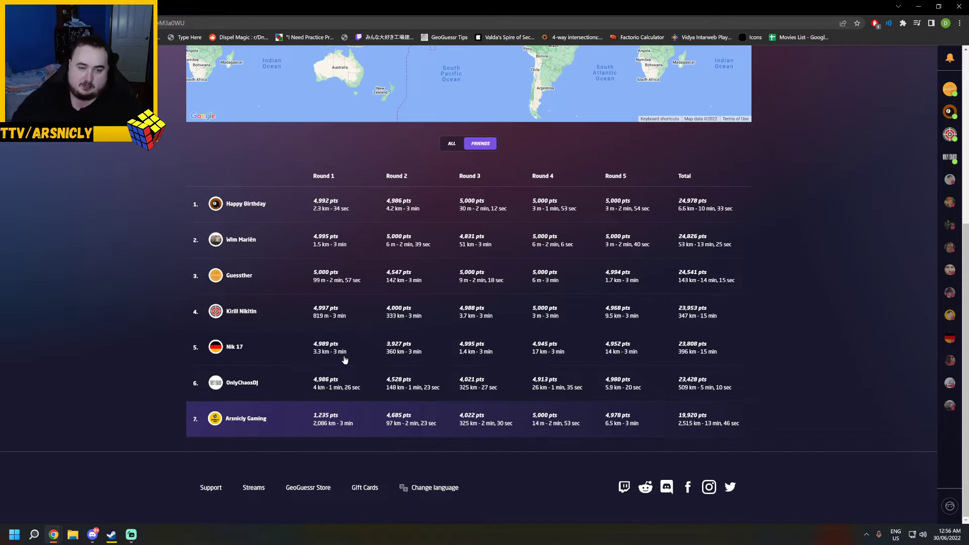
pyautogui.moveTo(494, 167)
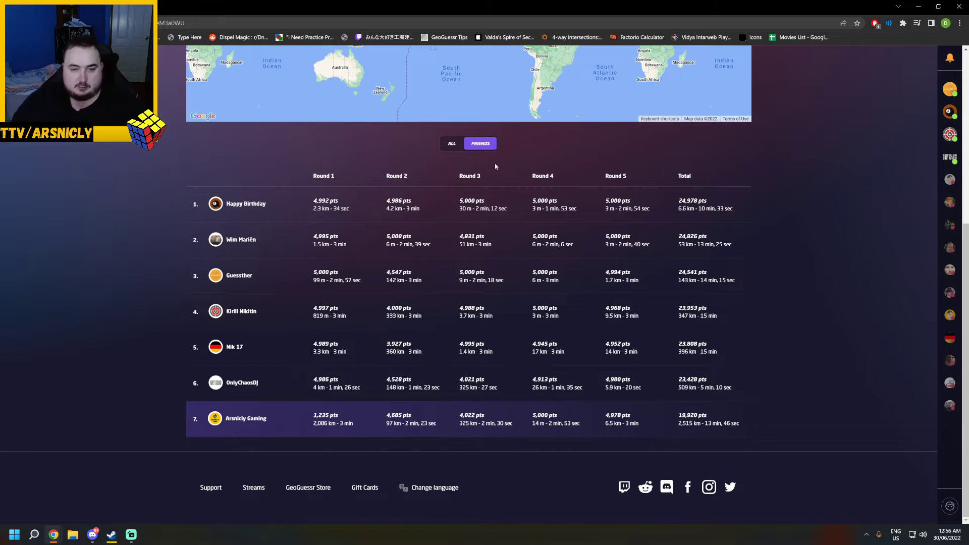
pyautogui.moveTo(404, 324)
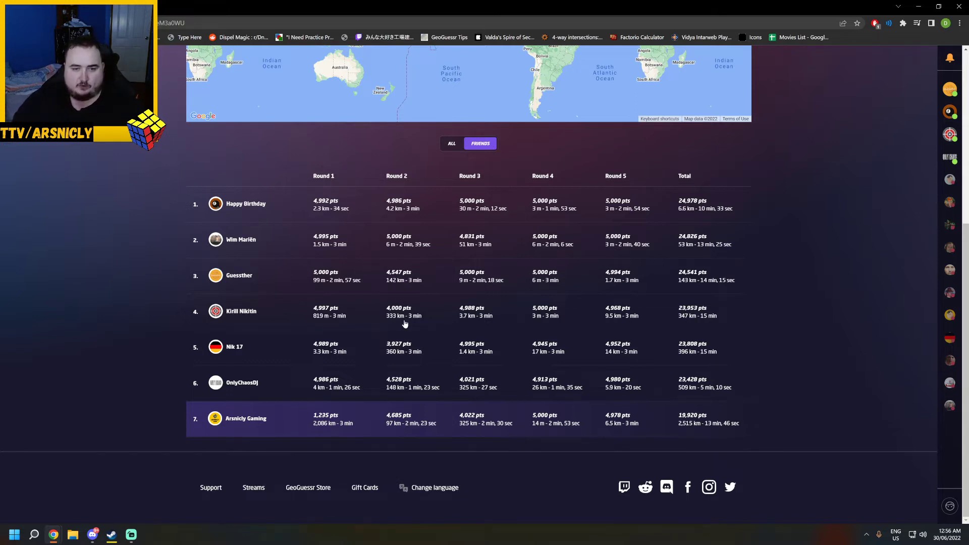
pyautogui.moveTo(394, 251)
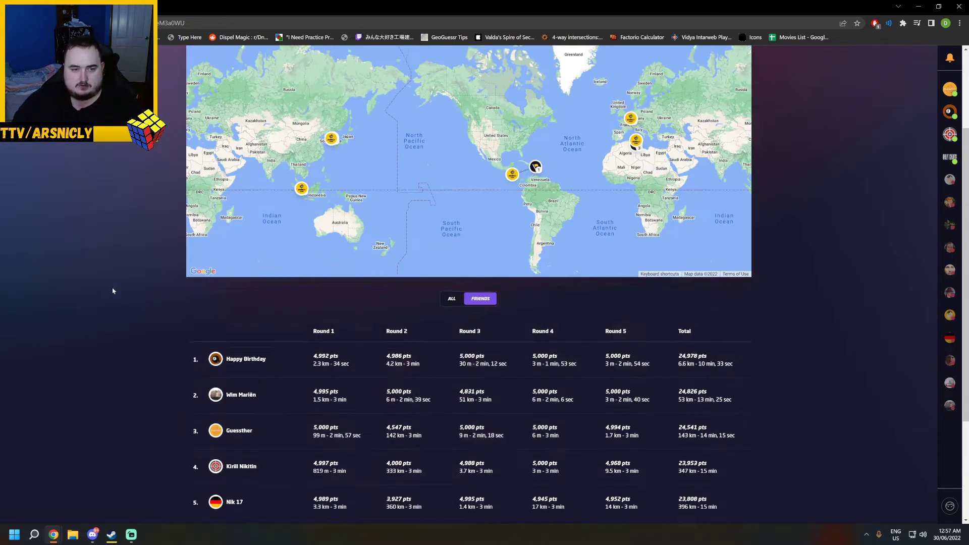
pyautogui.scroll(3)
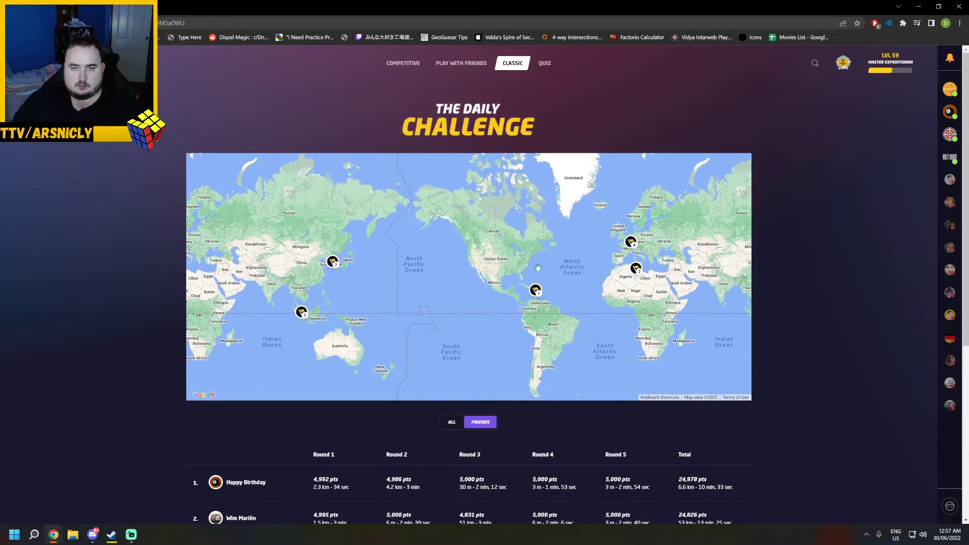
pyautogui.scroll(3)
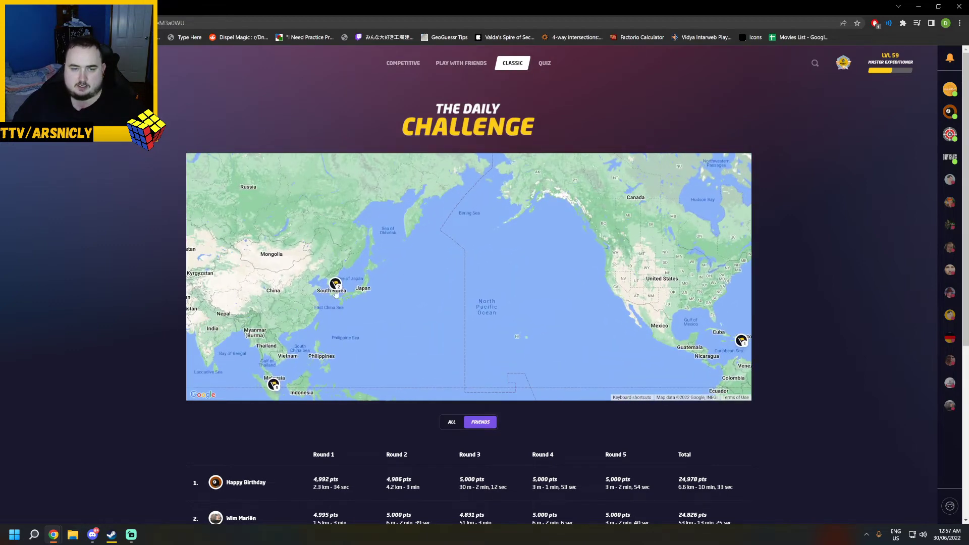
pyautogui.scroll(-3)
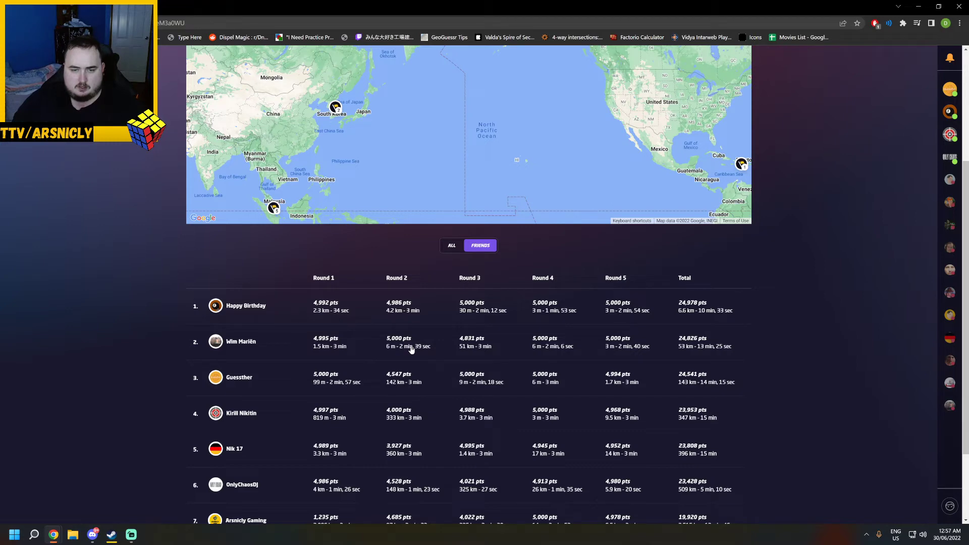
pyautogui.scroll(-3)
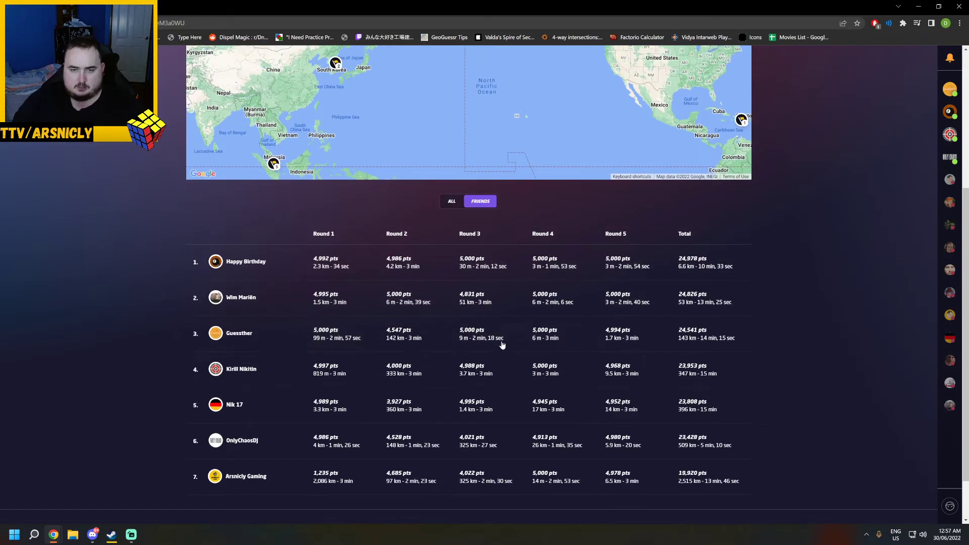
pyautogui.moveTo(499, 339)
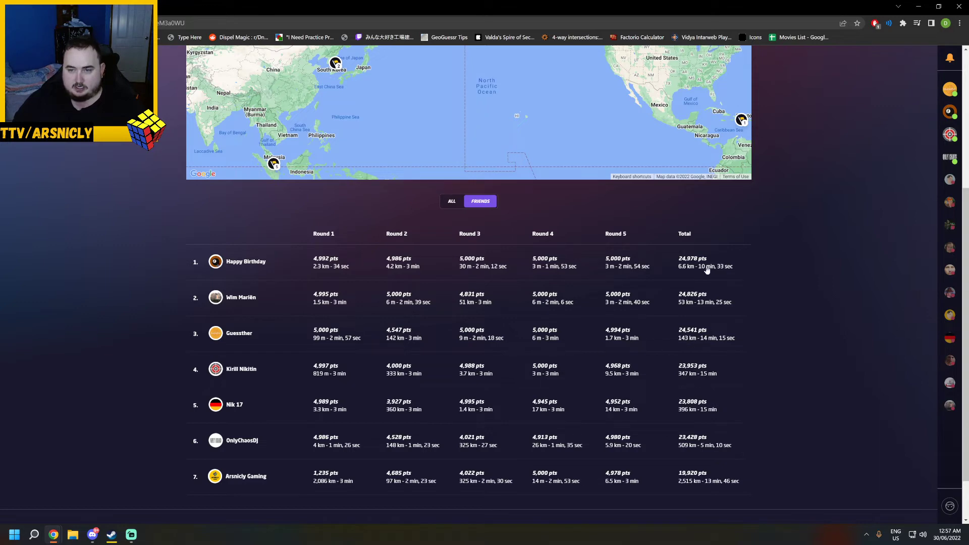
pyautogui.moveTo(460, 262)
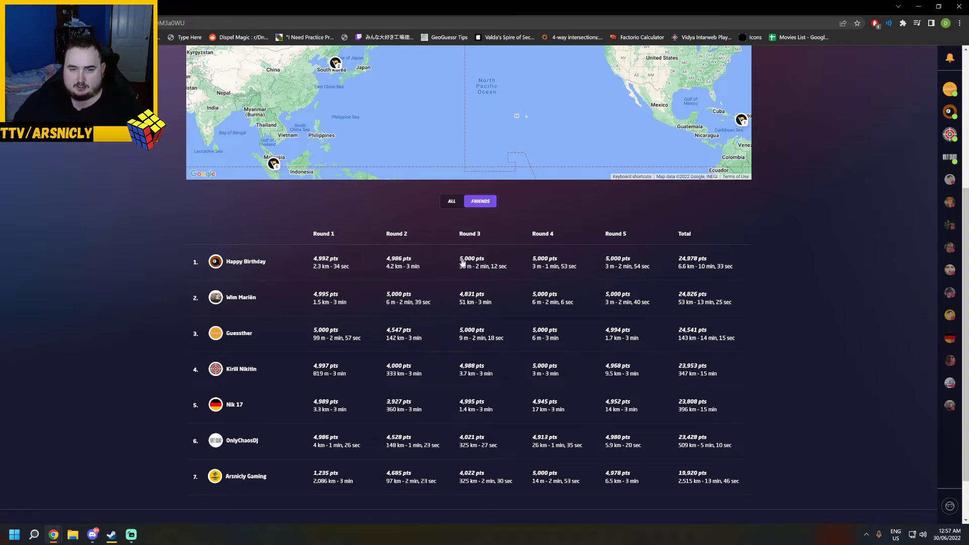
pyautogui.scroll(3)
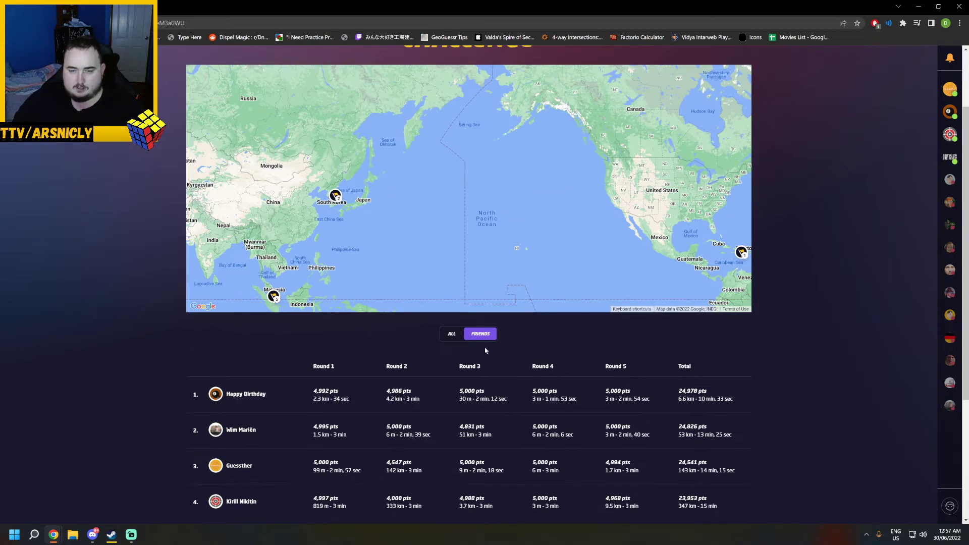
pyautogui.scroll(-3)
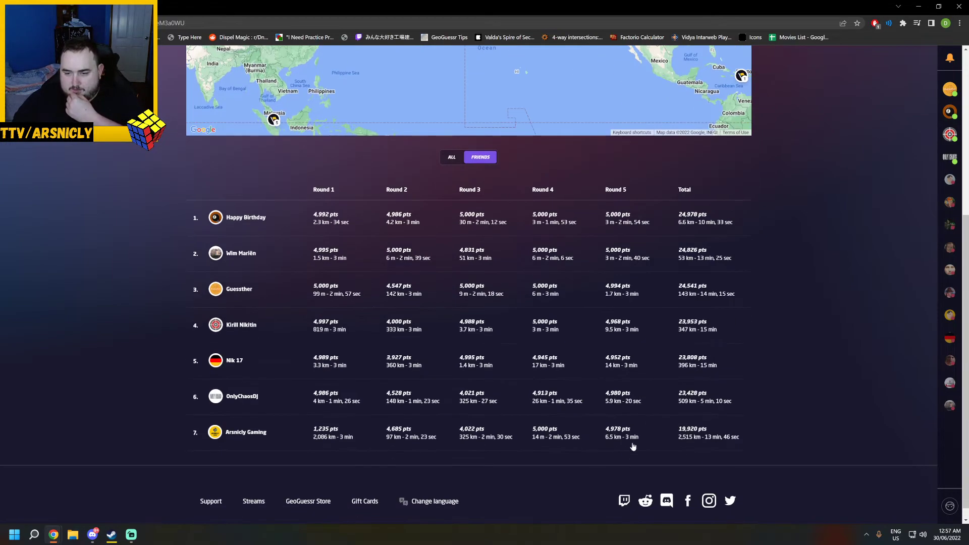
pyautogui.scroll(3)
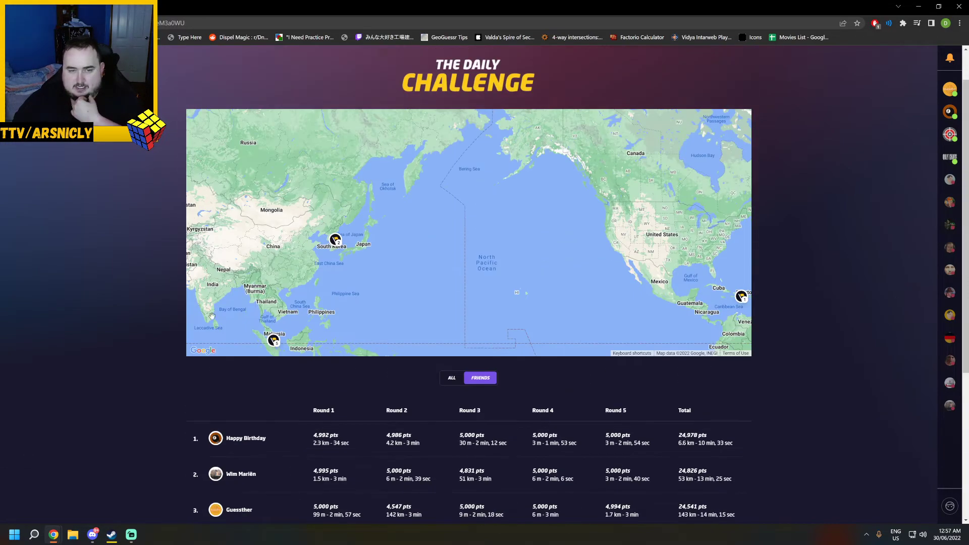
pyautogui.scroll(-3)
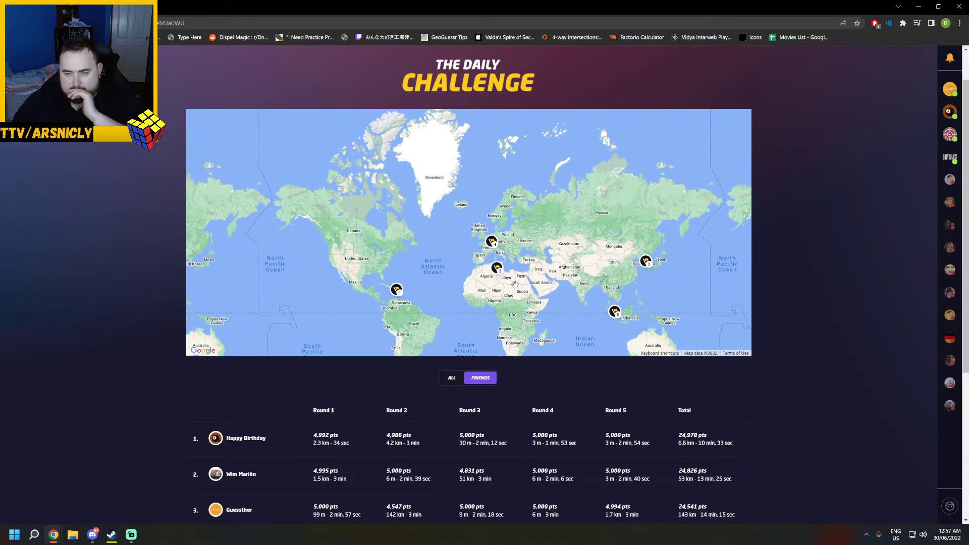
pyautogui.moveTo(620, 442)
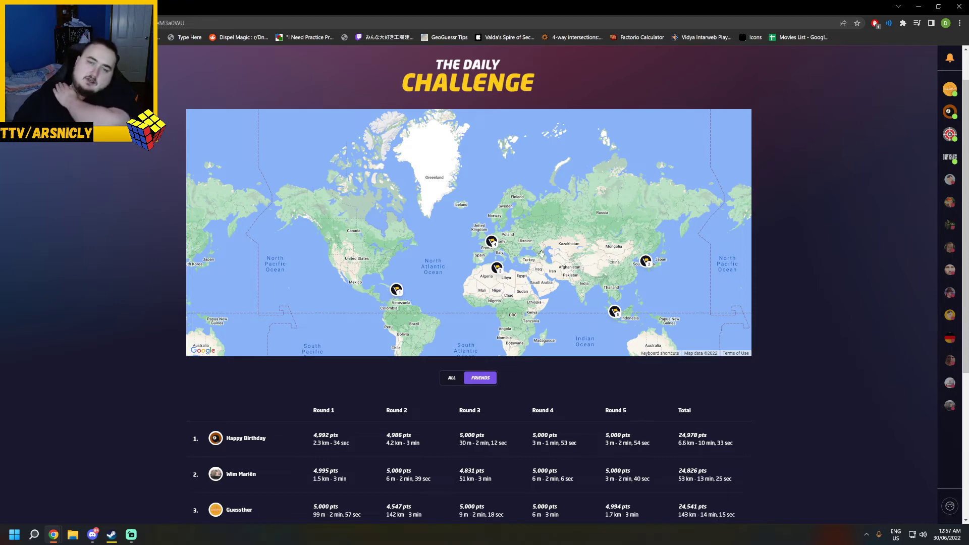
pyautogui.scroll(-3)
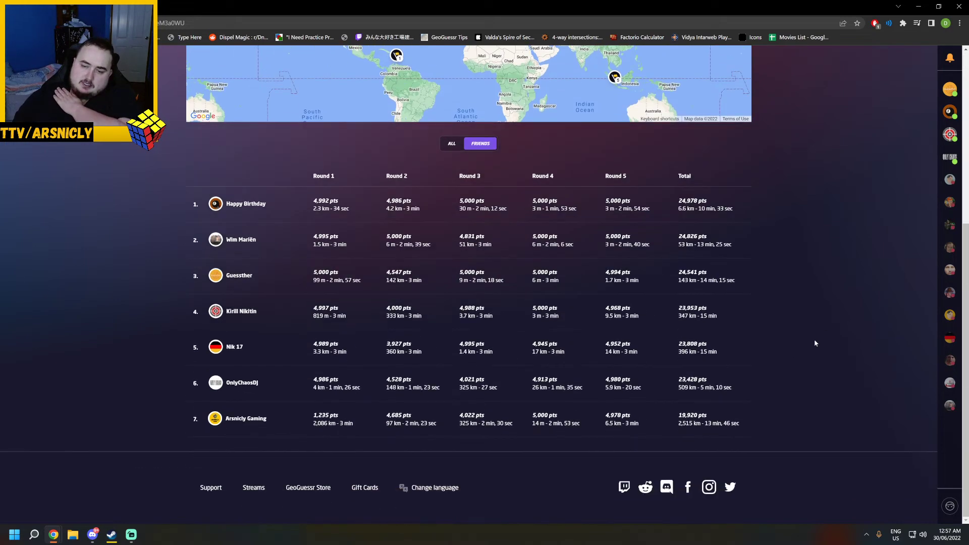
pyautogui.moveTo(708, 415)
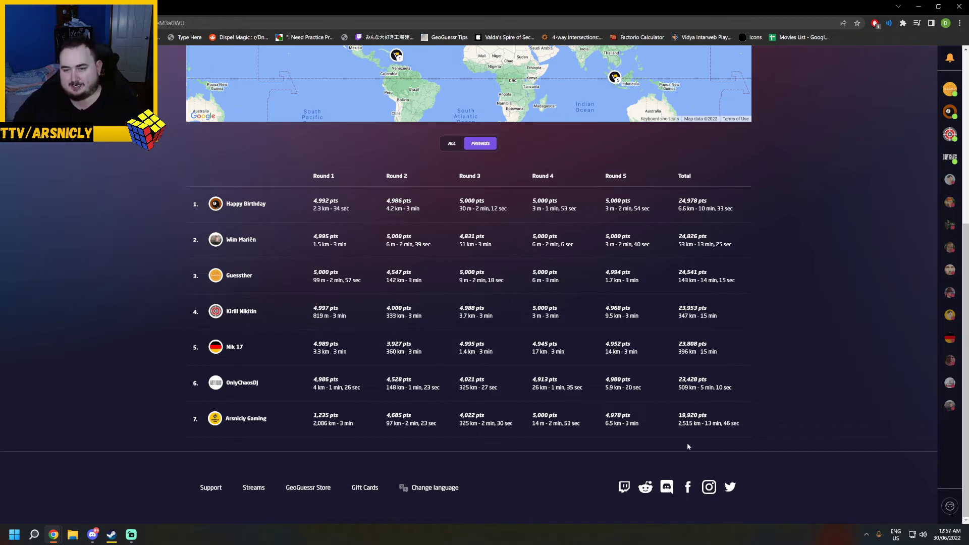
pyautogui.scroll(3)
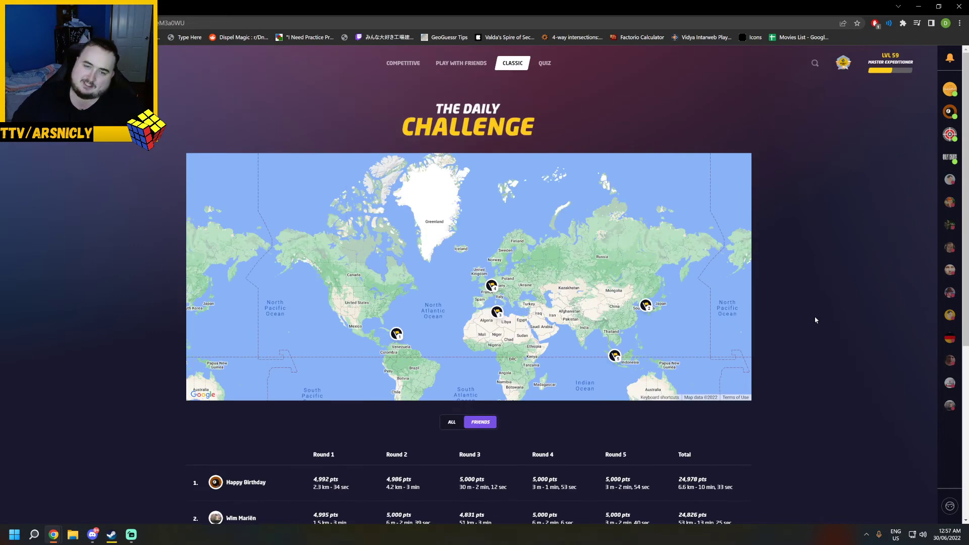
pyautogui.scroll(-3)
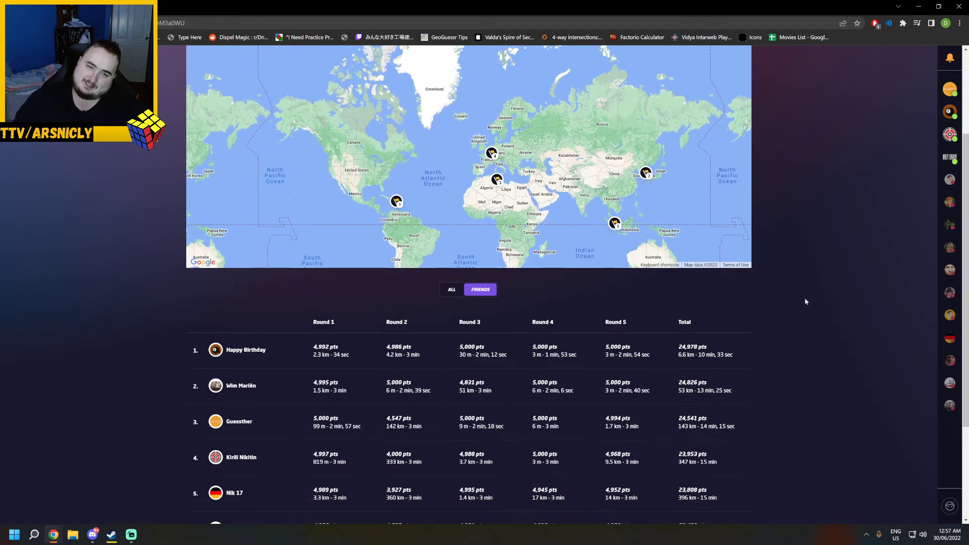
pyautogui.scroll(3)
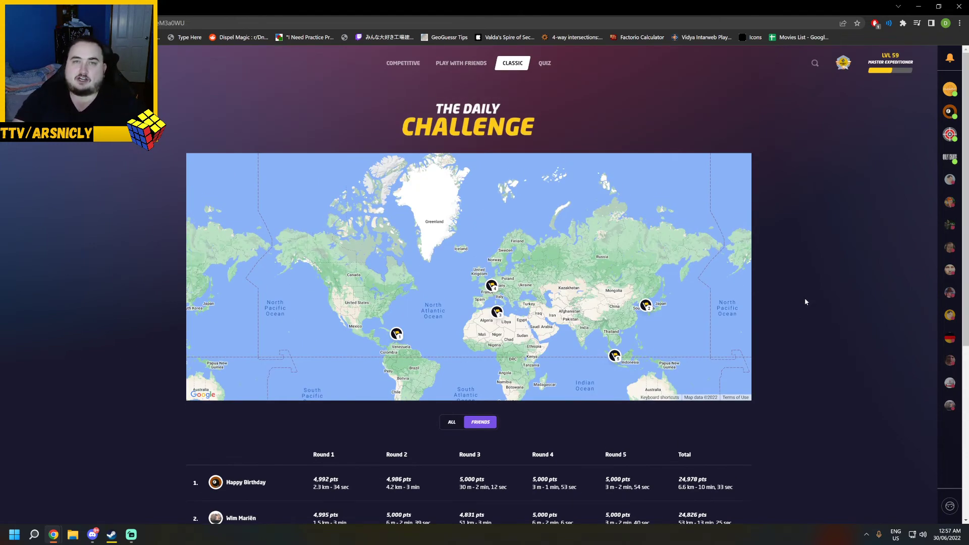